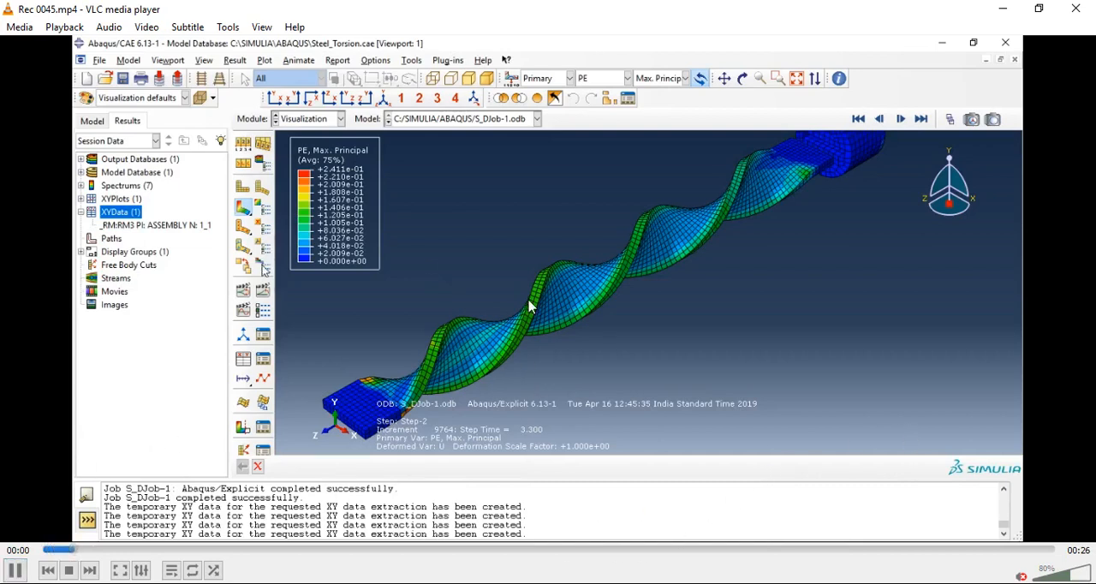
Play the recorded torsion animation in VLC, pausing and resuming as it runs.
{"action": "left_click", "coordinate": [901, 119]}
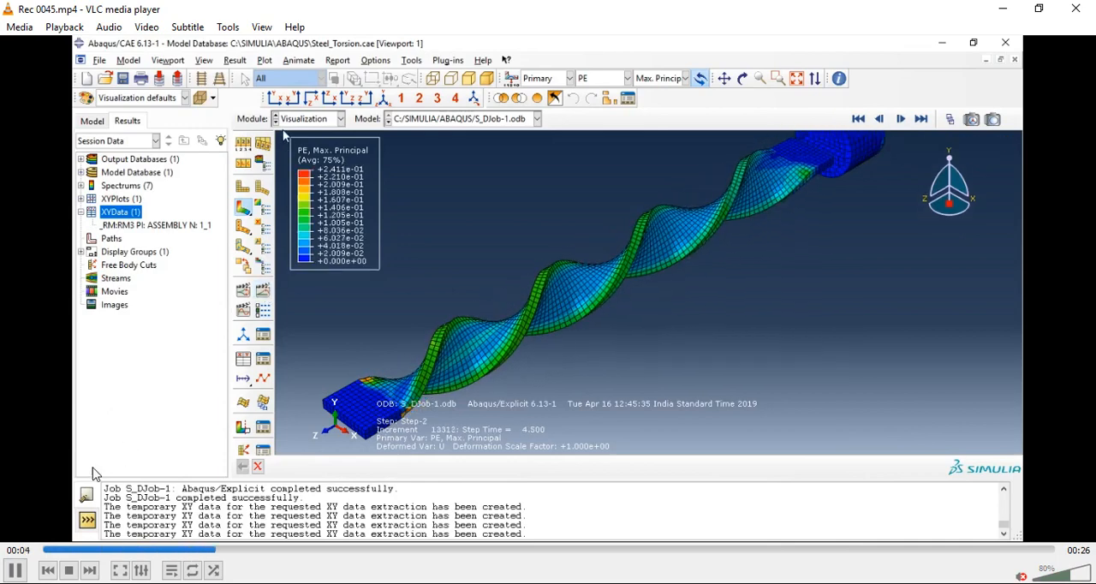
{"action": "left_click", "coordinate": [14, 569]}
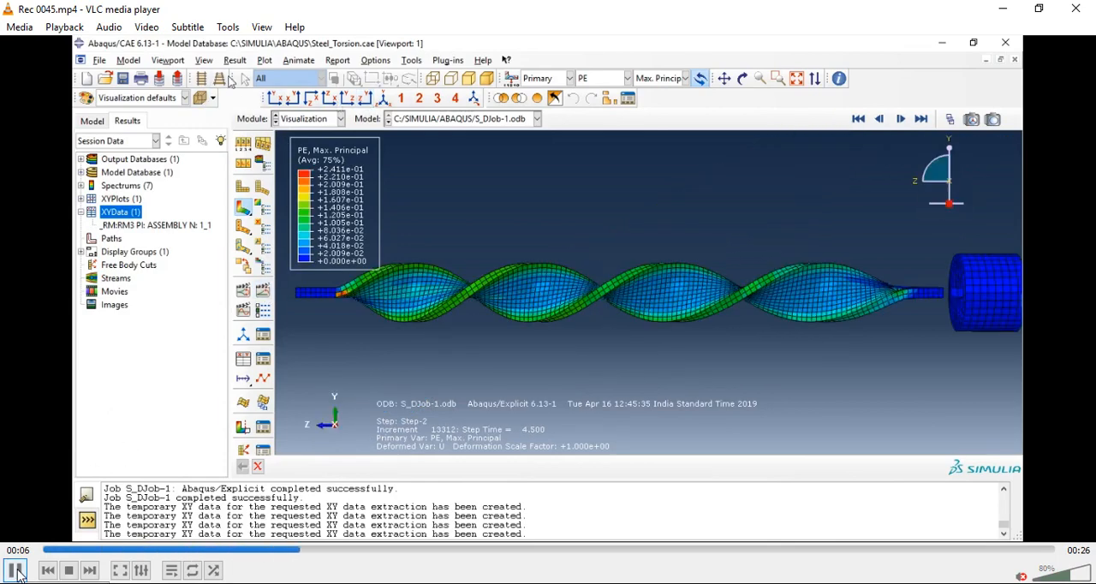
{"action": "left_click", "coordinate": [857, 120]}
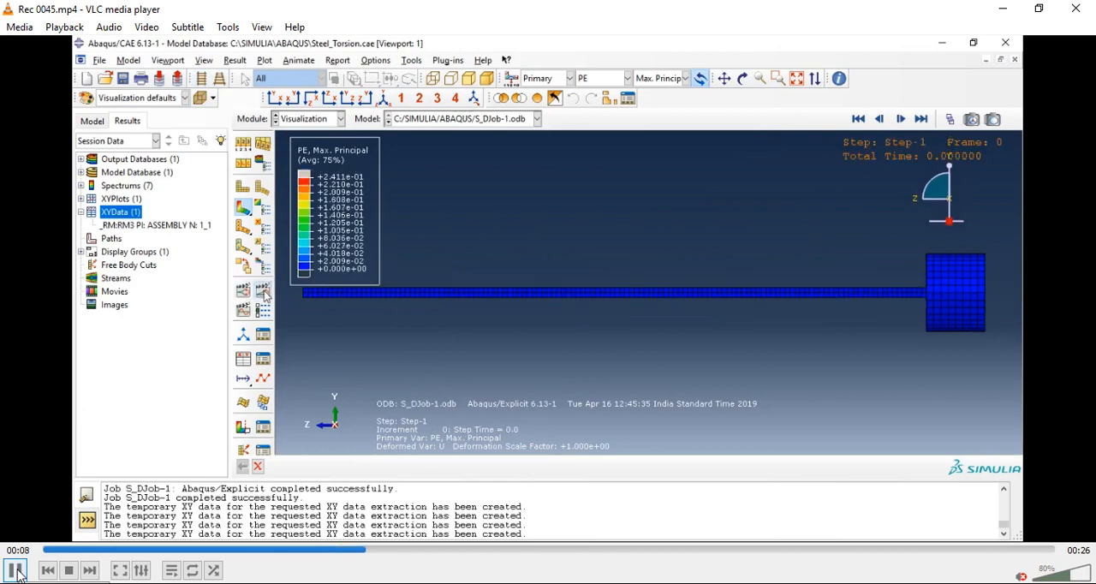
{"action": "left_click", "coordinate": [901, 120]}
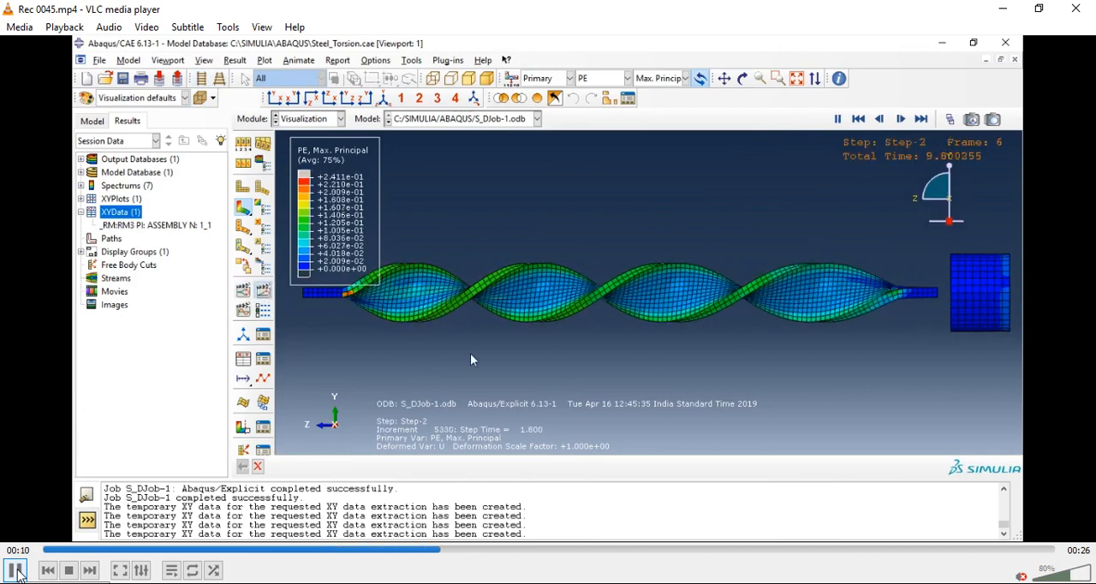
{"action": "left_click", "coordinate": [14, 570]}
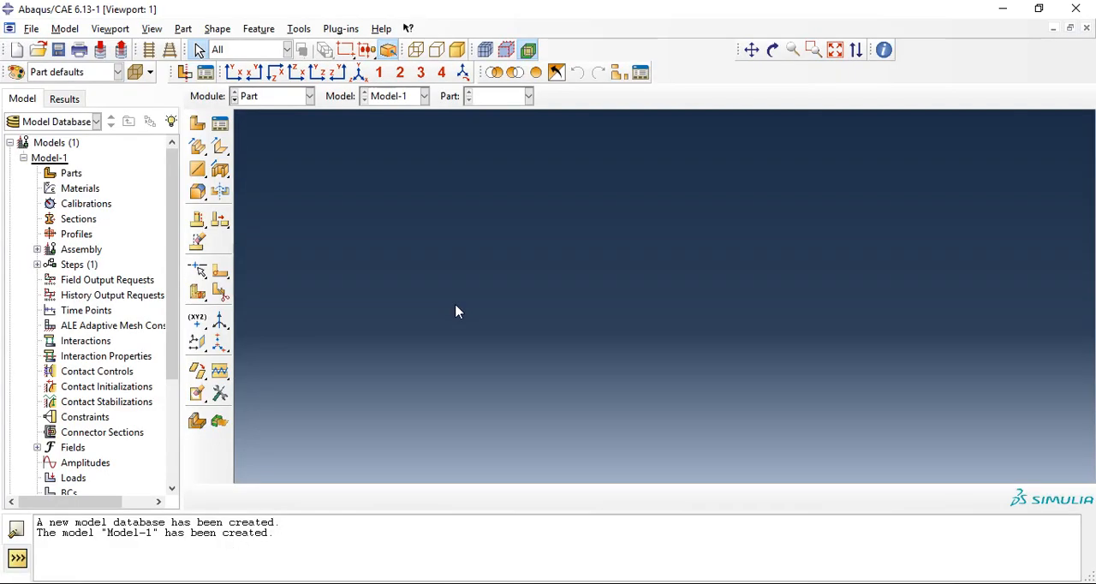
{"action": "mouse_move", "coordinate": [392, 279]}
{"action": "type", "text": "Steel_Tors"}
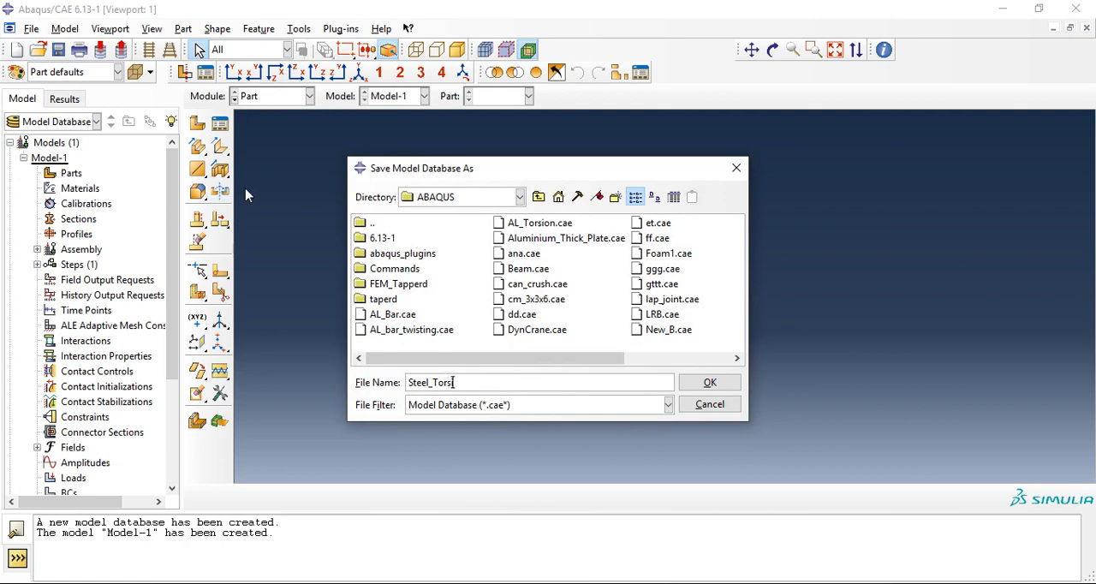
Save the model as Steel_Torsion.cae and start a 3D deformable solid extrusion part.
{"action": "left_click", "coordinate": [709, 382]}
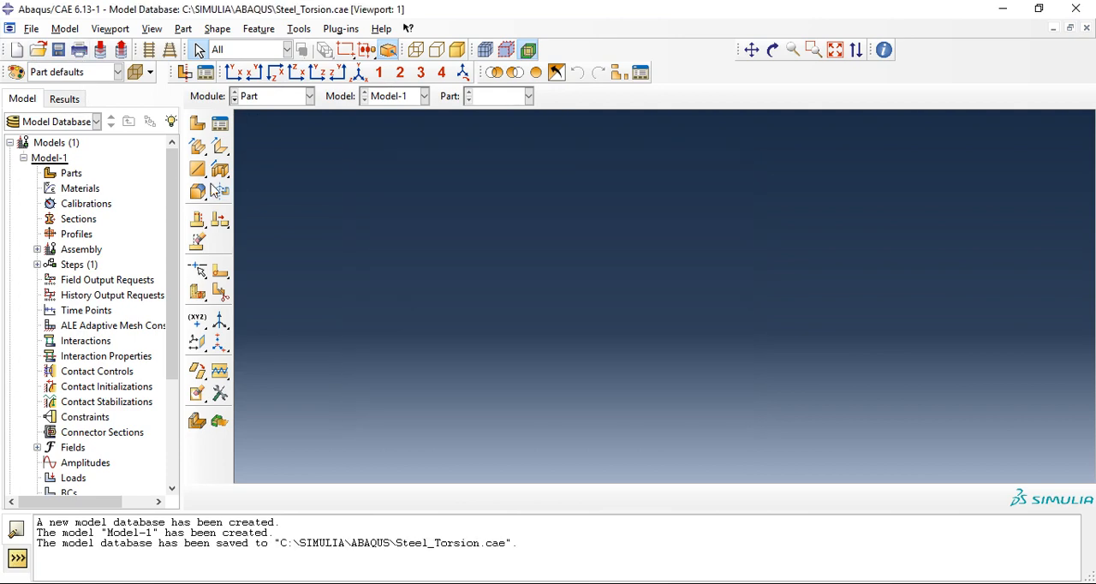
{"action": "left_click", "coordinate": [195, 123]}
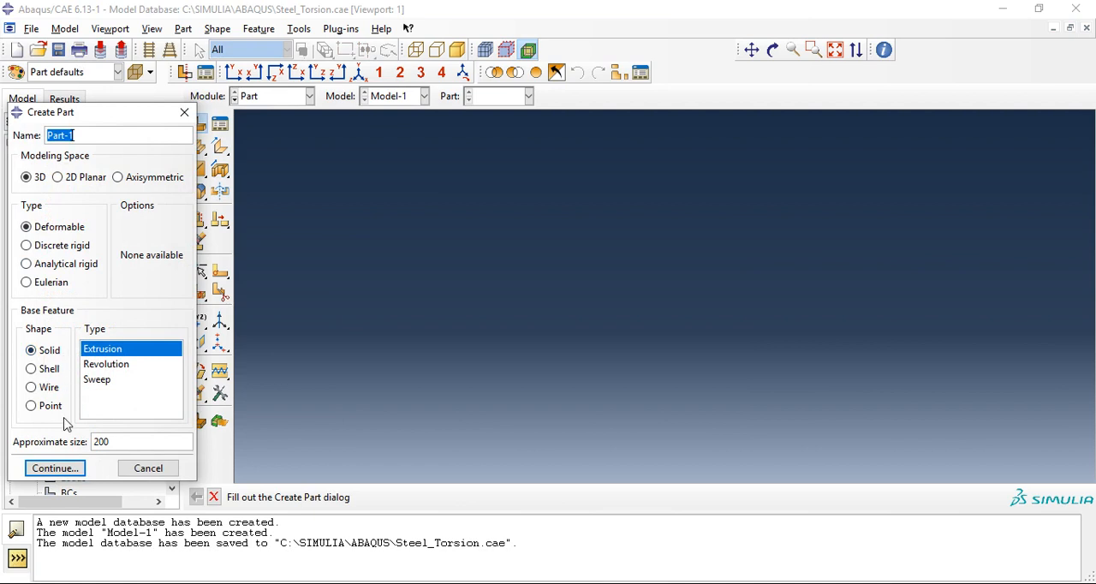
{"action": "left_click", "coordinate": [55, 468]}
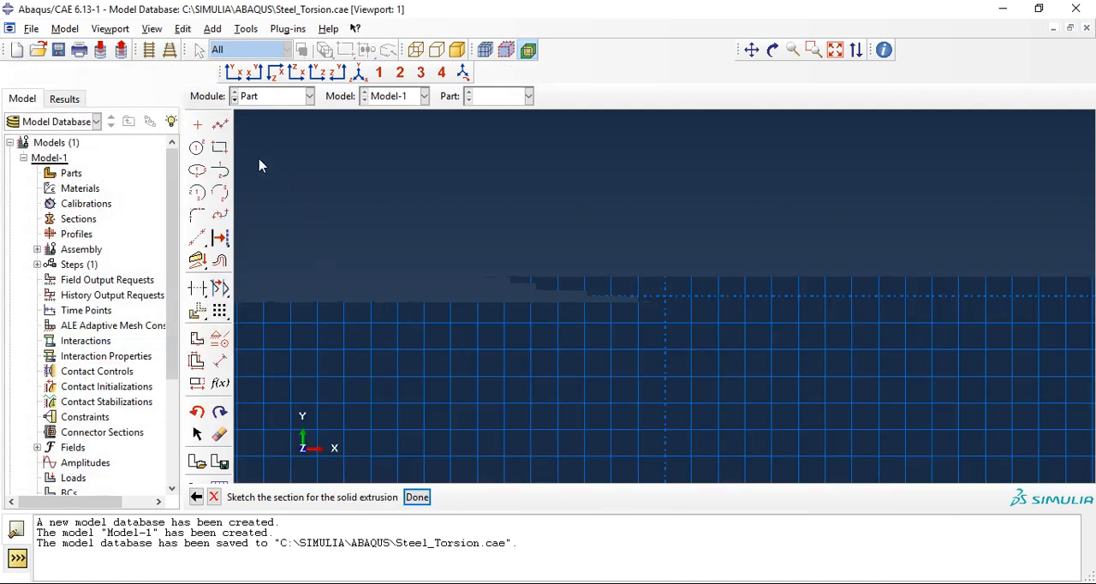
Sketch a rectangle from the origin to the opposite corner 30,5 for the strip.
{"action": "left_click", "coordinate": [219, 147]}
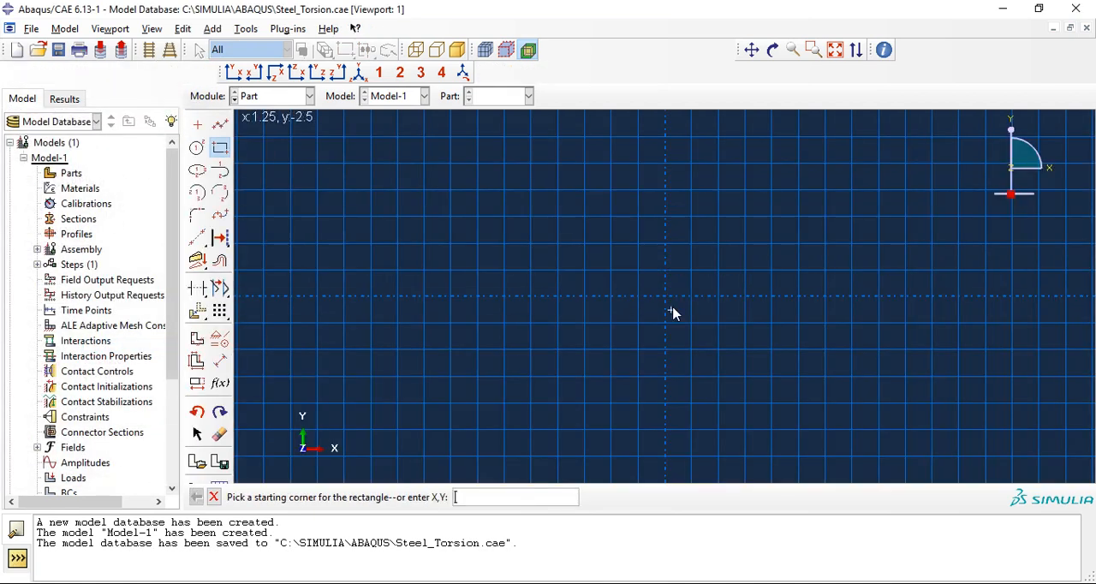
{"action": "left_click", "coordinate": [668, 303]}
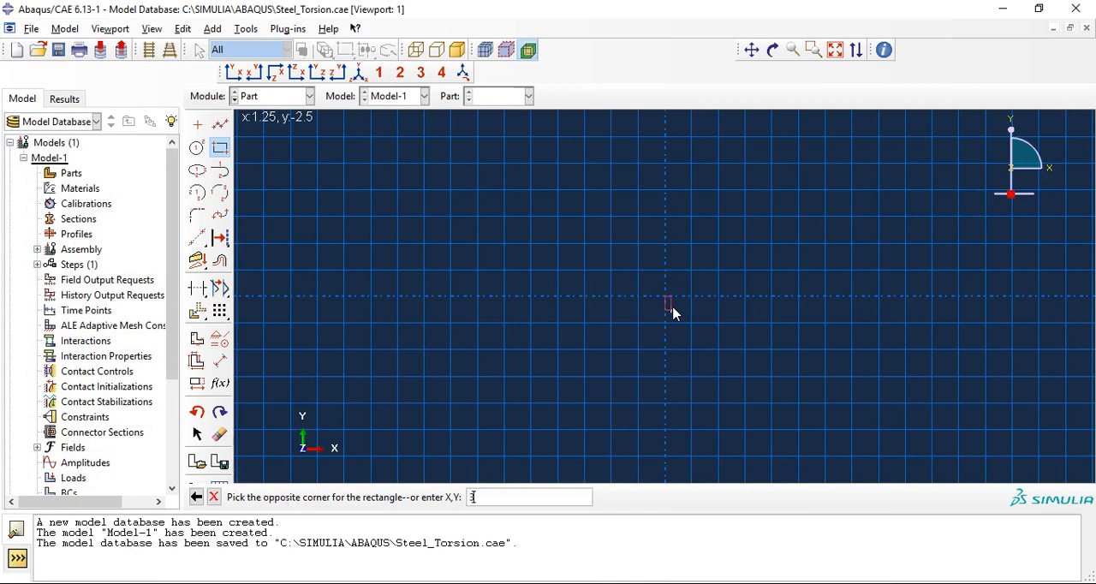
{"action": "type", "text": "30,5"}
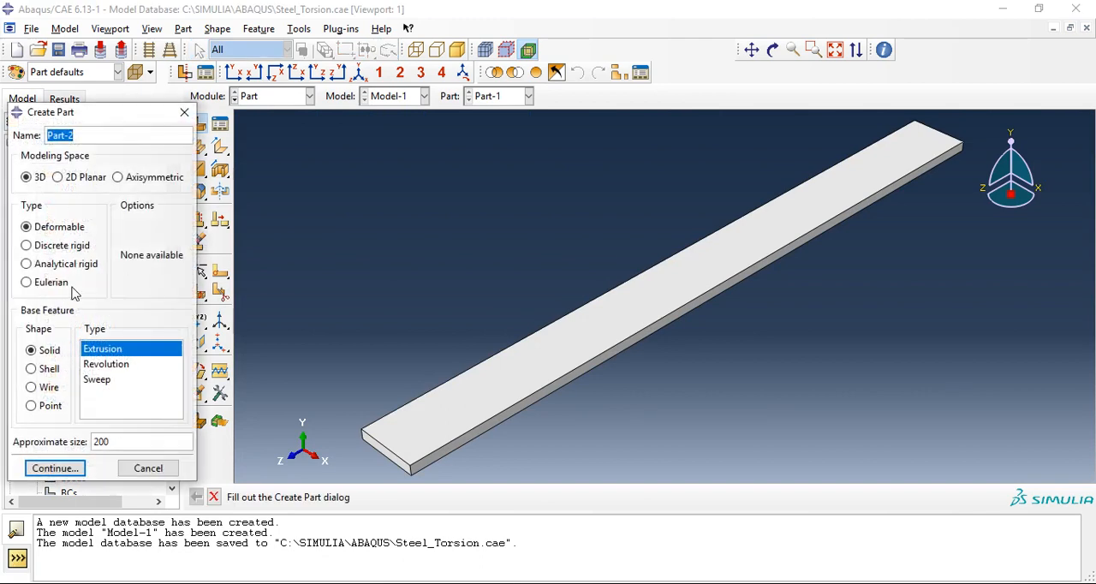
Sketch a radius-20 circle with a centred rectangular slot, finish it and set the extrusion depth.
{"action": "left_click", "coordinate": [55, 468]}
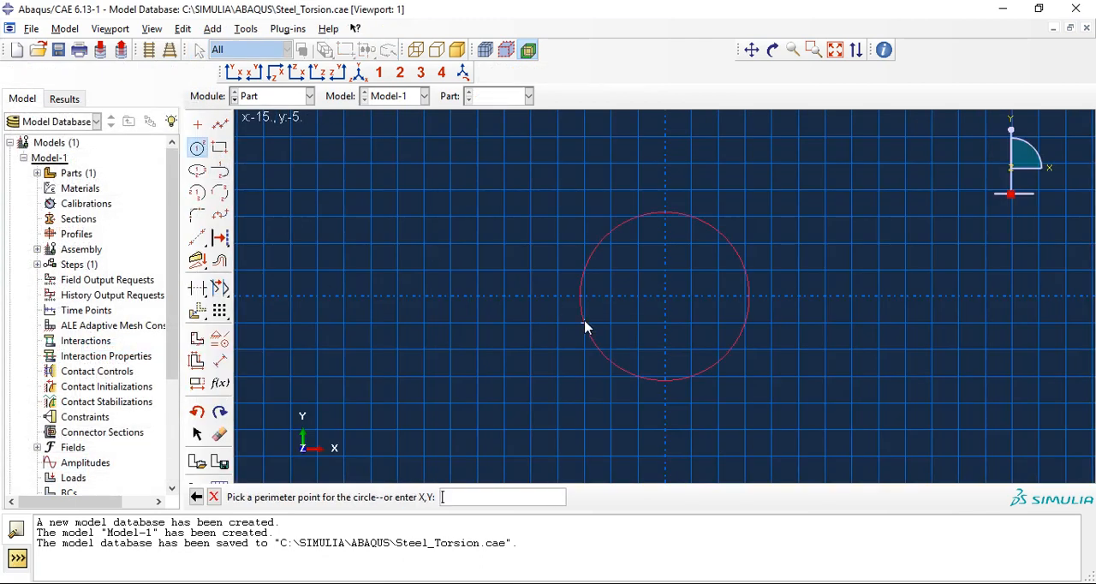
{"action": "type", "text": "20"}
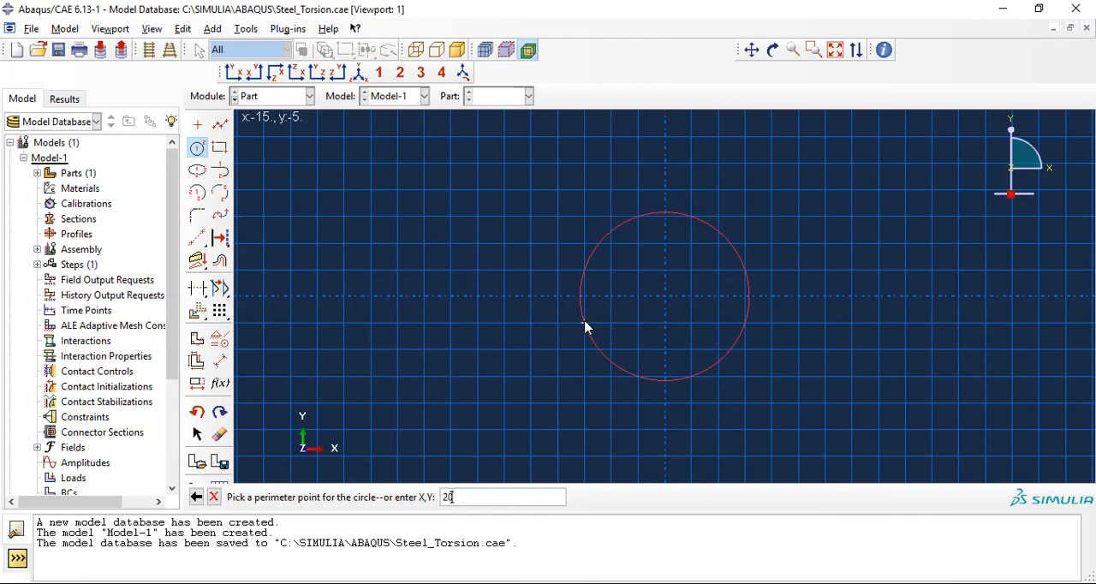
{"action": "type", "text": ",0"}
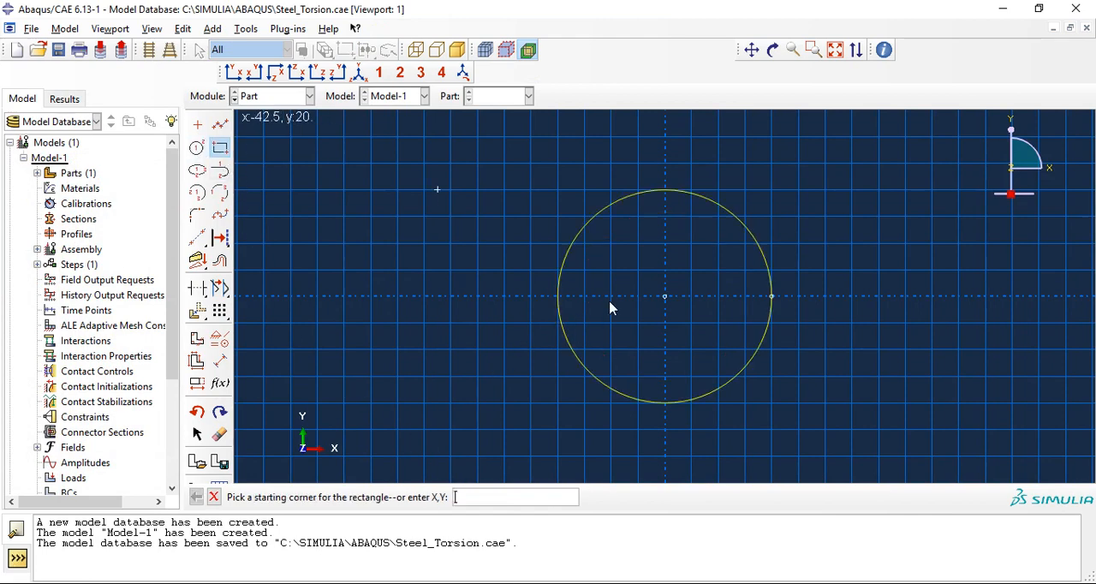
{"action": "mouse_move", "coordinate": [608, 286]}
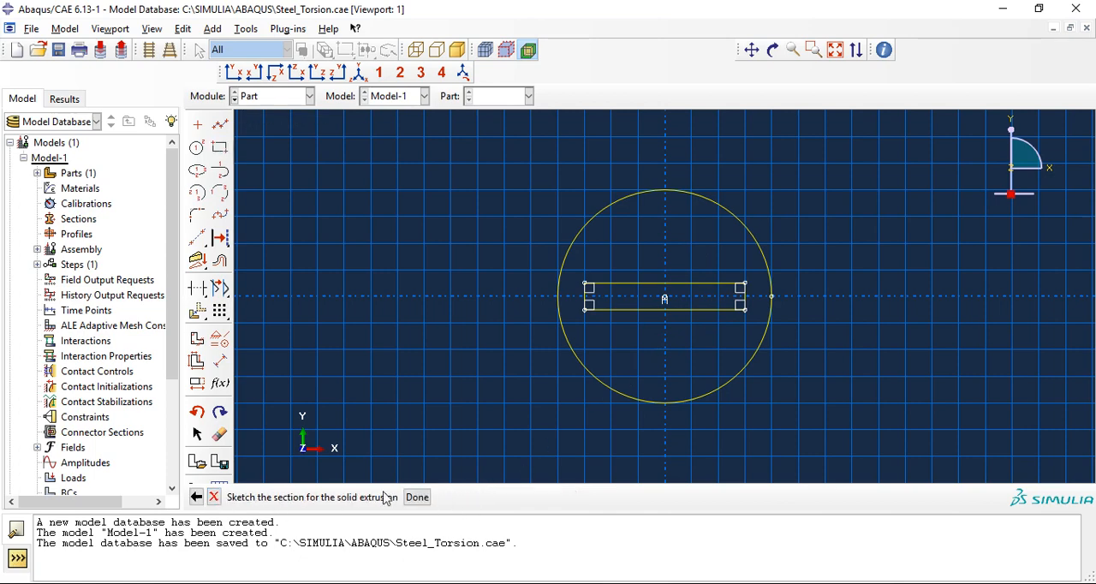
{"action": "left_click", "coordinate": [418, 497]}
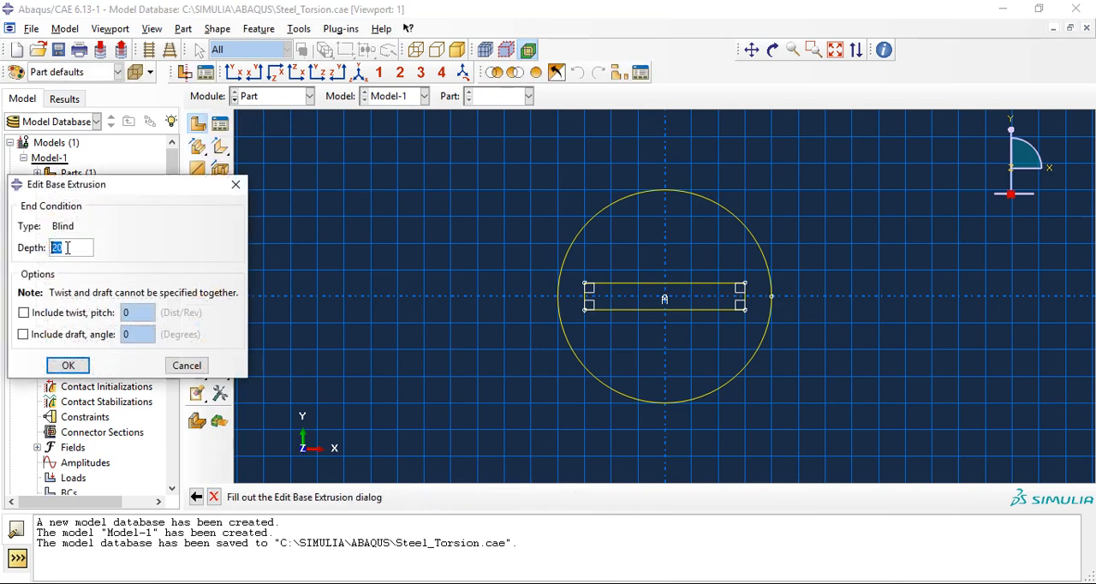
{"action": "left_click", "coordinate": [68, 366]}
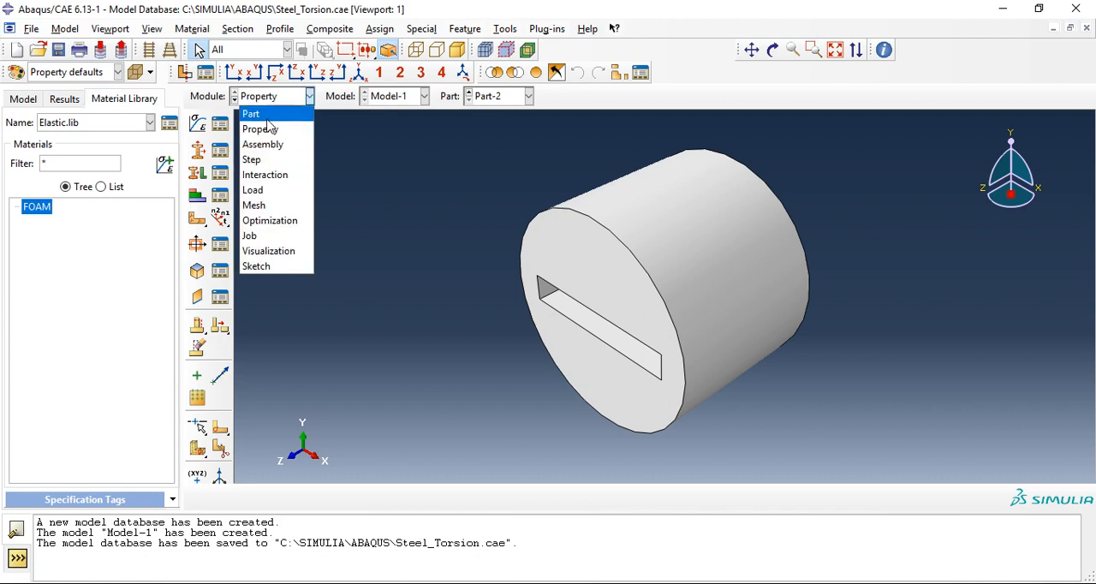
Return to Part-1 in the Part module and create a datum point at the strip's far-end corner.
{"action": "left_click", "coordinate": [250, 113]}
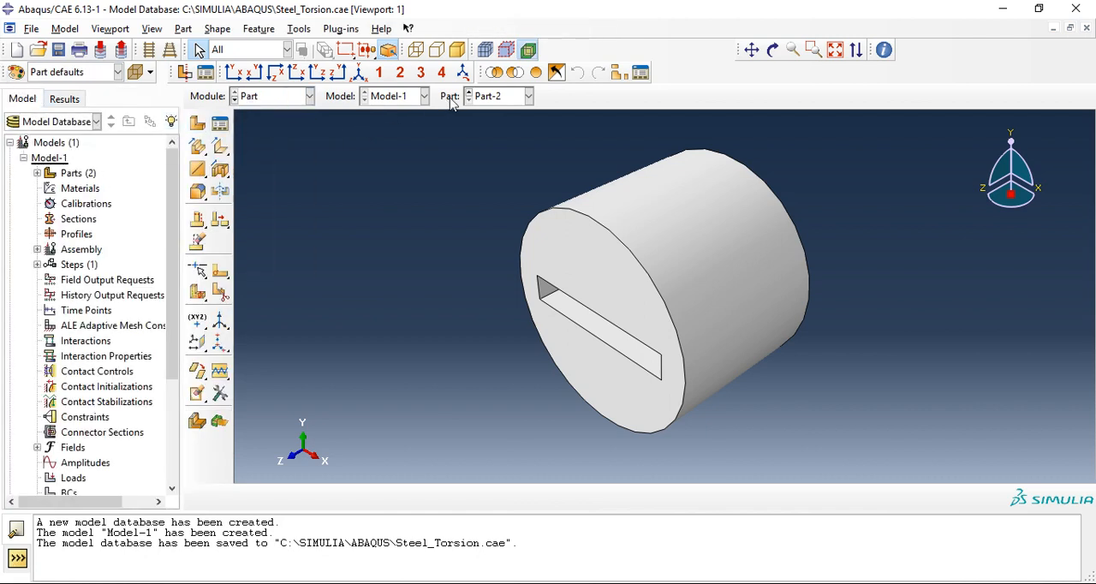
{"action": "left_click", "coordinate": [527, 96]}
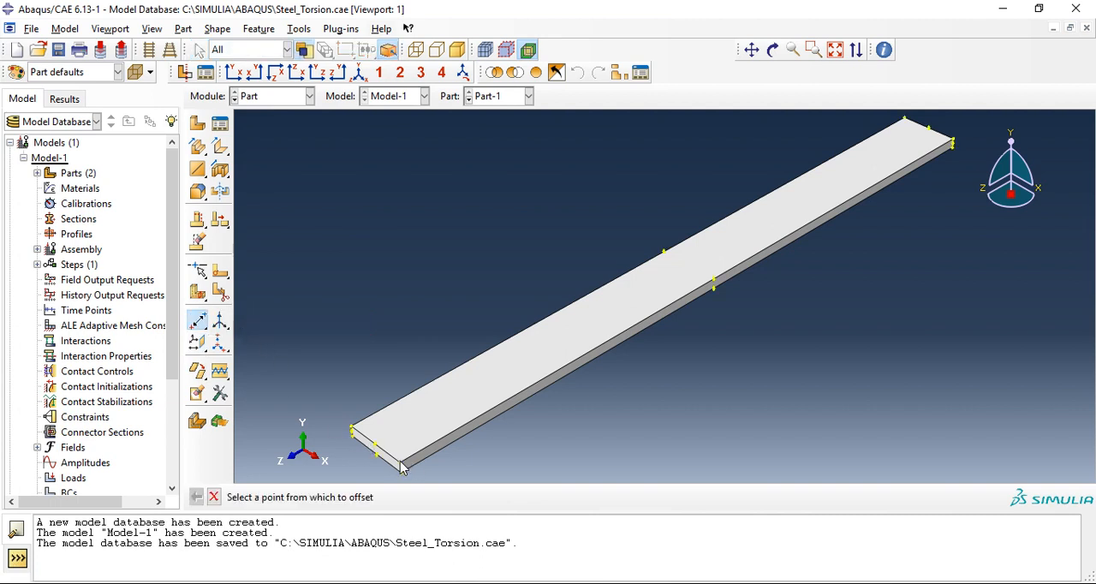
{"action": "left_click", "coordinate": [400, 462]}
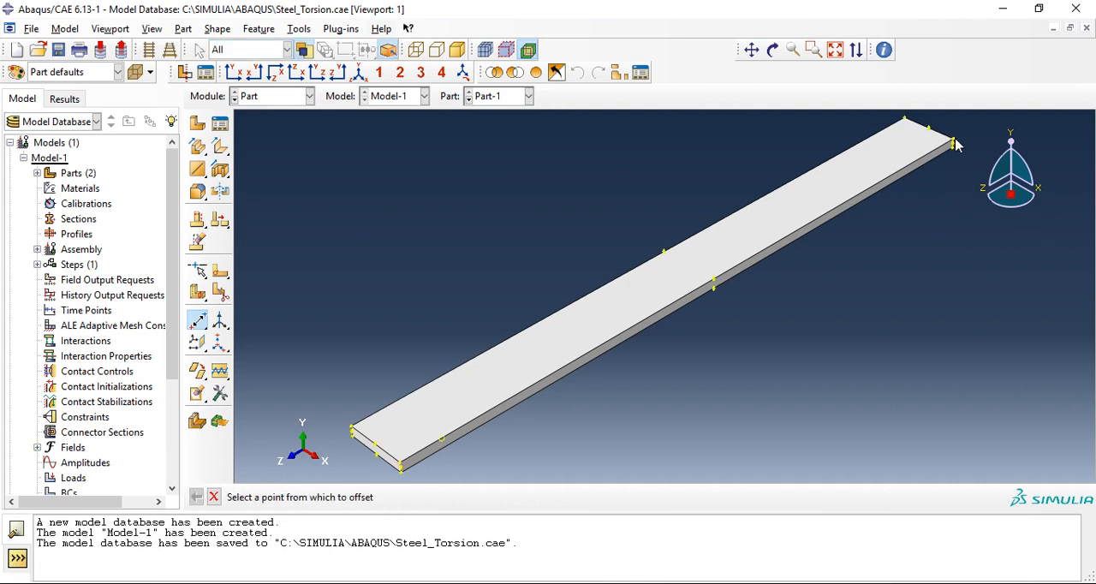
{"action": "left_click", "coordinate": [952, 142]}
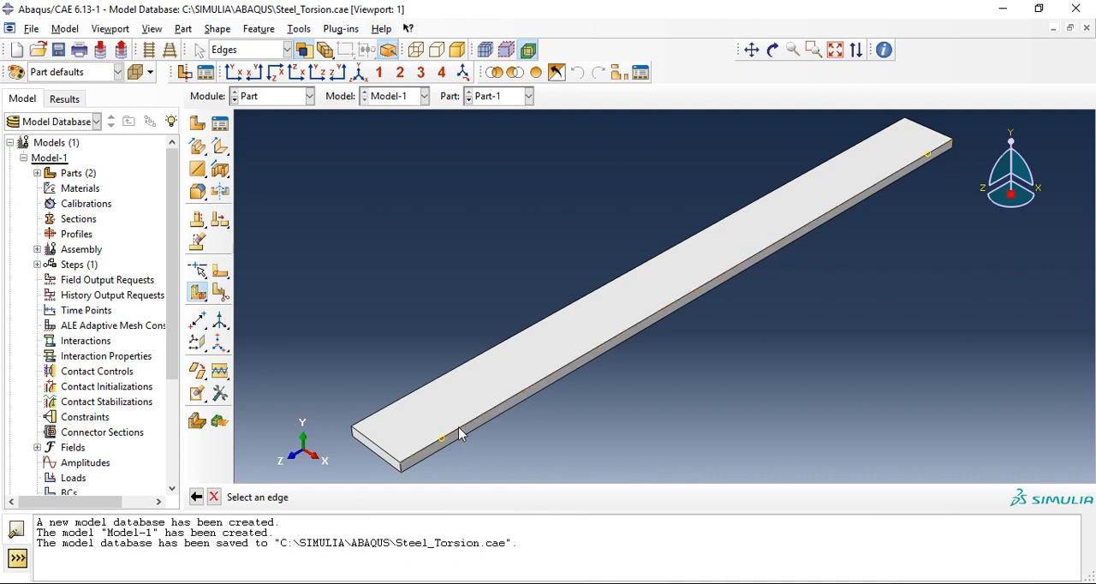
Partition the strip's cells with a datum plane normal to its edge at the far end.
{"action": "left_click", "coordinate": [459, 435]}
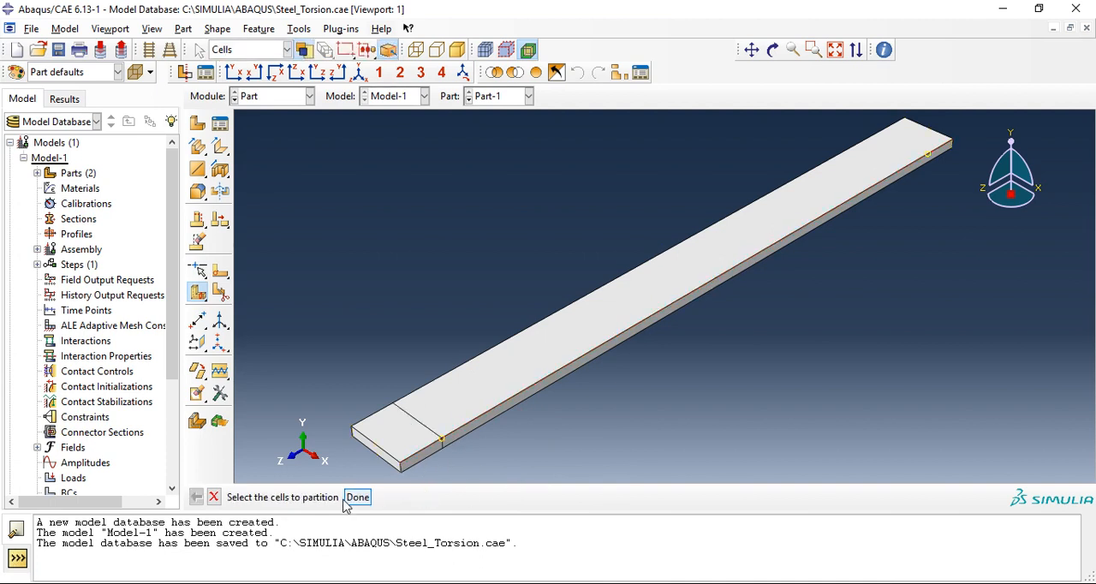
{"action": "left_click", "coordinate": [668, 265]}
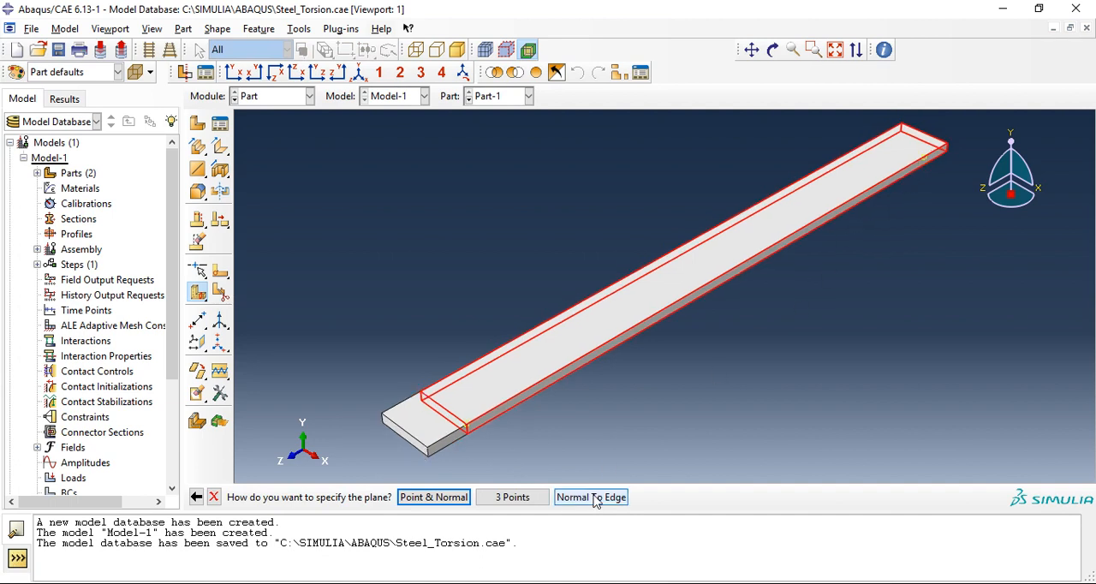
{"action": "left_click", "coordinate": [590, 497]}
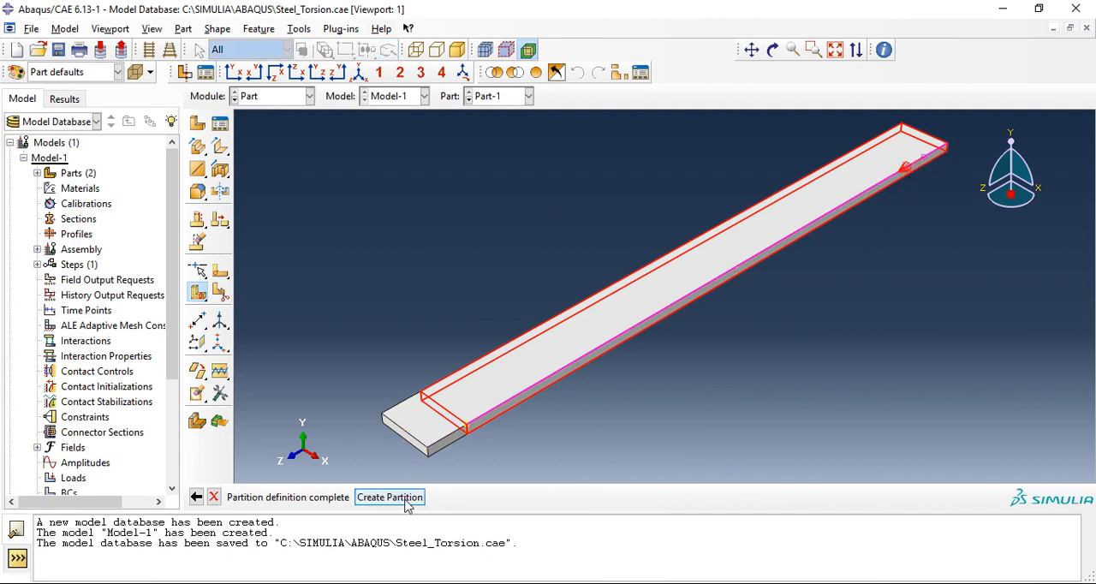
{"action": "left_click", "coordinate": [389, 496]}
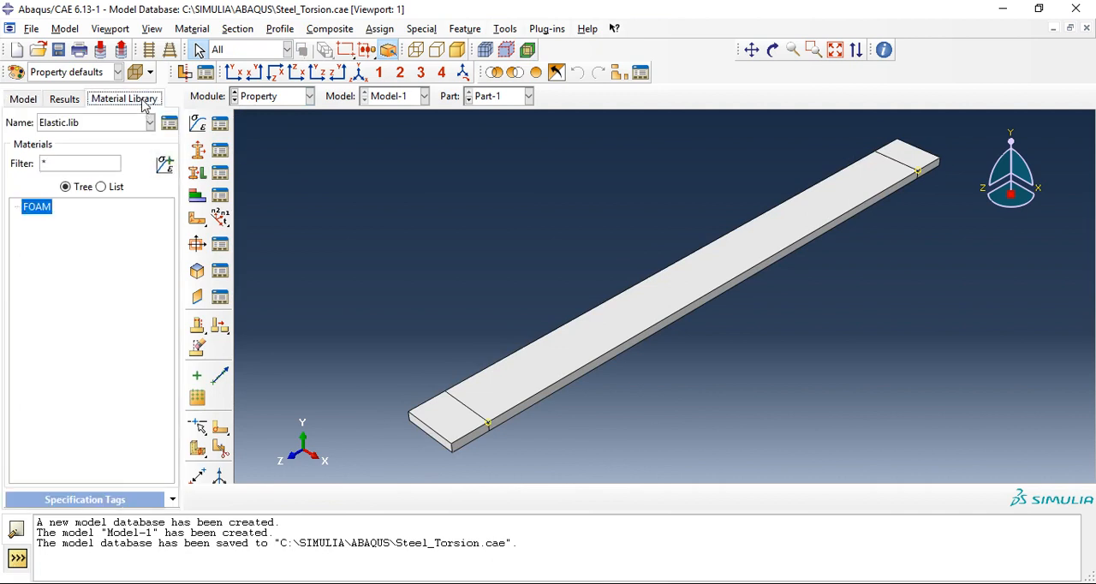
Copy Steel_NL from the metals library into Model-1 and review its elastic and plastic data.
{"action": "left_click", "coordinate": [150, 123]}
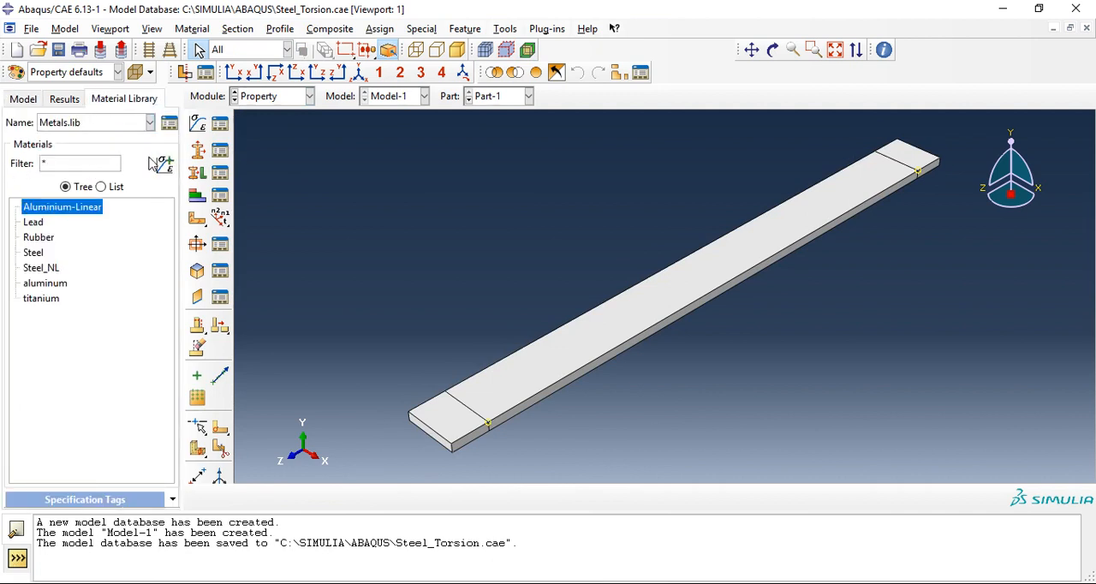
{"action": "left_click", "coordinate": [42, 267]}
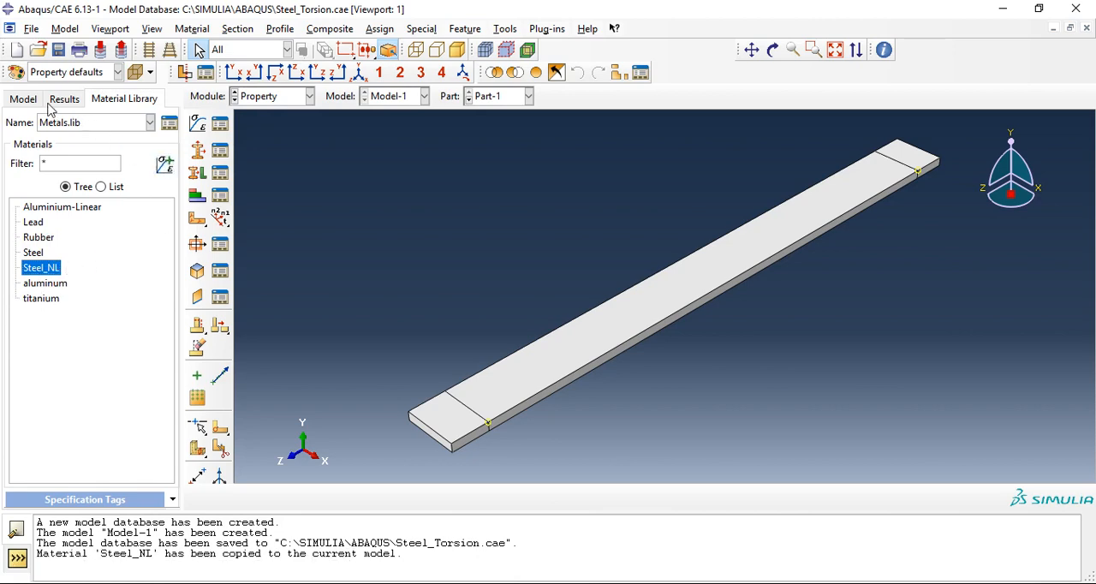
{"action": "left_click", "coordinate": [22, 98]}
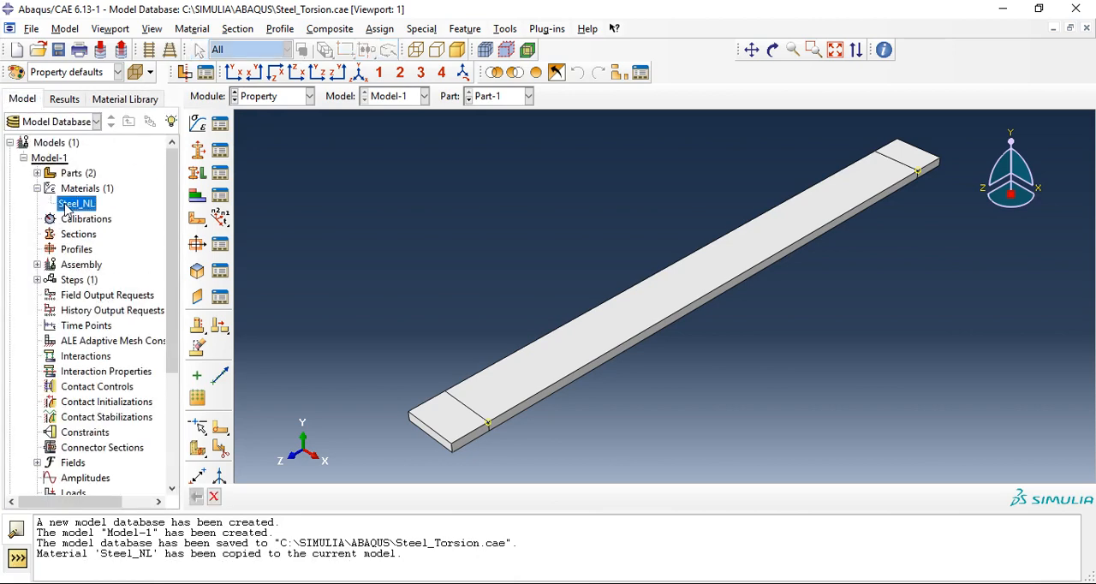
{"action": "double_click", "coordinate": [76, 204]}
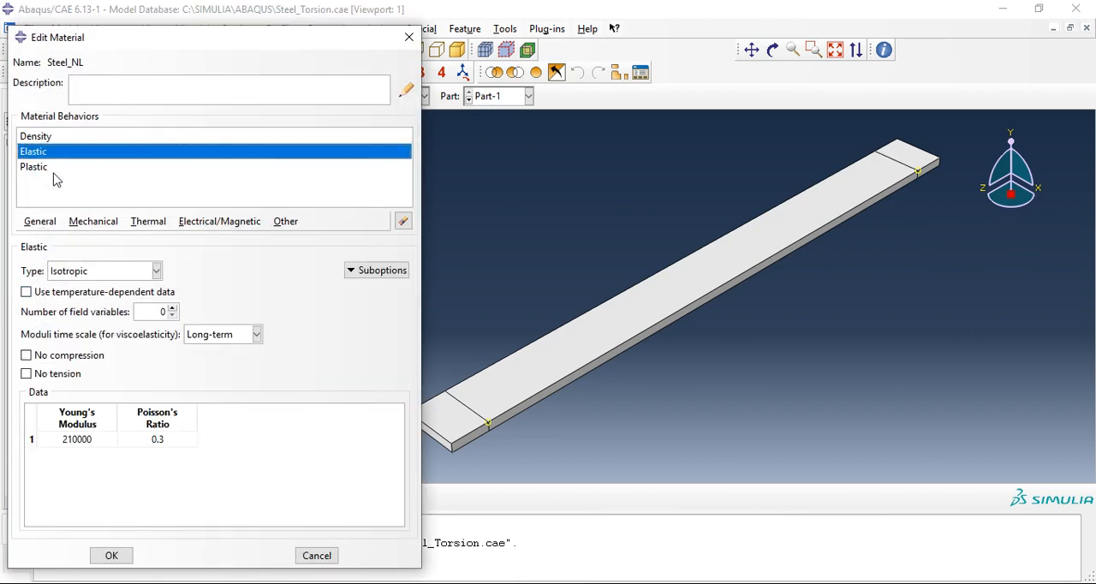
{"action": "left_click", "coordinate": [35, 166]}
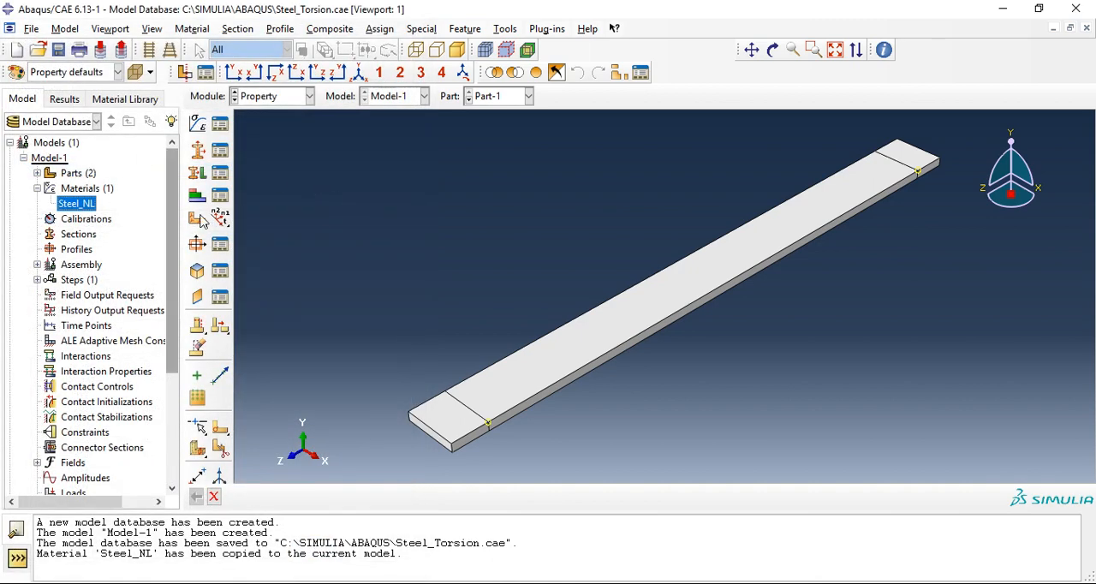
{"action": "mouse_move", "coordinate": [274, 106]}
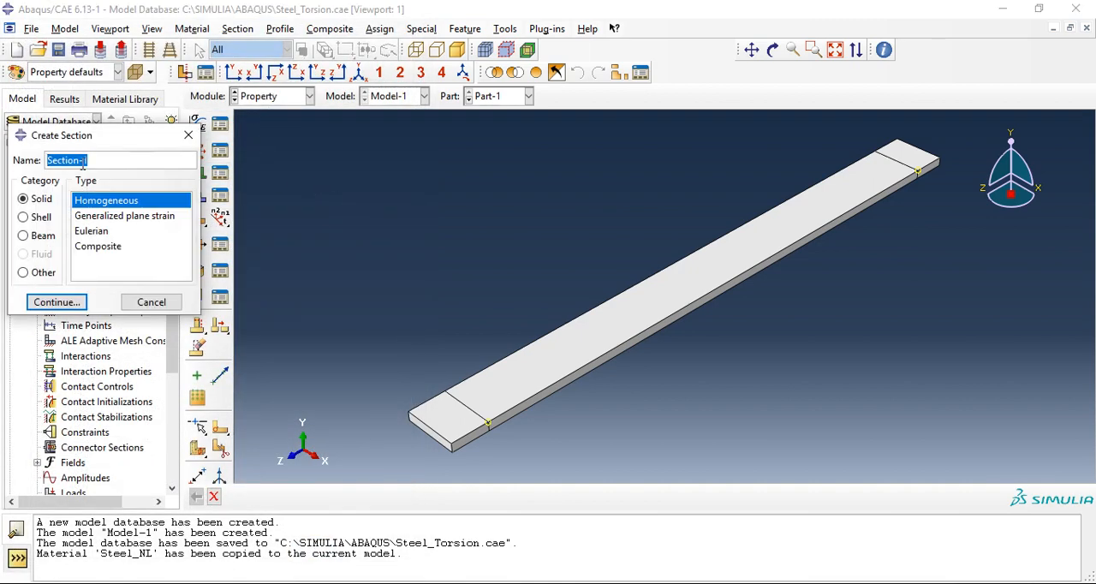
Create a solid homogeneous Steel_NL section and assign it to Part-1 and Part-2.
{"action": "left_click", "coordinate": [55, 301]}
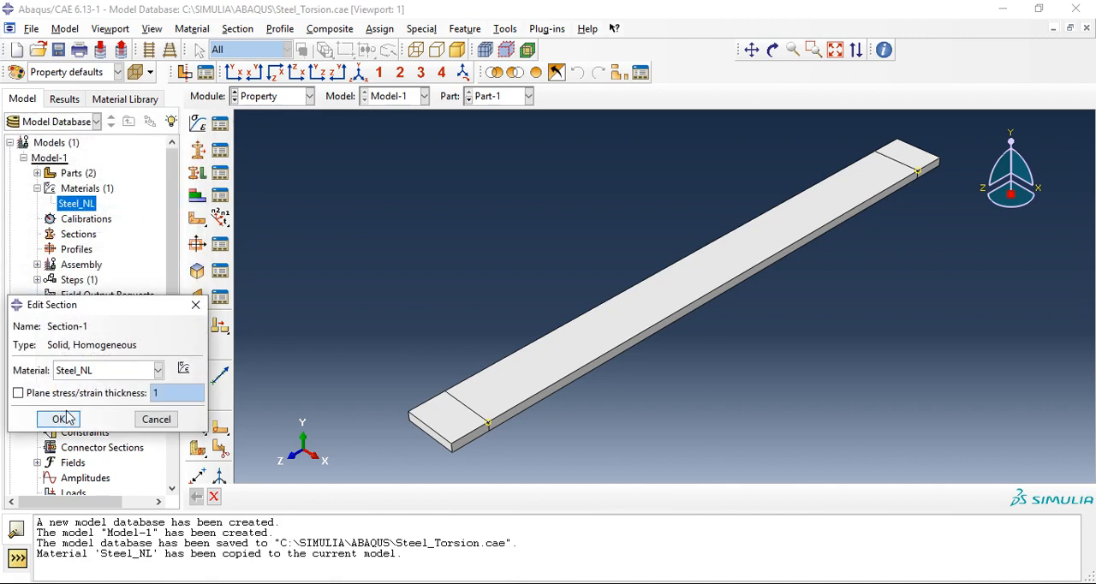
{"action": "left_click", "coordinate": [58, 418]}
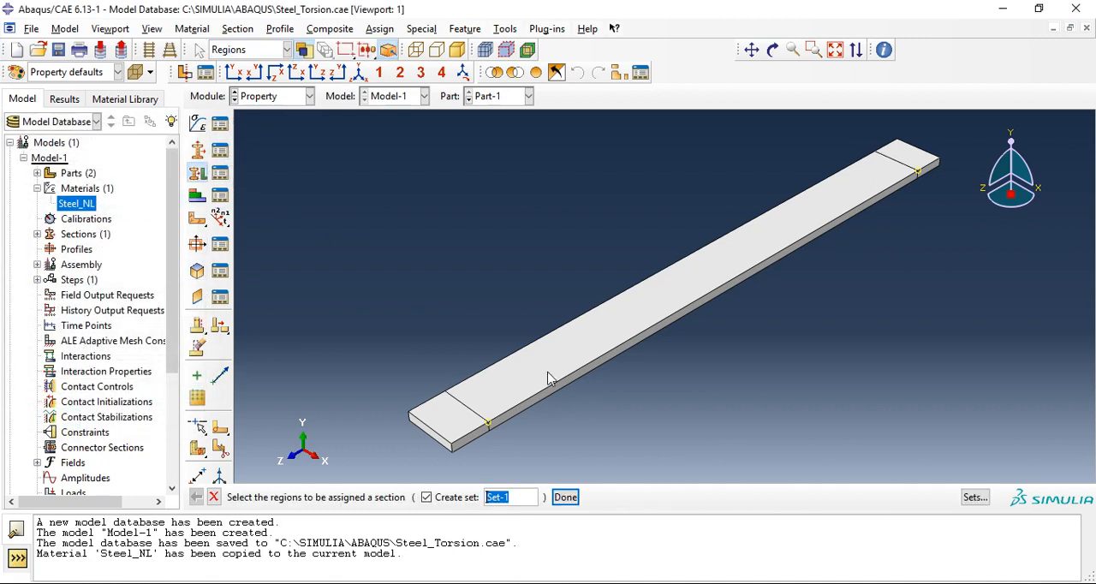
{"action": "left_click", "coordinate": [548, 380]}
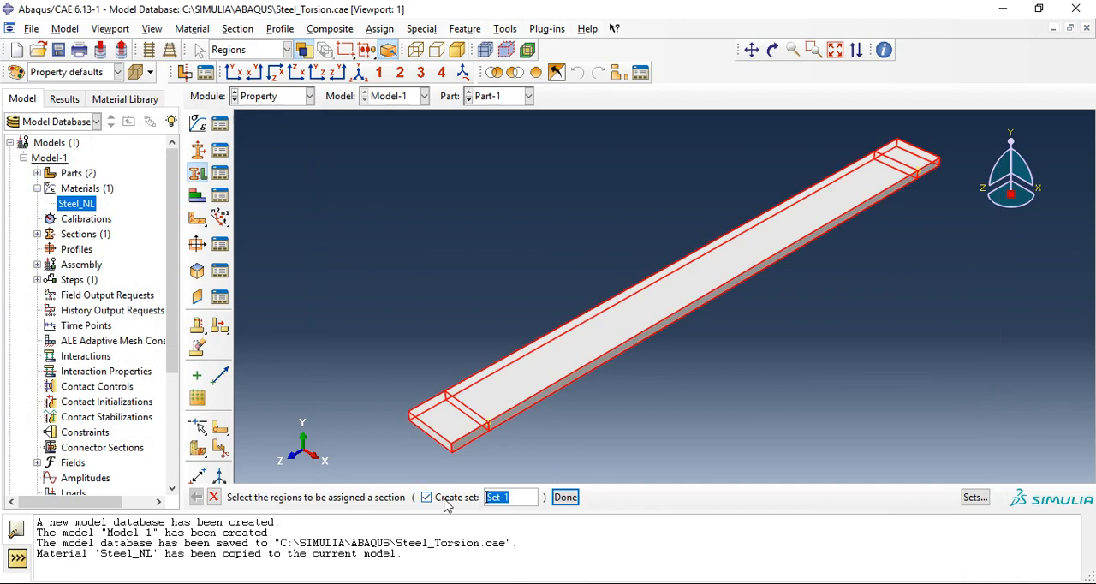
{"action": "left_click", "coordinate": [565, 496]}
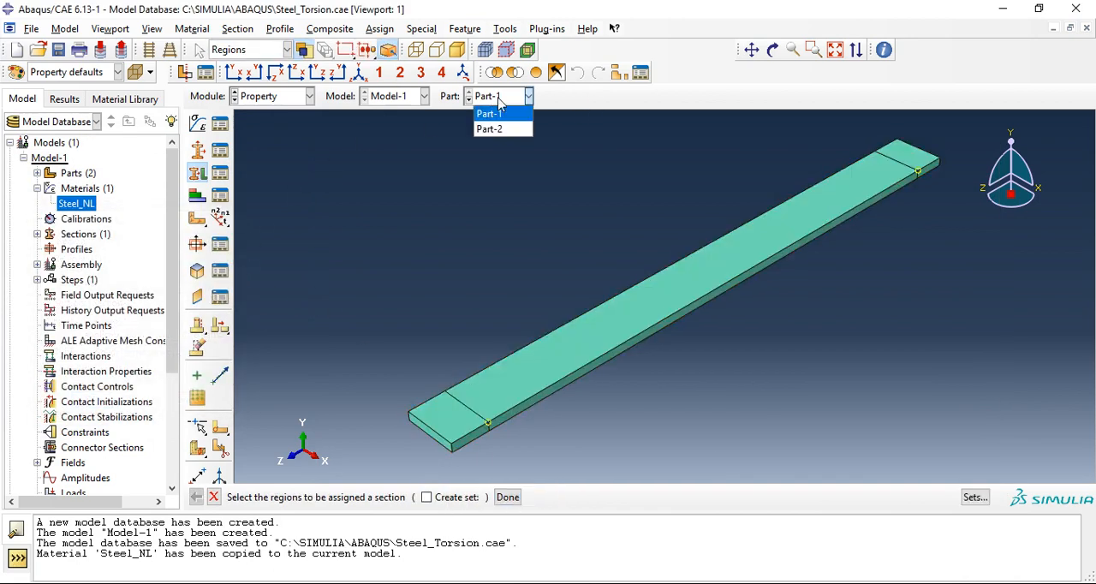
{"action": "left_click", "coordinate": [490, 128]}
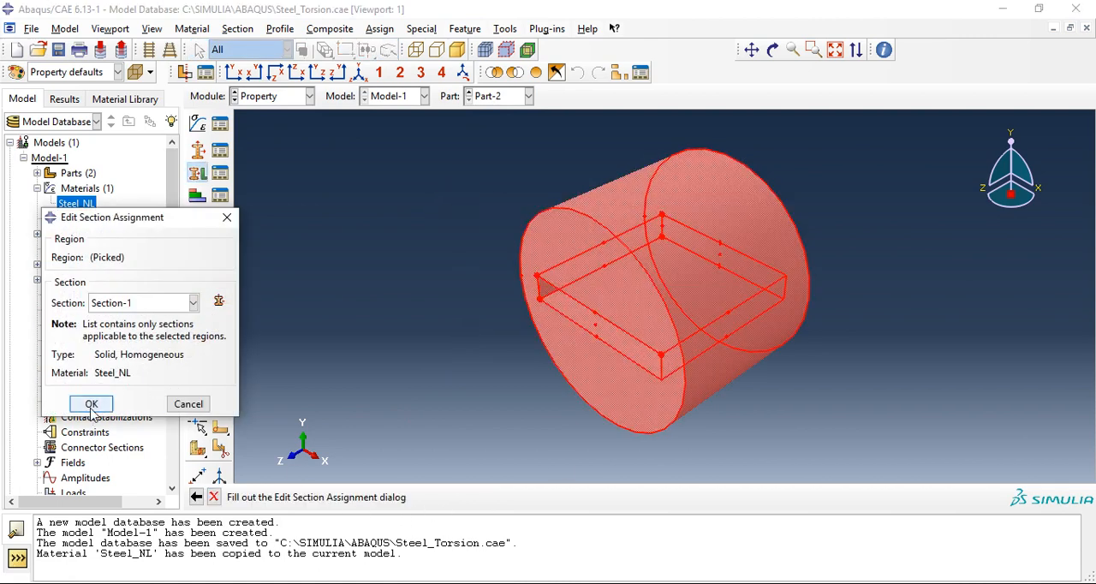
{"action": "left_click", "coordinate": [91, 404]}
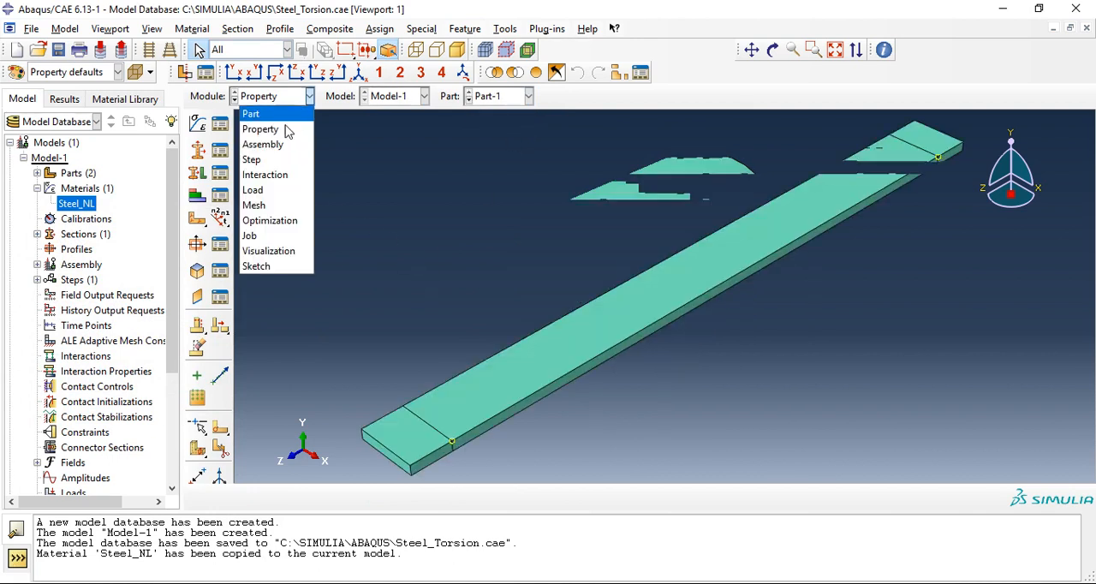
Instance both parts into the assembly with auto-offset.
{"action": "left_click", "coordinate": [262, 144]}
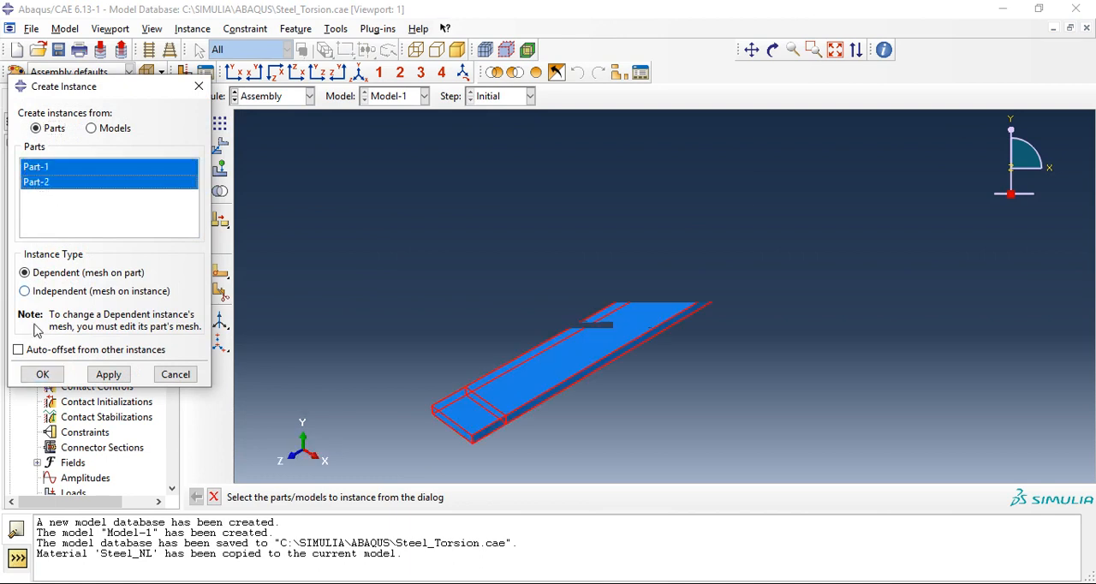
{"action": "left_click", "coordinate": [17, 350]}
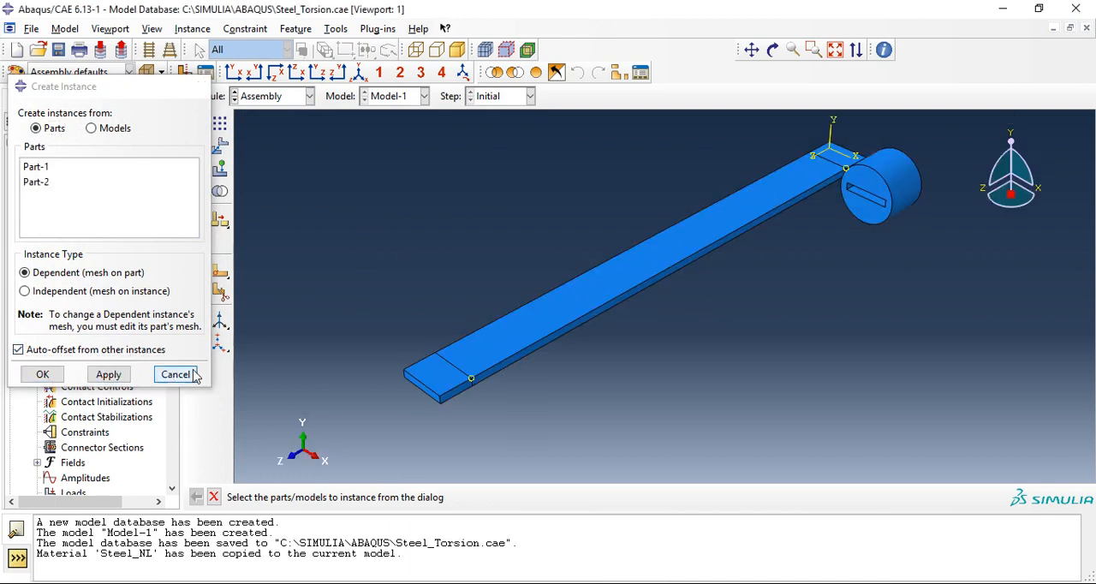
{"action": "left_click", "coordinate": [175, 373]}
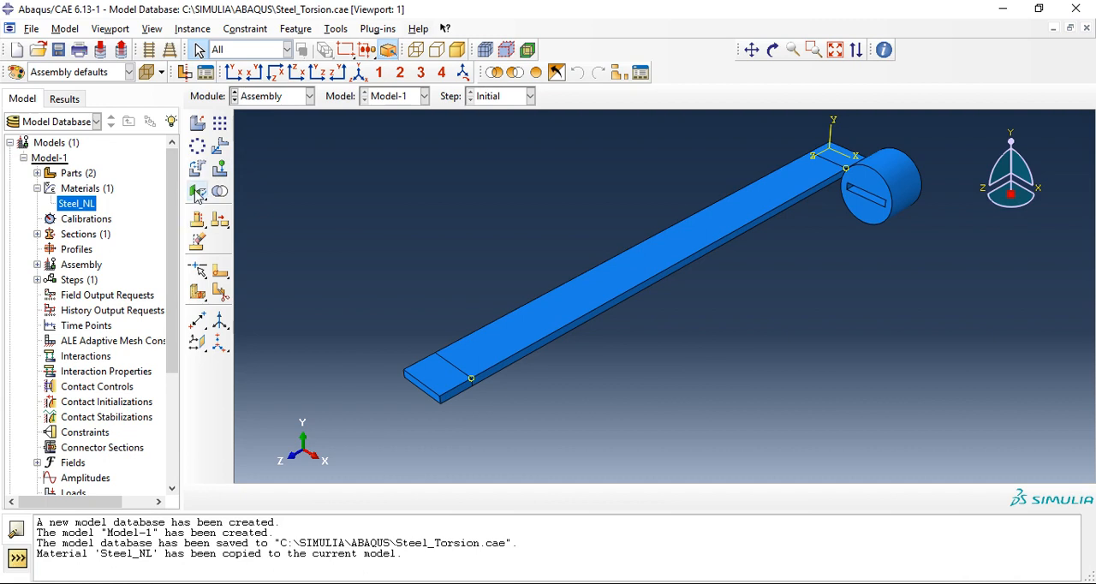
Make the cylinder's slotted face parallel to the matching bar face.
{"action": "left_click", "coordinate": [198, 192]}
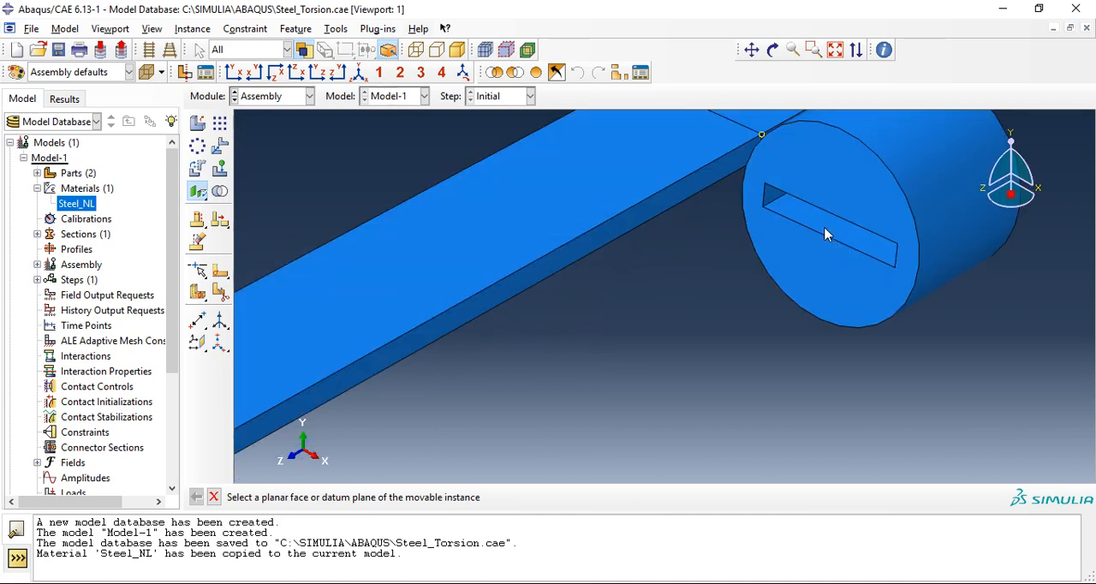
{"action": "left_click", "coordinate": [825, 236]}
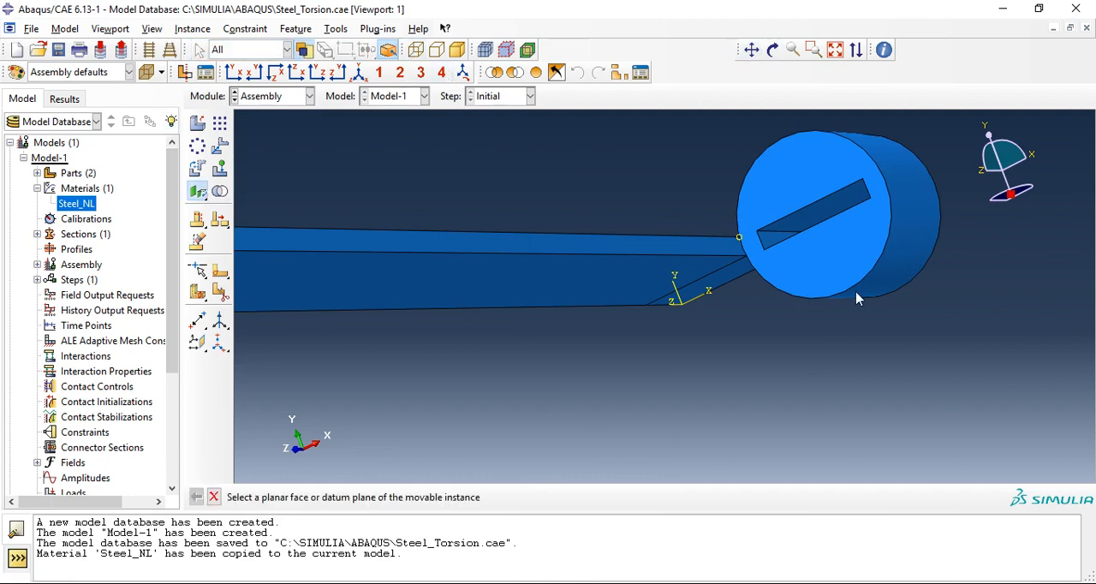
{"action": "left_click", "coordinate": [808, 239]}
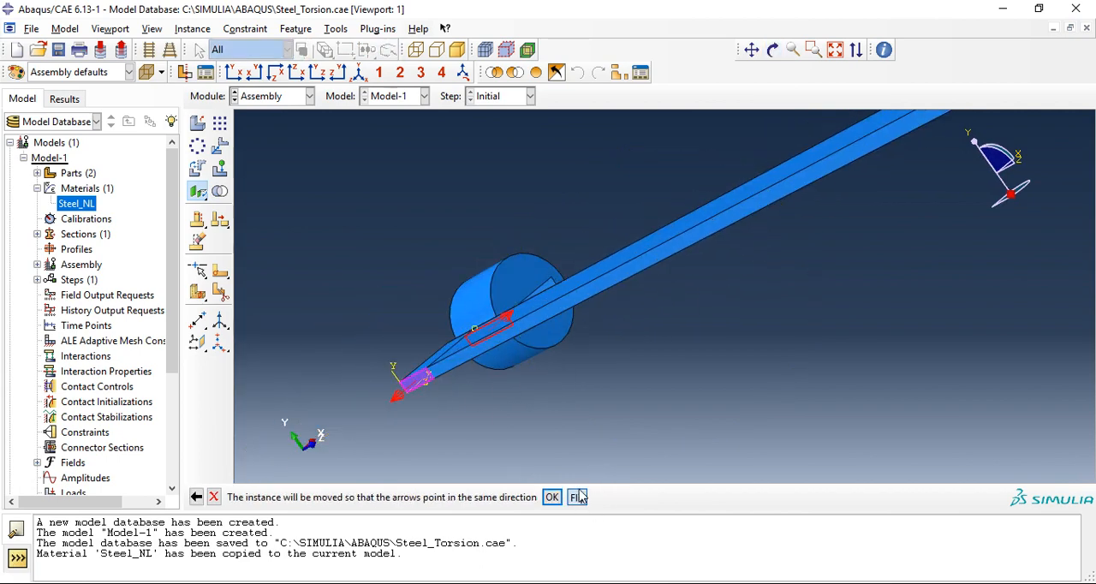
{"action": "left_click", "coordinate": [575, 497]}
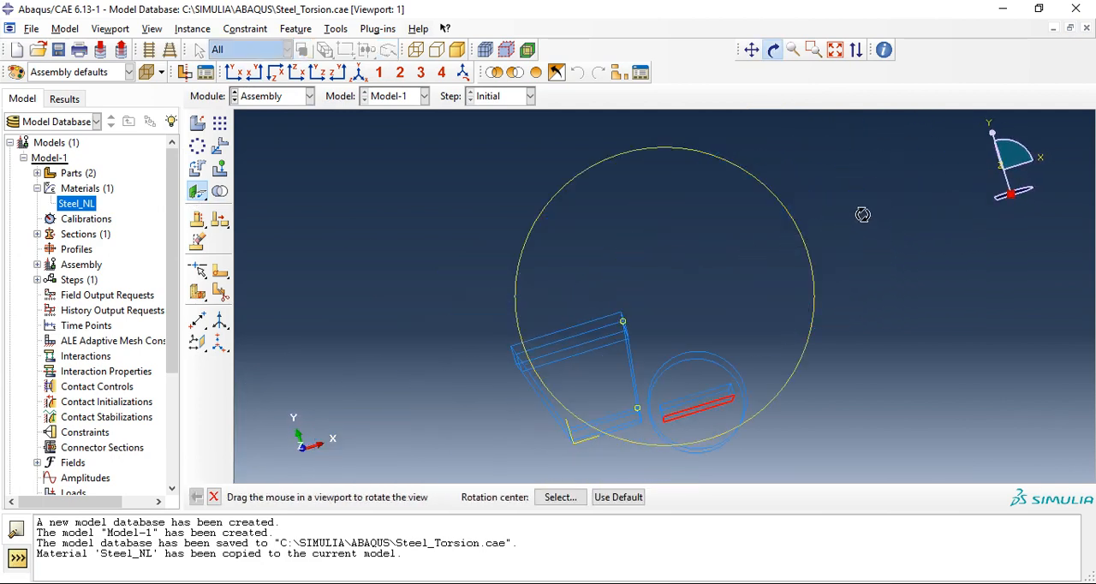
Constrain the bar's side face parallel to the slot's inner face, flipping the direction.
{"action": "left_click_drag", "start_coordinate": [863, 215], "coordinate": [640, 465]}
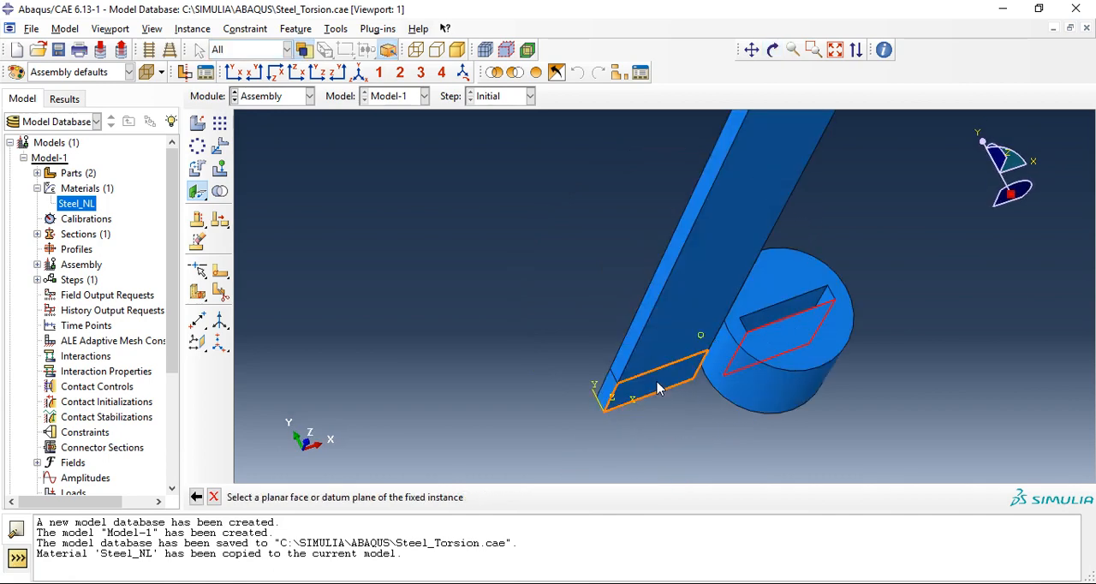
{"action": "left_click", "coordinate": [650, 385]}
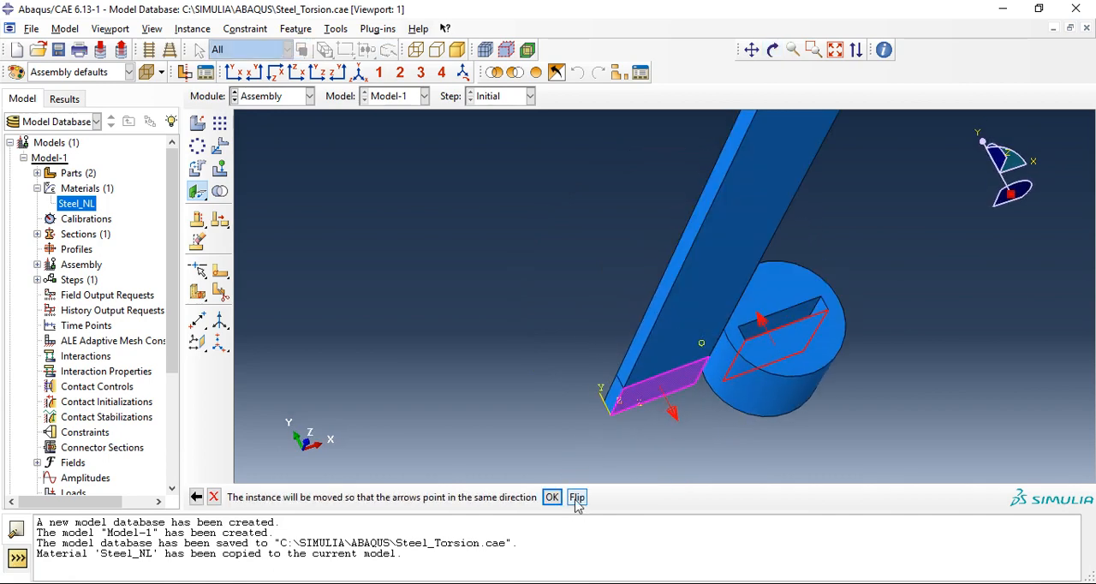
{"action": "left_click", "coordinate": [575, 496]}
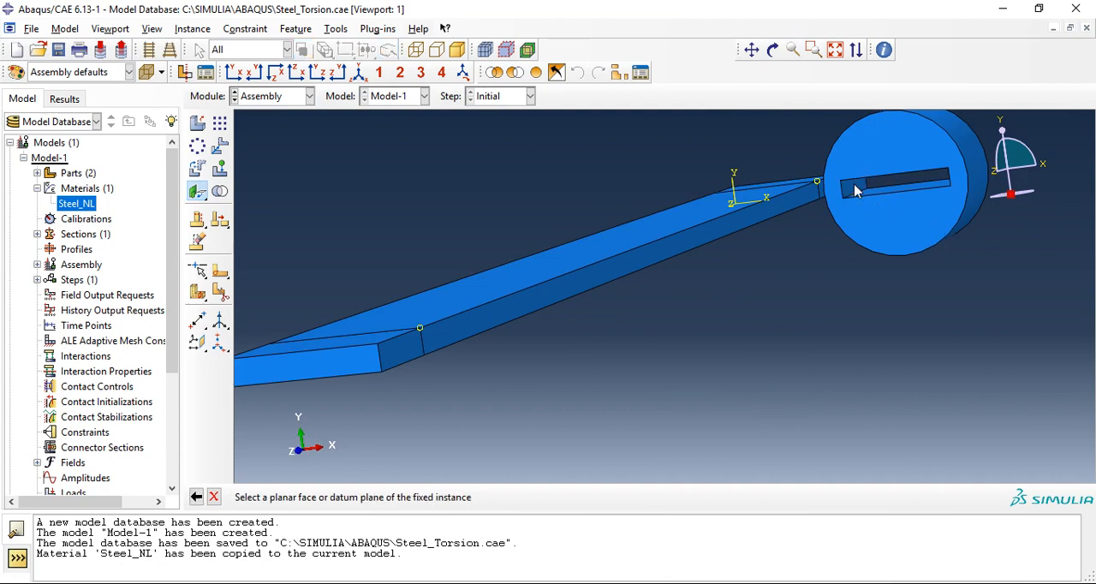
{"action": "left_click", "coordinate": [770, 48]}
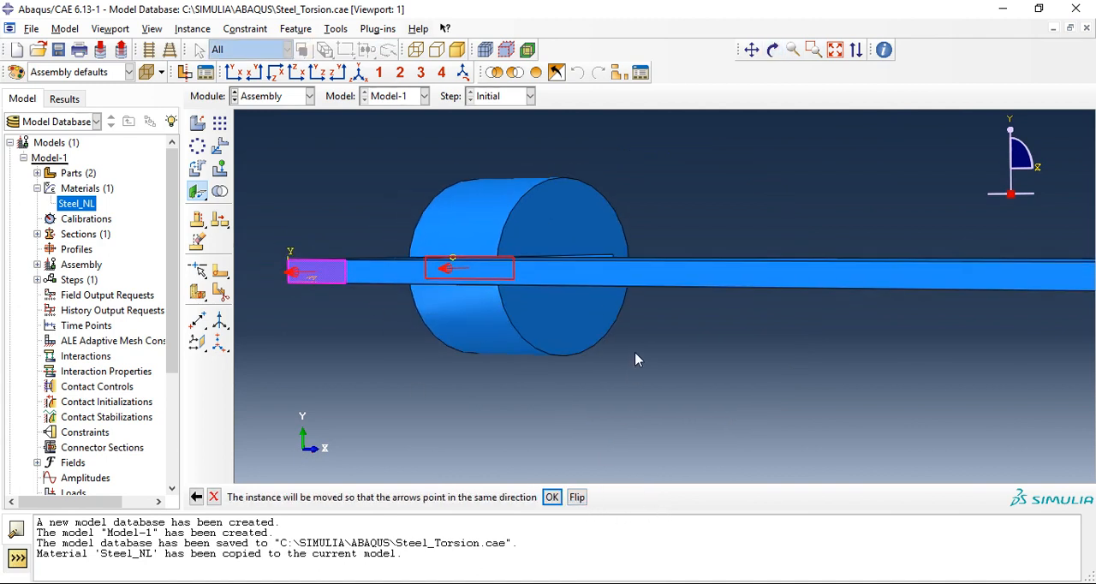
{"action": "left_click", "coordinate": [551, 497]}
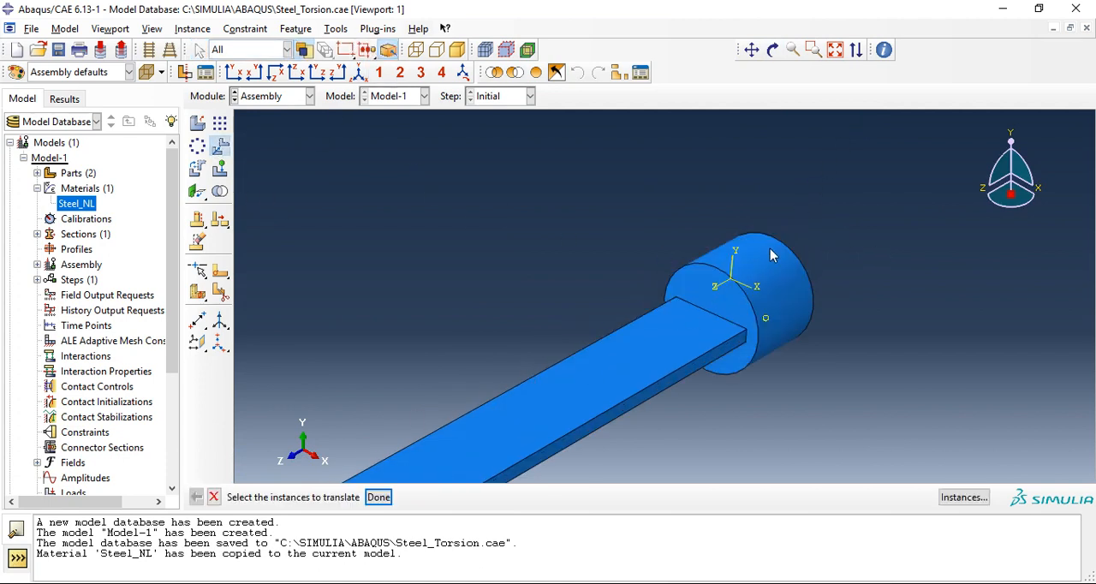
Translate the cylinder instance 10 units along the bar's axis onto its end.
{"action": "left_click", "coordinate": [376, 496]}
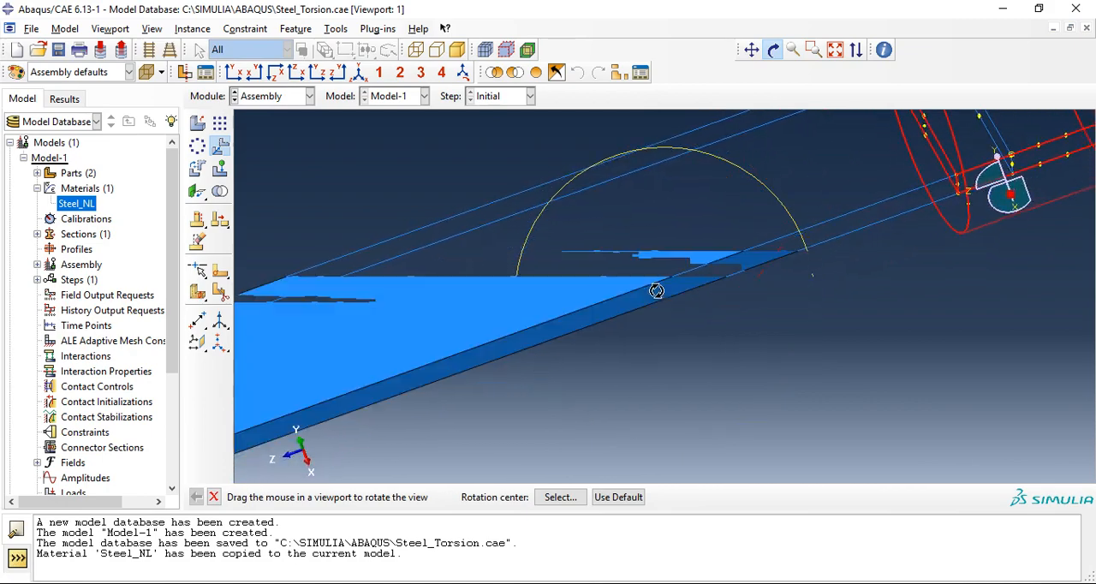
{"action": "left_click_drag", "start_coordinate": [658, 291], "coordinate": [818, 312]}
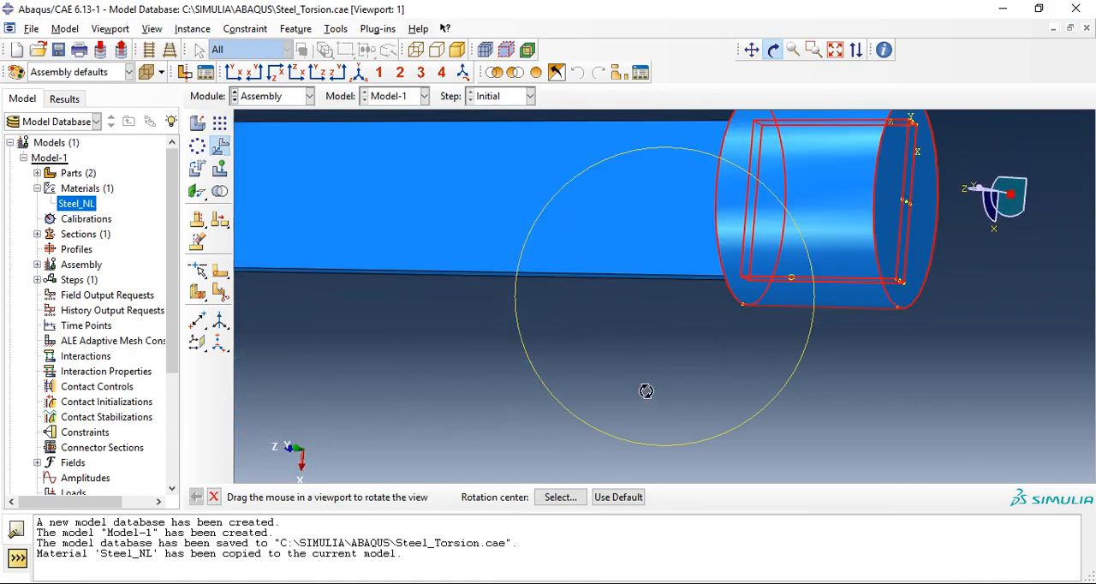
{"action": "left_click_drag", "start_coordinate": [648, 390], "coordinate": [572, 270]}
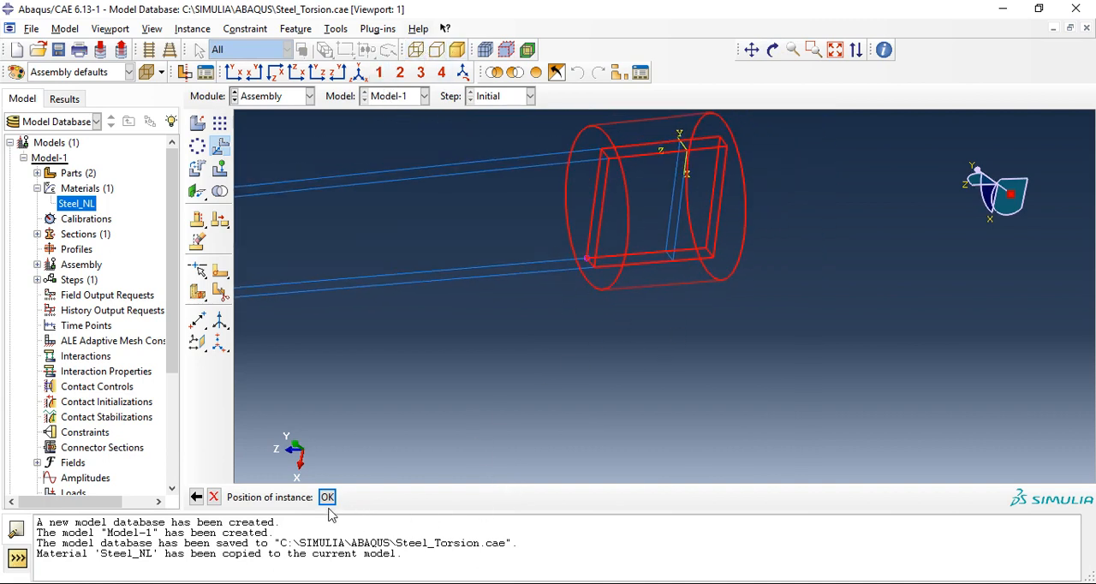
{"action": "left_click", "coordinate": [327, 497]}
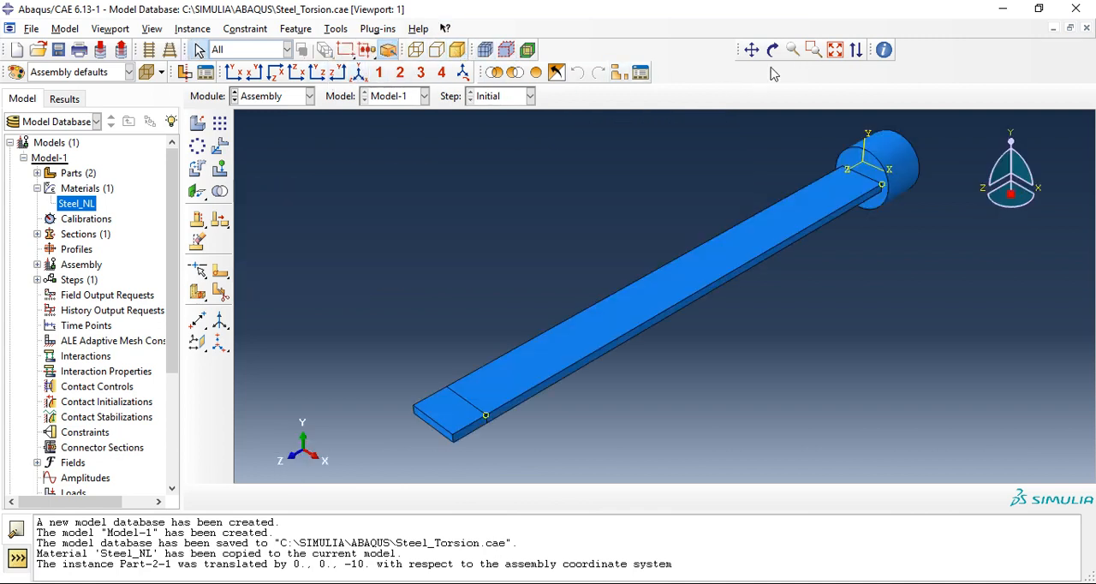
{"action": "left_click", "coordinate": [770, 48]}
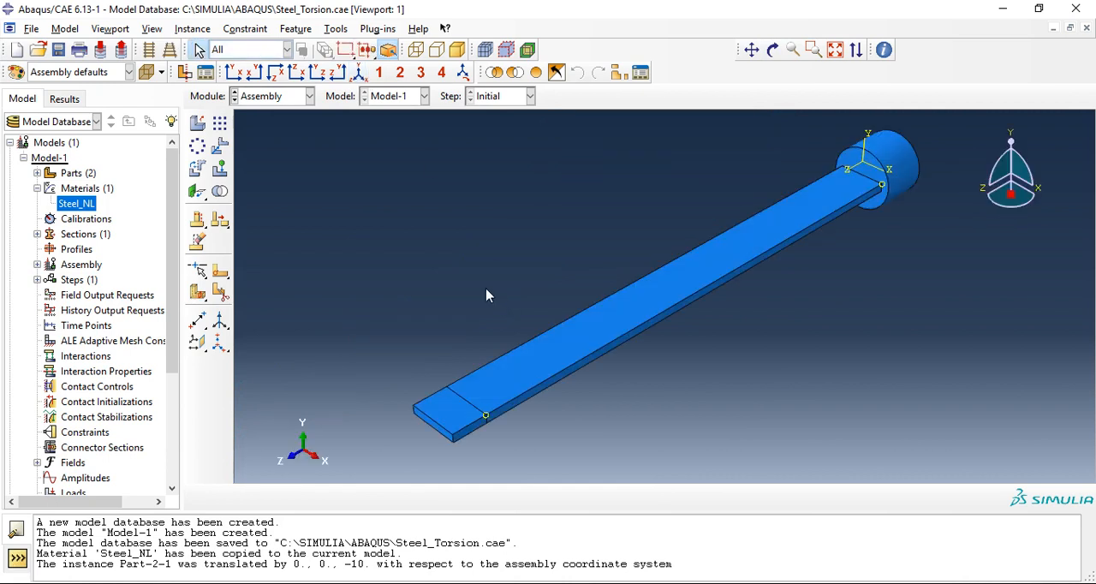
{"action": "mouse_move", "coordinate": [370, 229]}
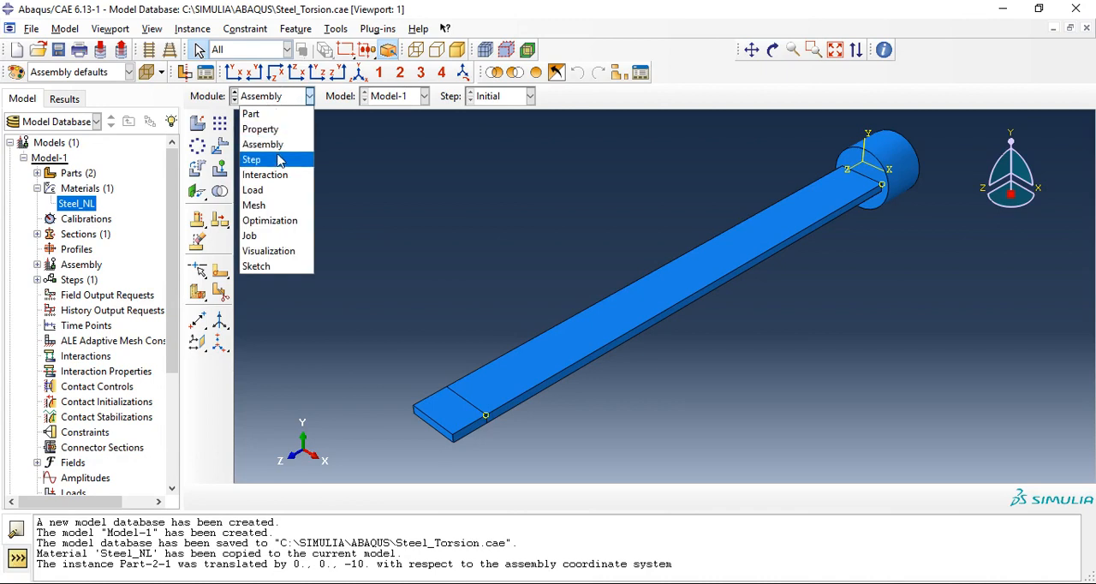
Create Step-1 as a Dynamic, Explicit step with time period 8.
{"action": "left_click", "coordinate": [252, 159]}
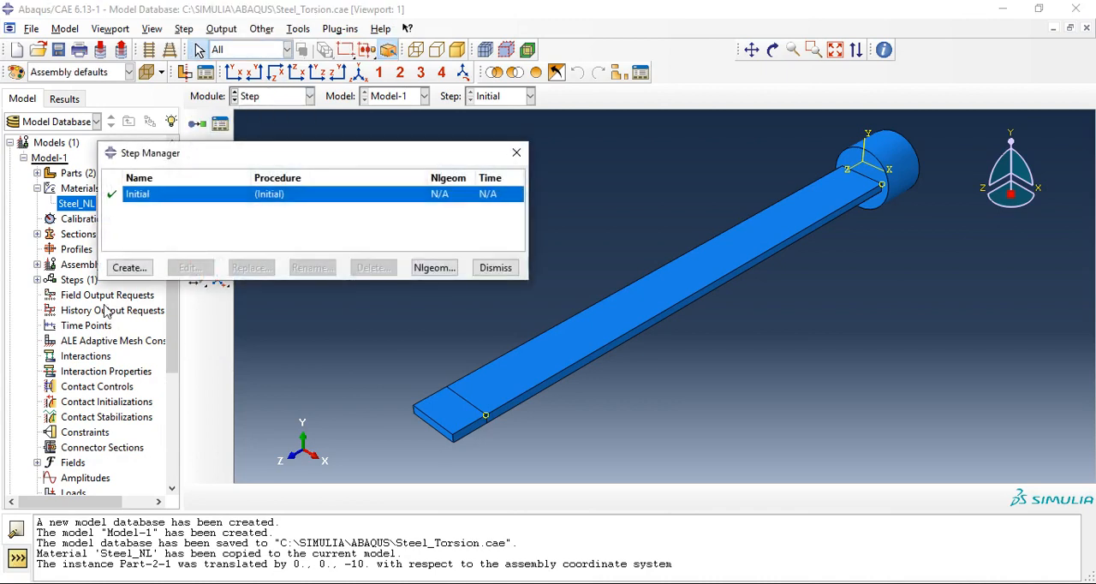
{"action": "left_click", "coordinate": [131, 267]}
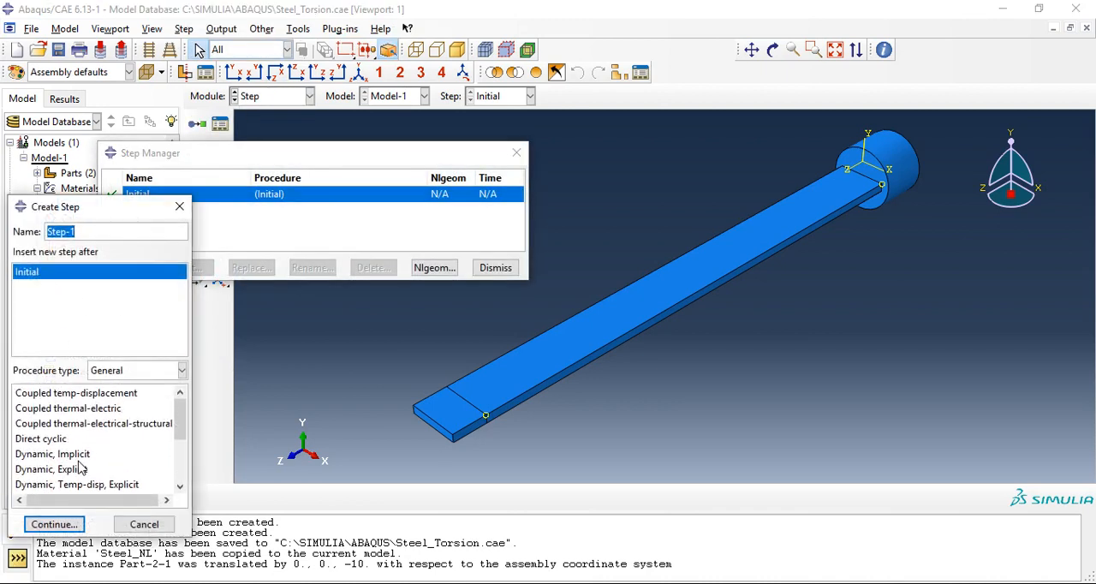
{"action": "left_click", "coordinate": [55, 524]}
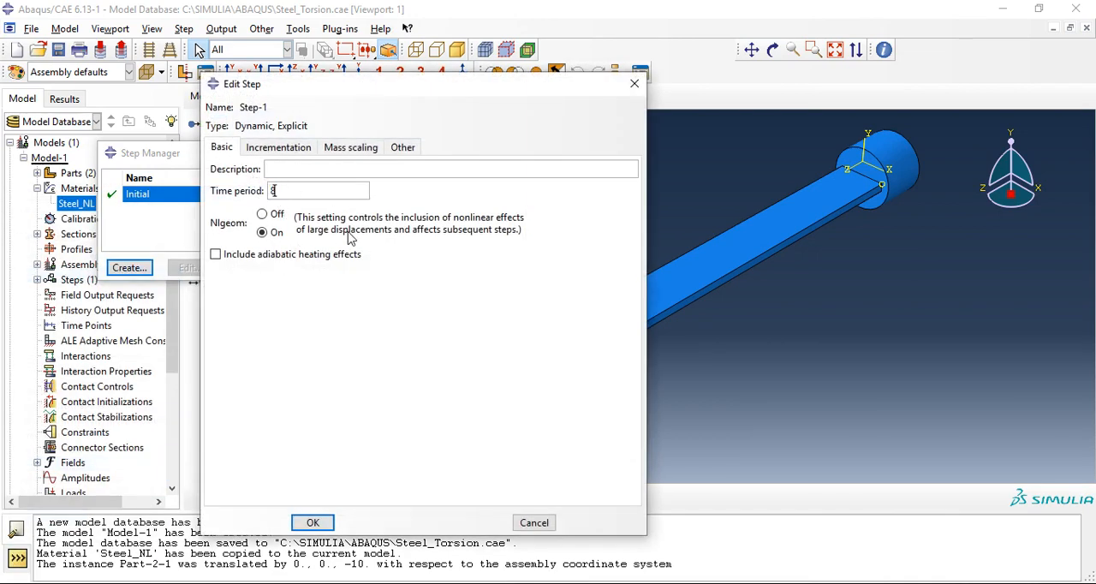
{"action": "left_click", "coordinate": [311, 522]}
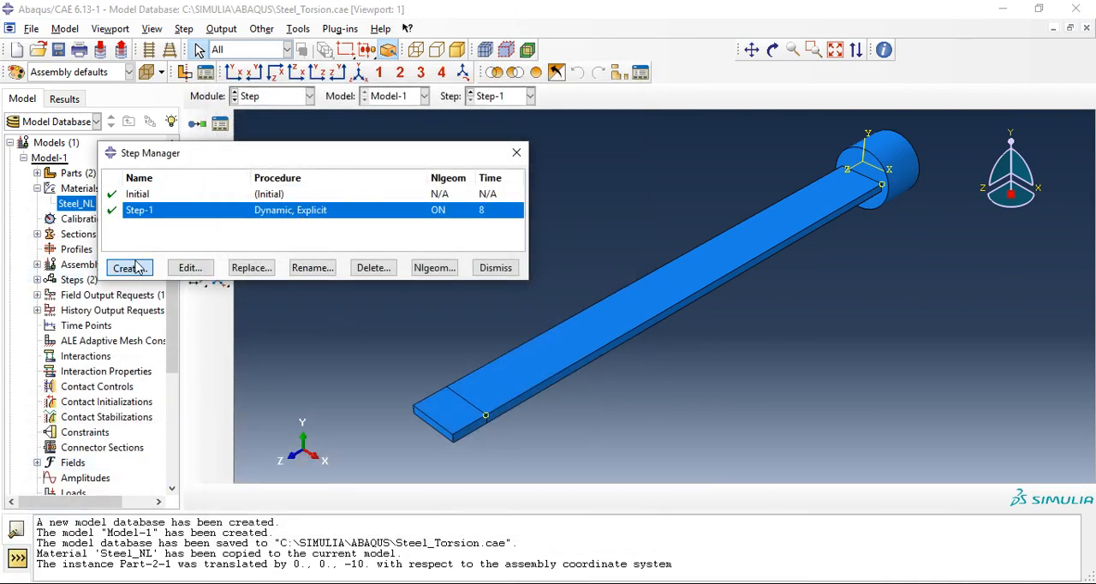
Create Step-2 as a Dynamic, Explicit step with time period 6 and dismiss the Step Manager.
{"action": "left_click", "coordinate": [127, 267]}
{"action": "type", "text": "6"}
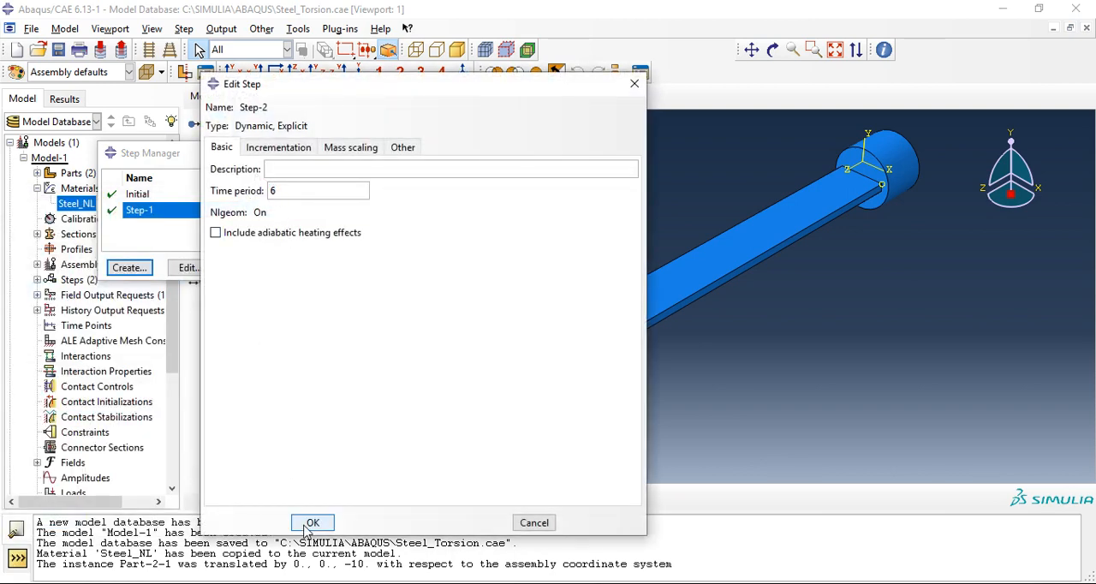
{"action": "left_click", "coordinate": [312, 522]}
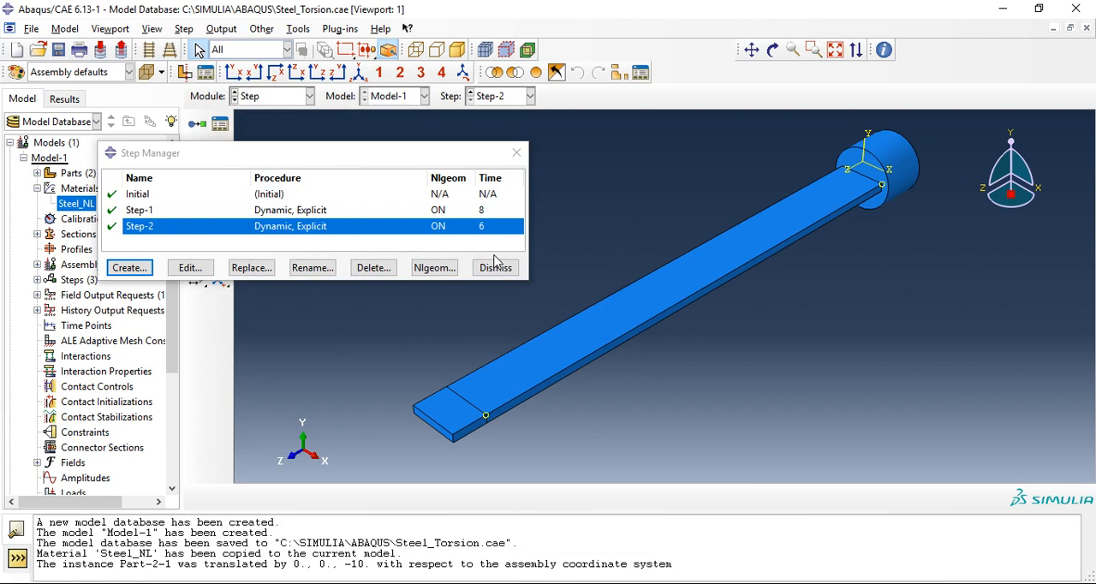
{"action": "left_click", "coordinate": [493, 268]}
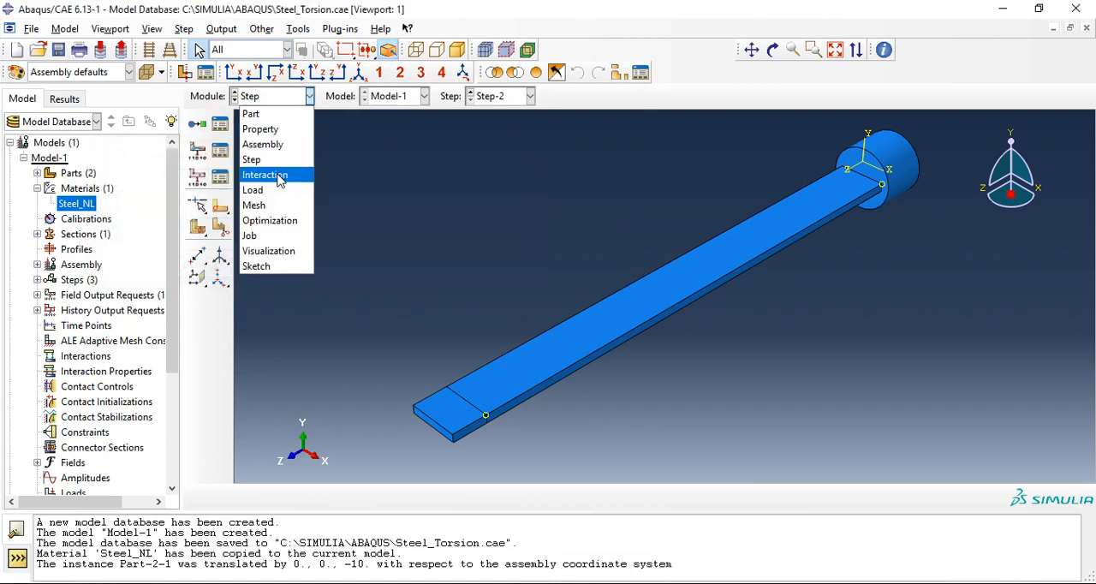
Start surface Surf-1 on Part-1 and orbit the bar to expose its far end.
{"action": "left_click", "coordinate": [263, 175]}
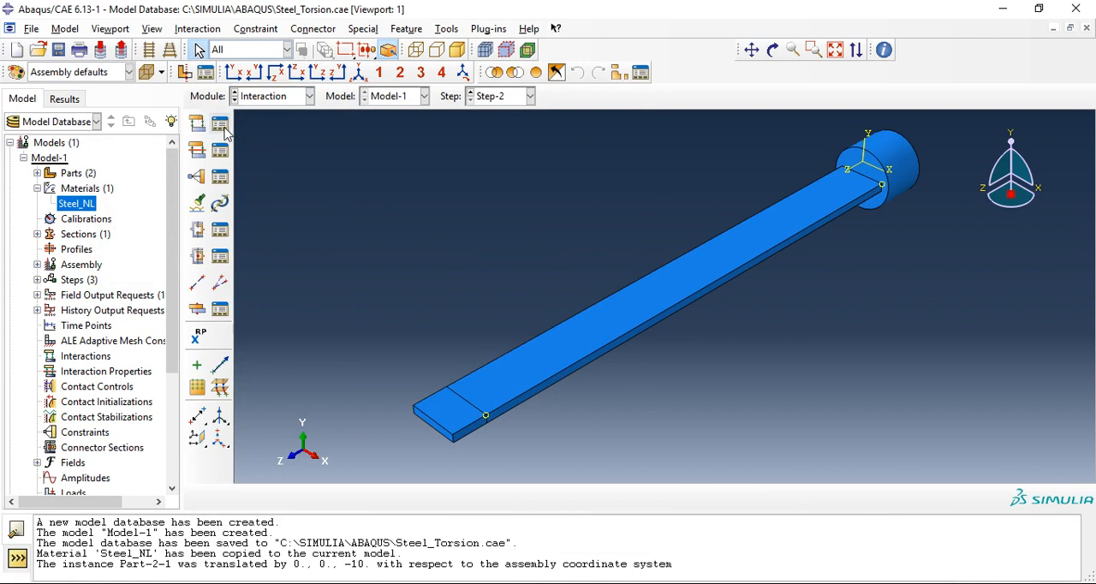
{"action": "left_click", "coordinate": [270, 96]}
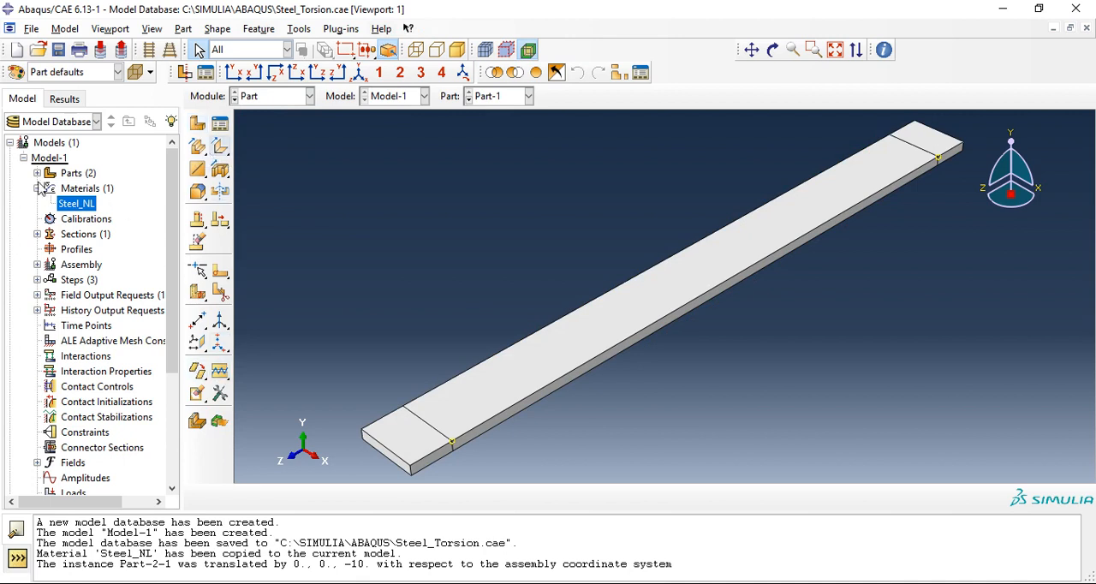
{"action": "left_click", "coordinate": [37, 171]}
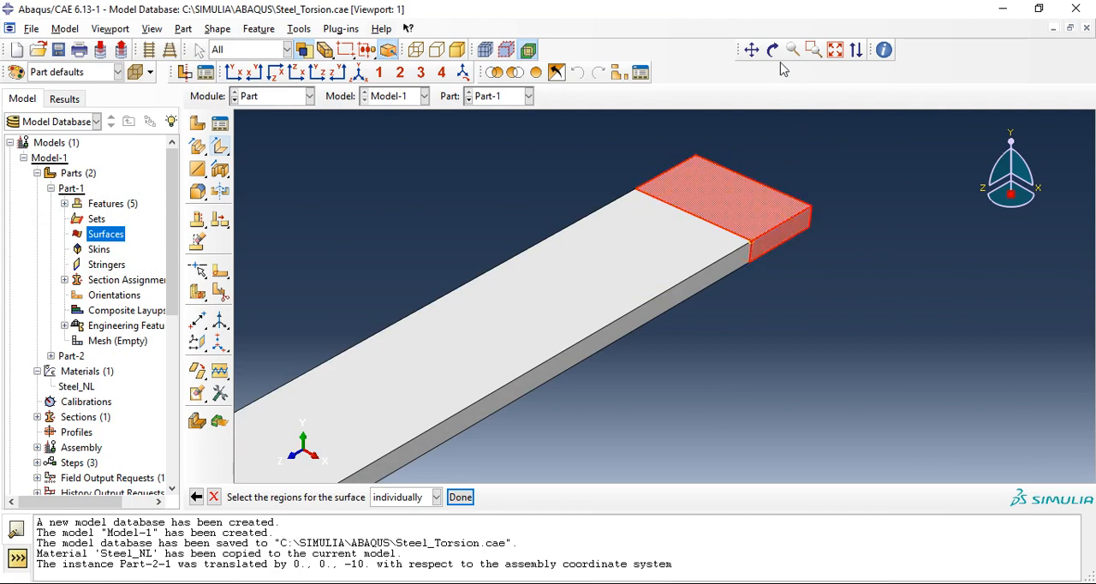
{"action": "left_click", "coordinate": [770, 48]}
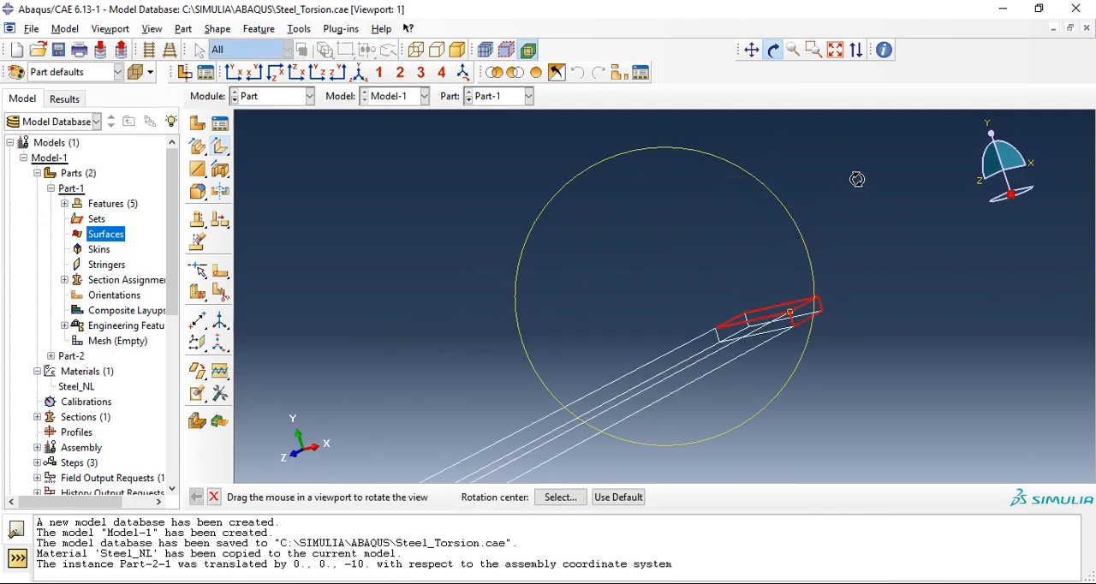
{"action": "left_click_drag", "start_coordinate": [856, 178], "coordinate": [873, 418]}
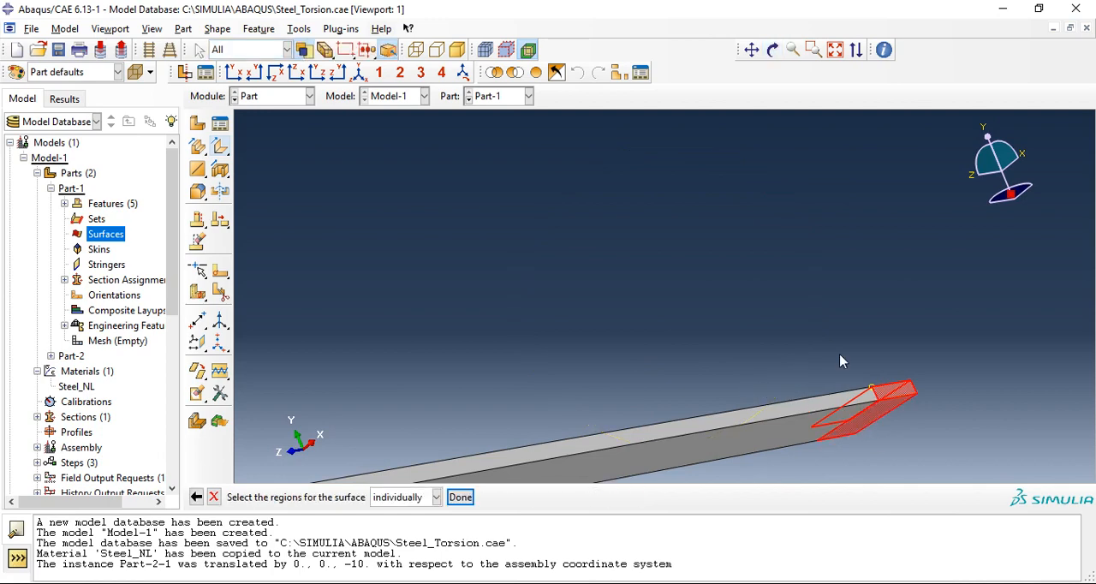
Select the four end faces of the bar and confirm them as Surf-1.
{"action": "left_click", "coordinate": [770, 48]}
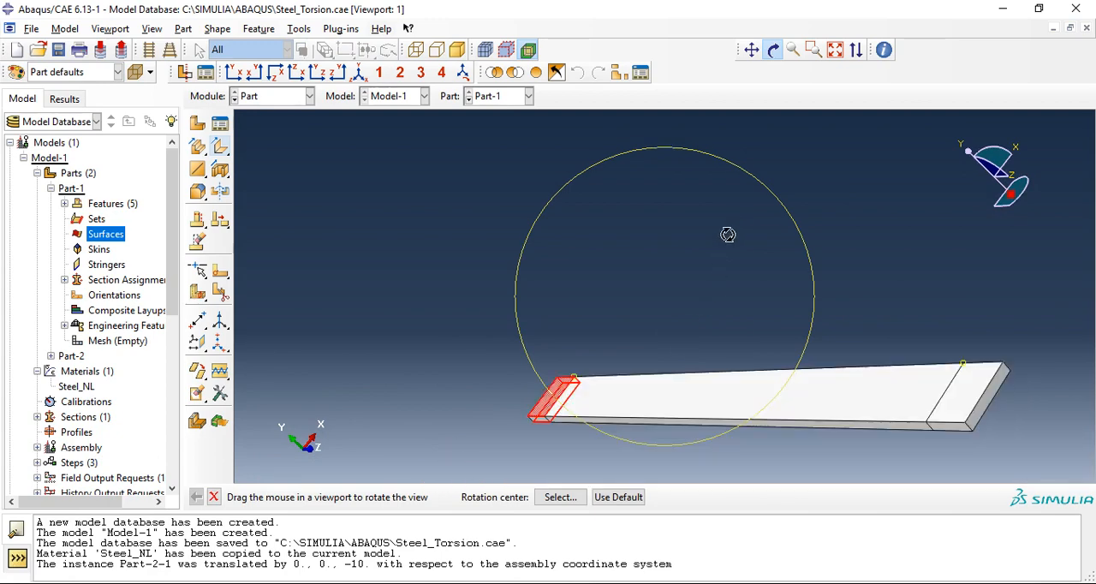
{"action": "left_click_drag", "start_coordinate": [728, 234], "coordinate": [568, 363]}
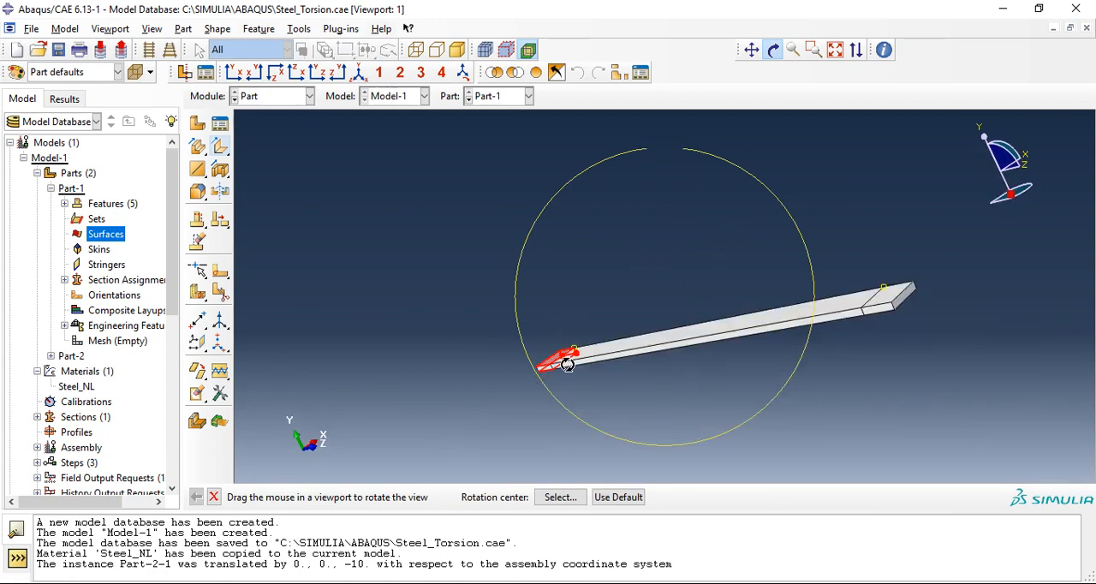
{"action": "left_click_drag", "start_coordinate": [569, 365], "coordinate": [520, 384]}
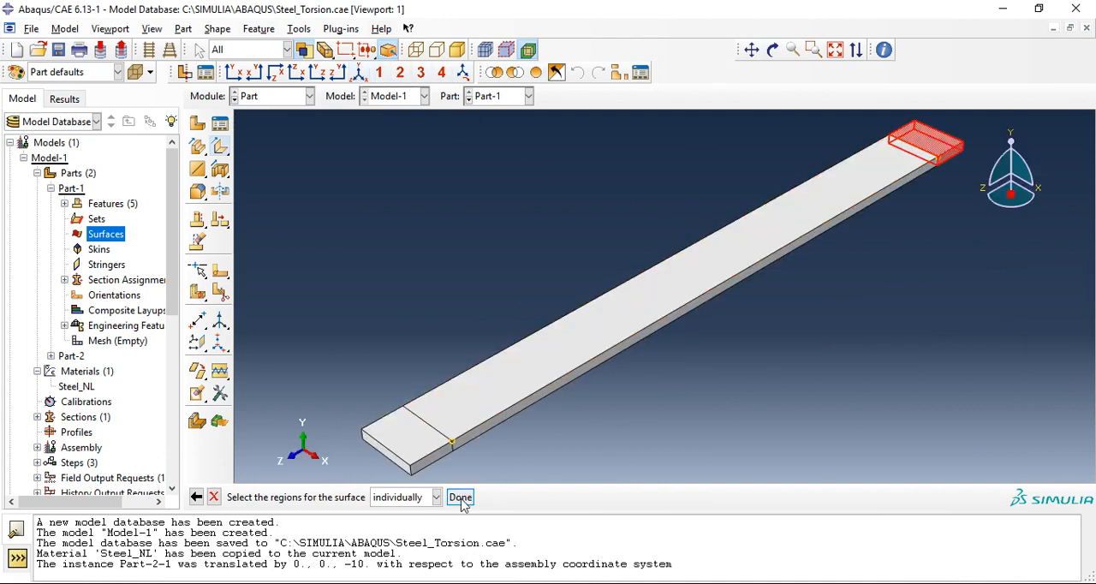
{"action": "left_click", "coordinate": [459, 496]}
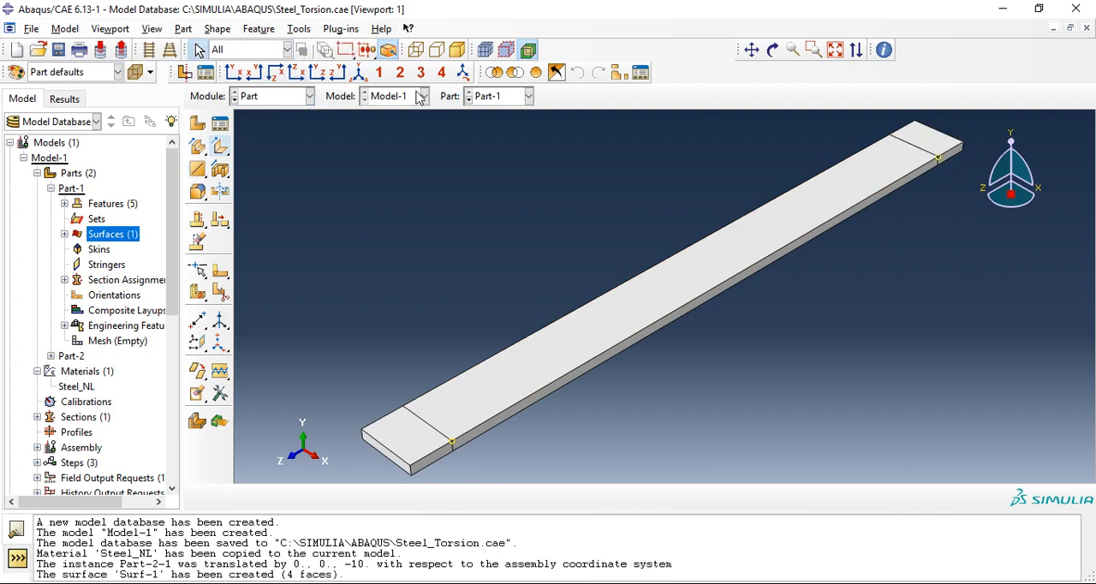
Define Surf-1 on Part-2 from the four inner faces of the cylinder's rectangular slot.
{"action": "left_click", "coordinate": [528, 96]}
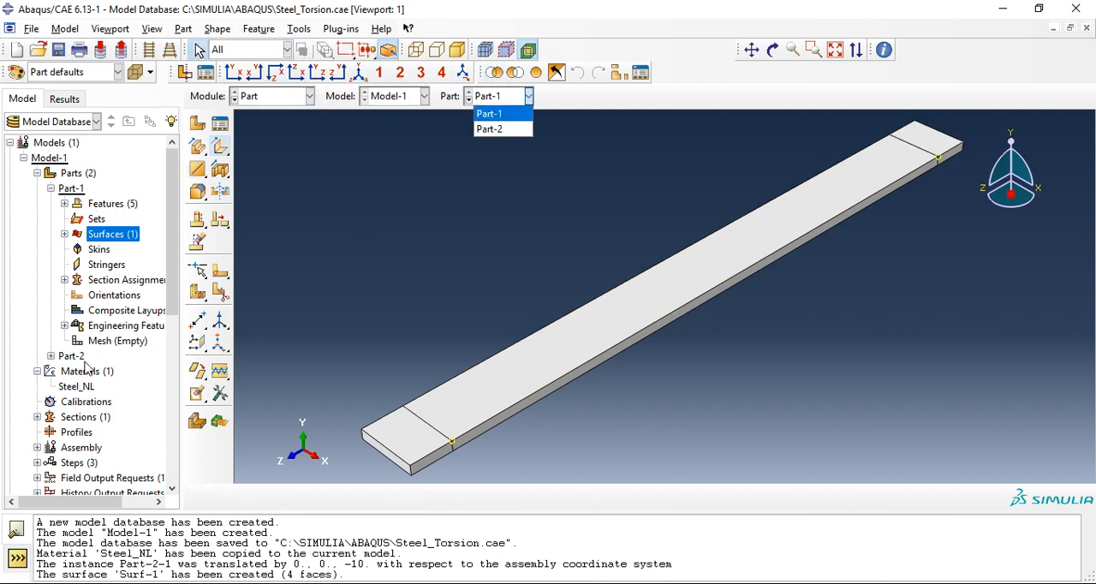
{"action": "left_click", "coordinate": [489, 113]}
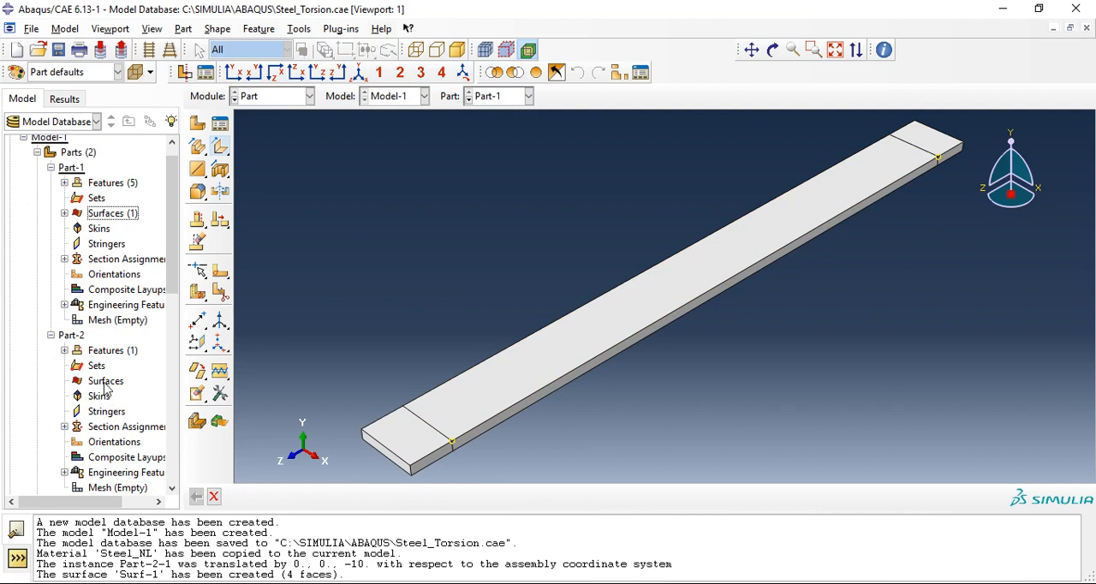
{"action": "double_click", "coordinate": [106, 380]}
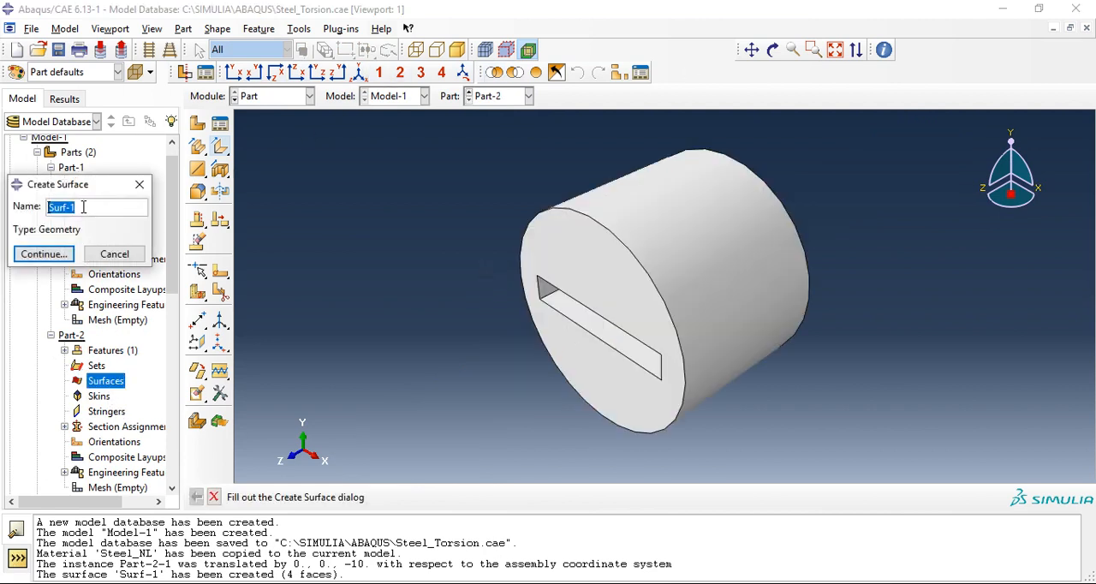
{"action": "left_click", "coordinate": [43, 254]}
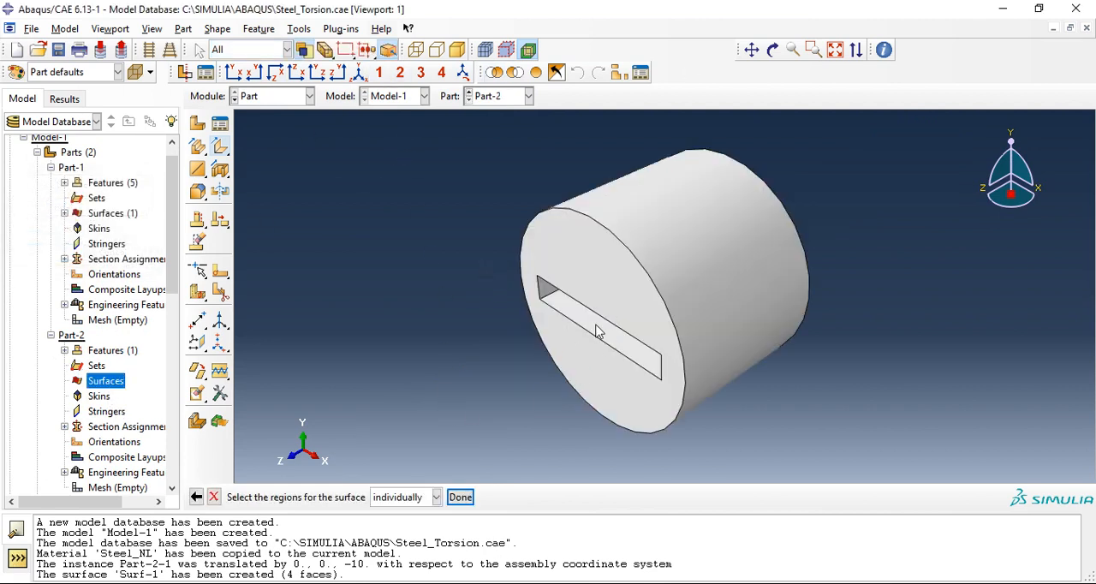
{"action": "left_click", "coordinate": [599, 300]}
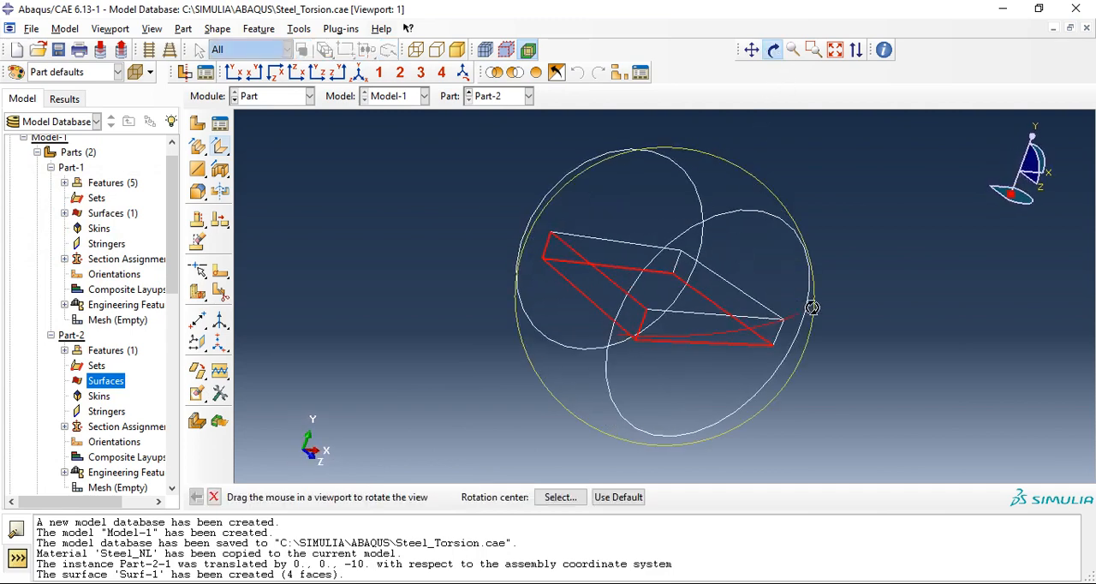
{"action": "left_click_drag", "start_coordinate": [812, 308], "coordinate": [718, 303]}
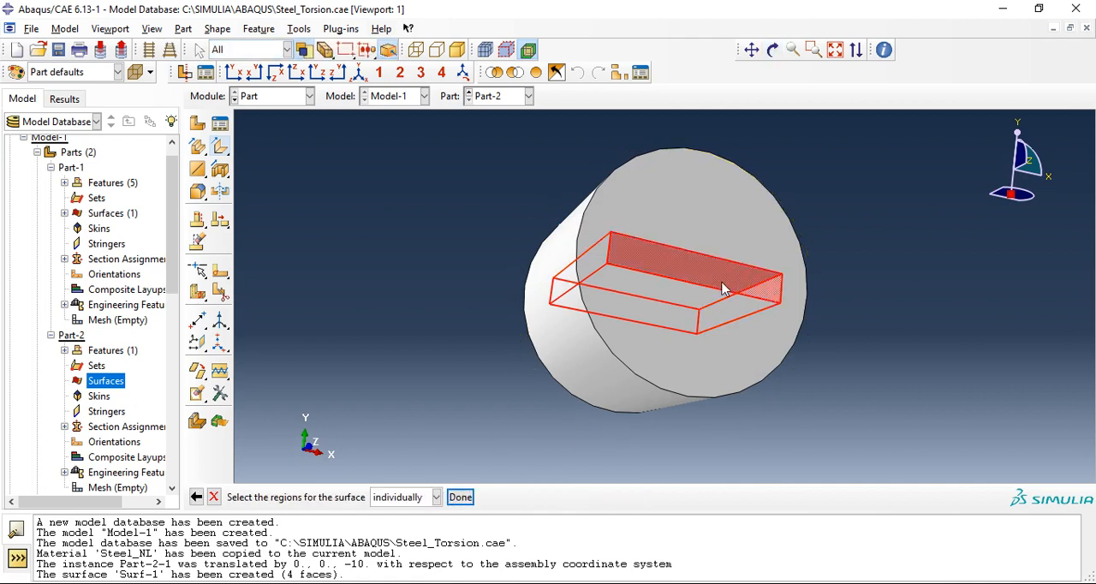
{"action": "left_click", "coordinate": [458, 497]}
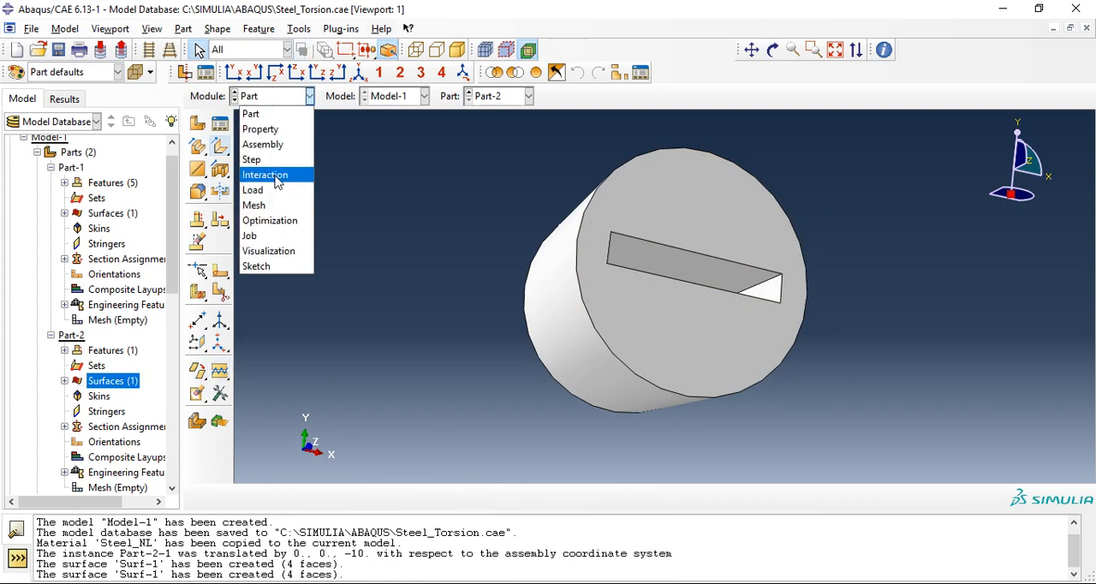
Create explicit surface-to-surface contact Int-1 between Part-2-1.Surf-1 and Part-1-1.Surf-1 in the Initial step.
{"action": "left_click", "coordinate": [263, 175]}
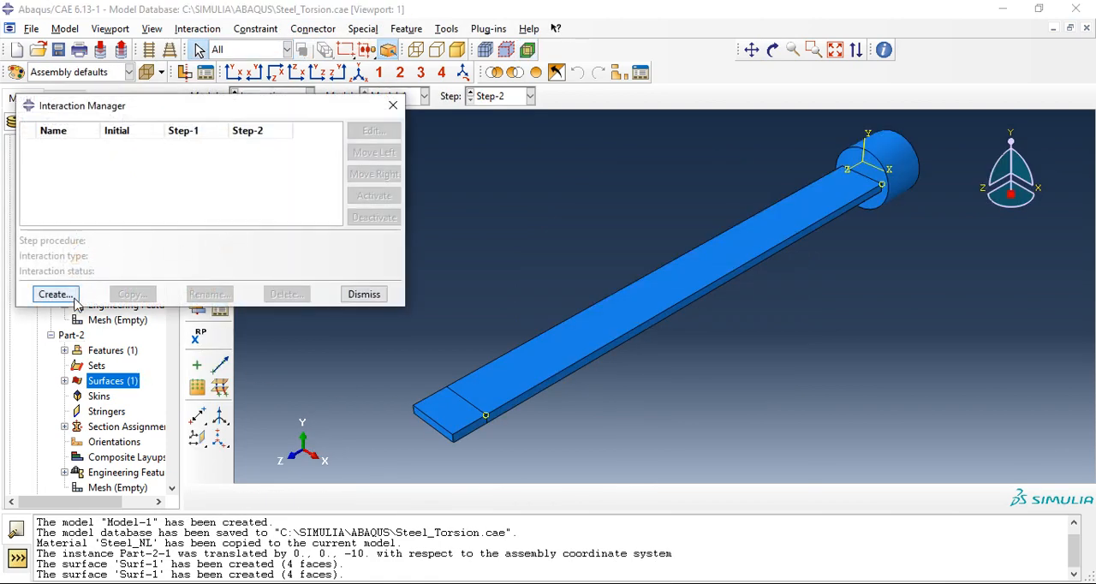
{"action": "left_click", "coordinate": [84, 301]}
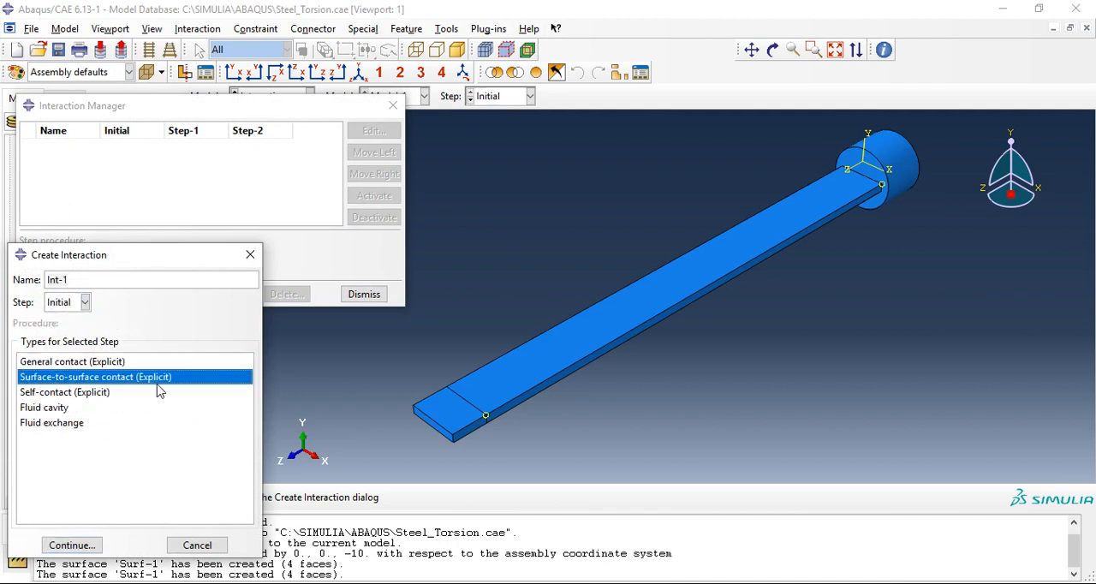
{"action": "left_click", "coordinate": [71, 545]}
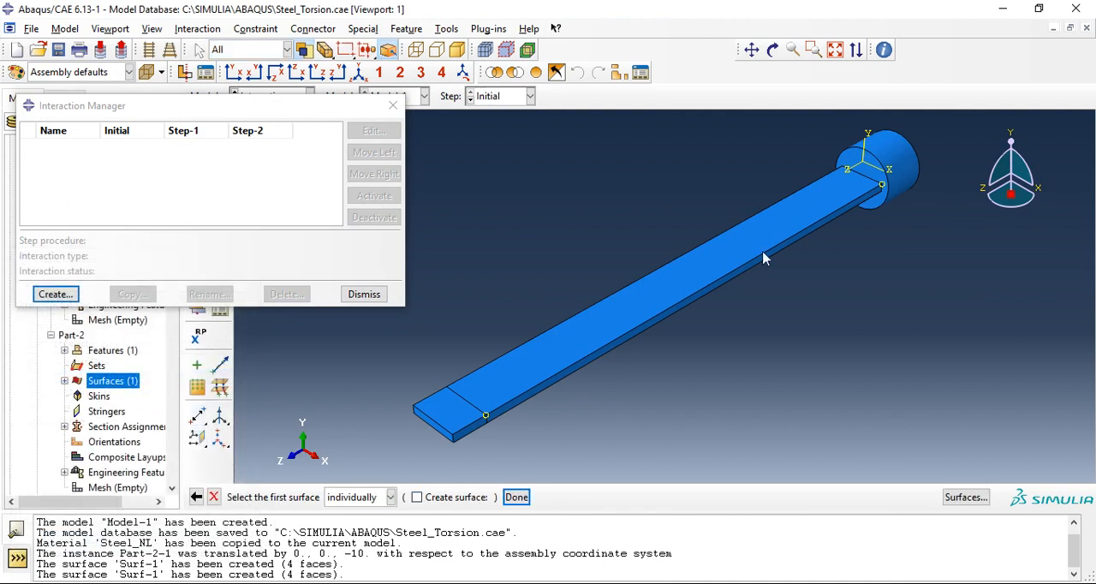
{"action": "left_click", "coordinate": [966, 497]}
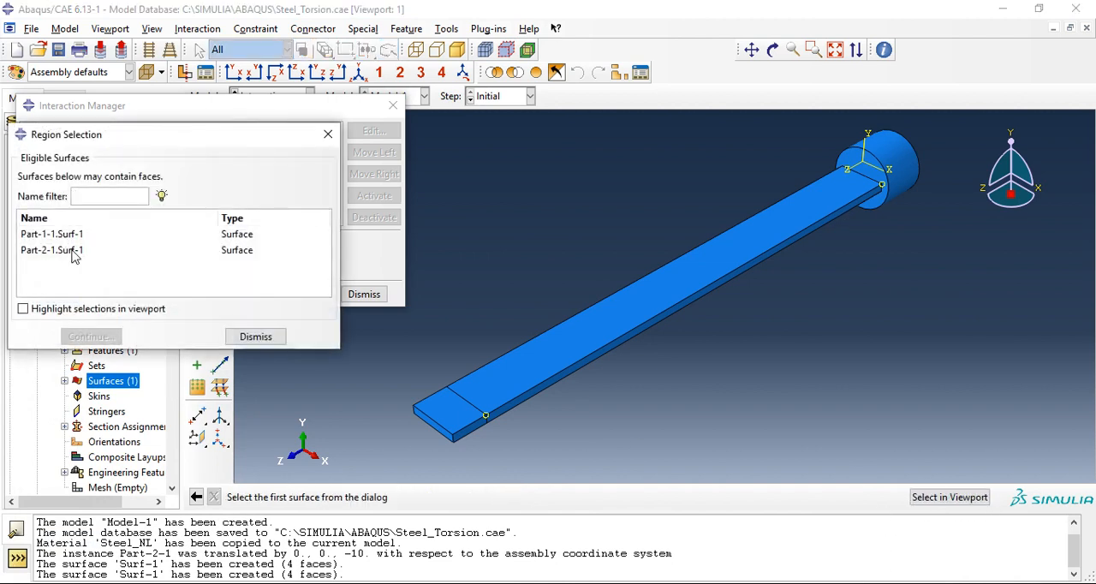
{"action": "left_click", "coordinate": [51, 250]}
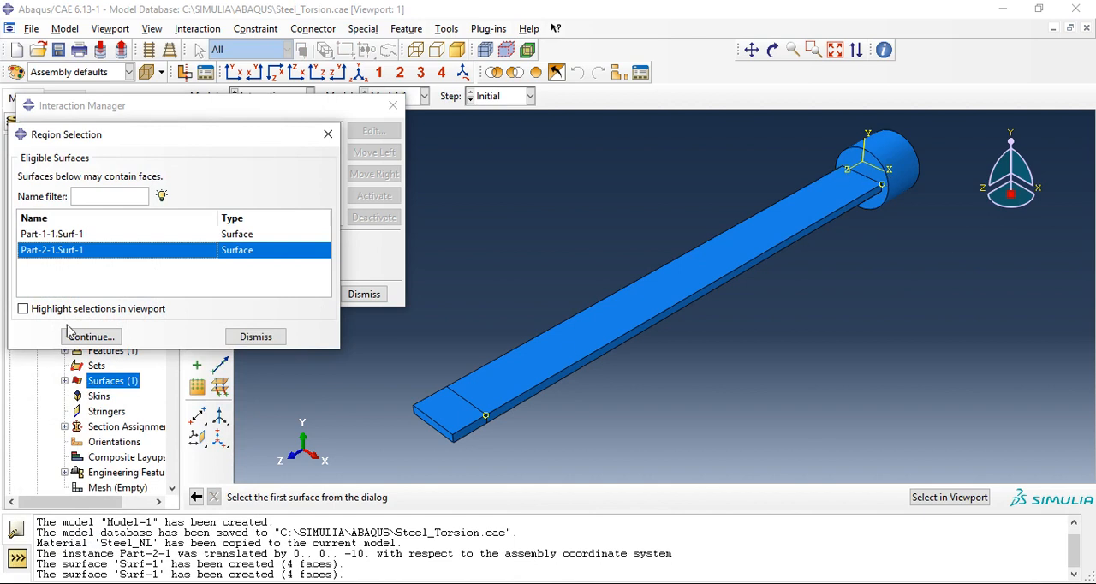
{"action": "left_click", "coordinate": [89, 335]}
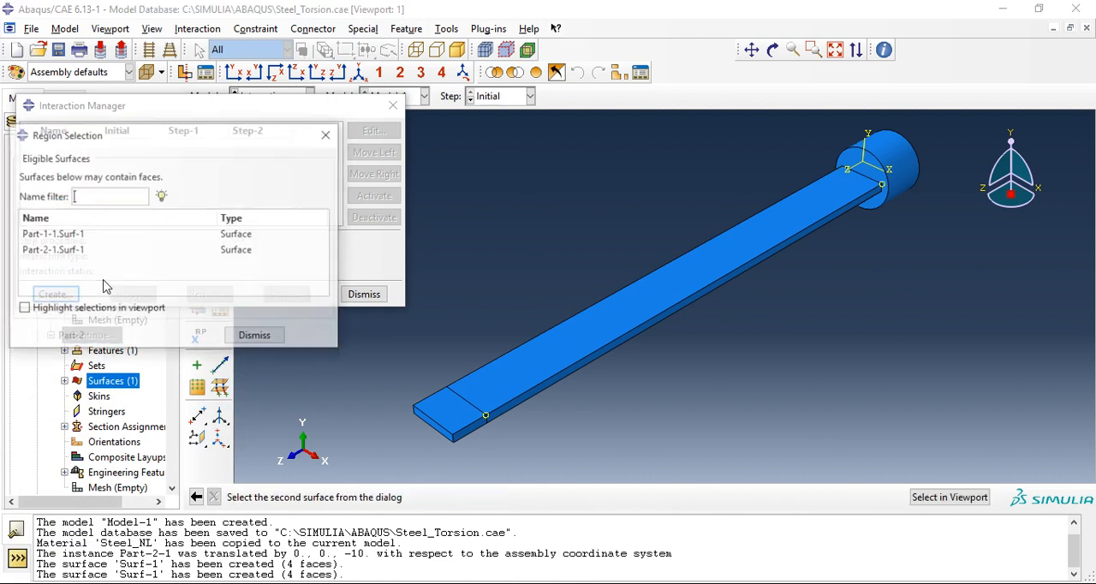
{"action": "left_click", "coordinate": [51, 233]}
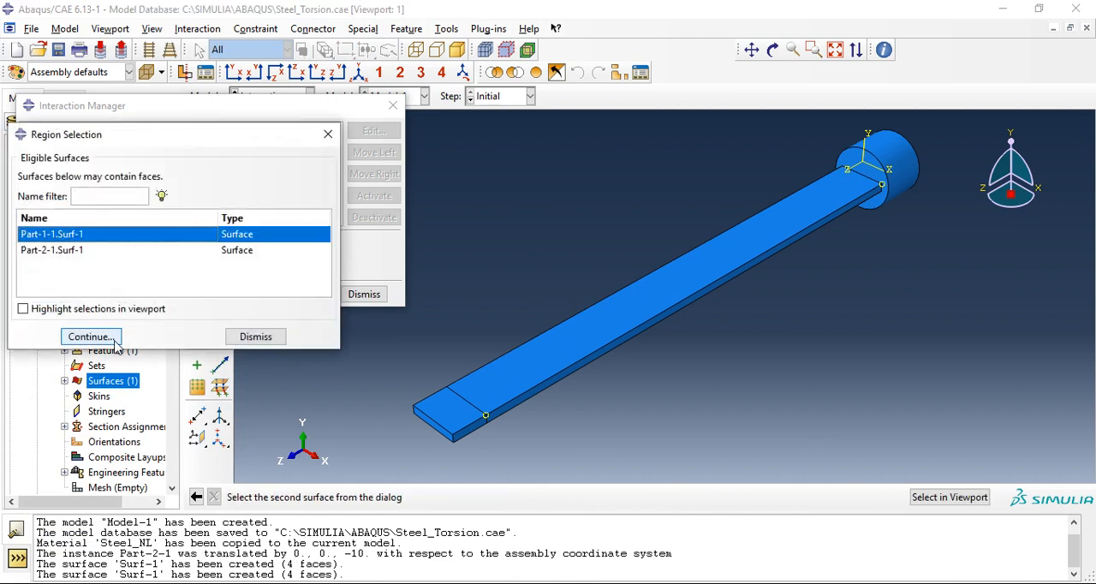
{"action": "left_click", "coordinate": [89, 335]}
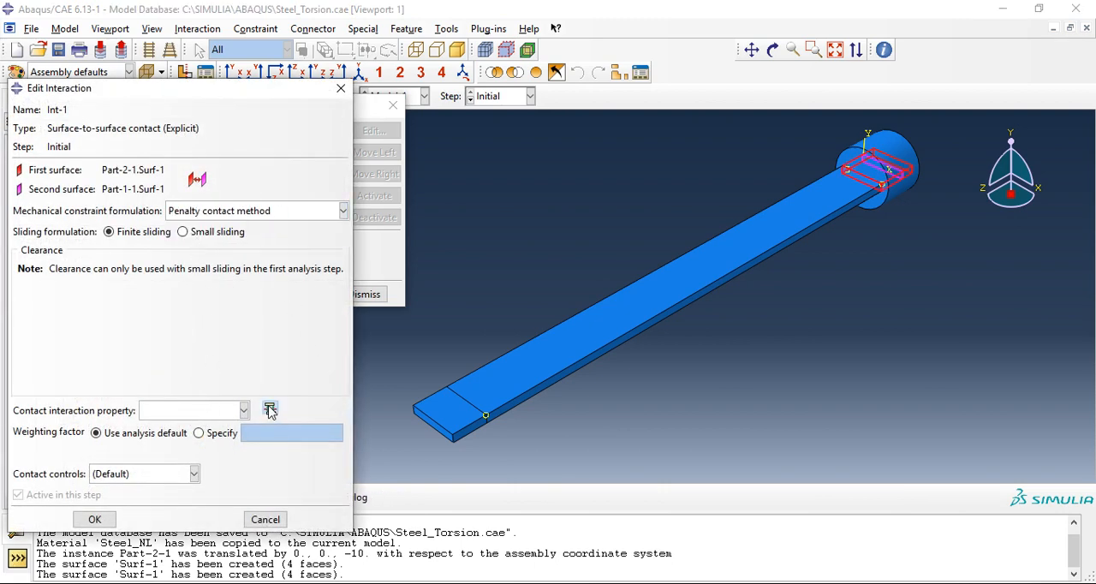
Create contact property IntProp-1 with friction coefficient 0.3 for Int-1.
{"action": "left_click", "coordinate": [271, 409]}
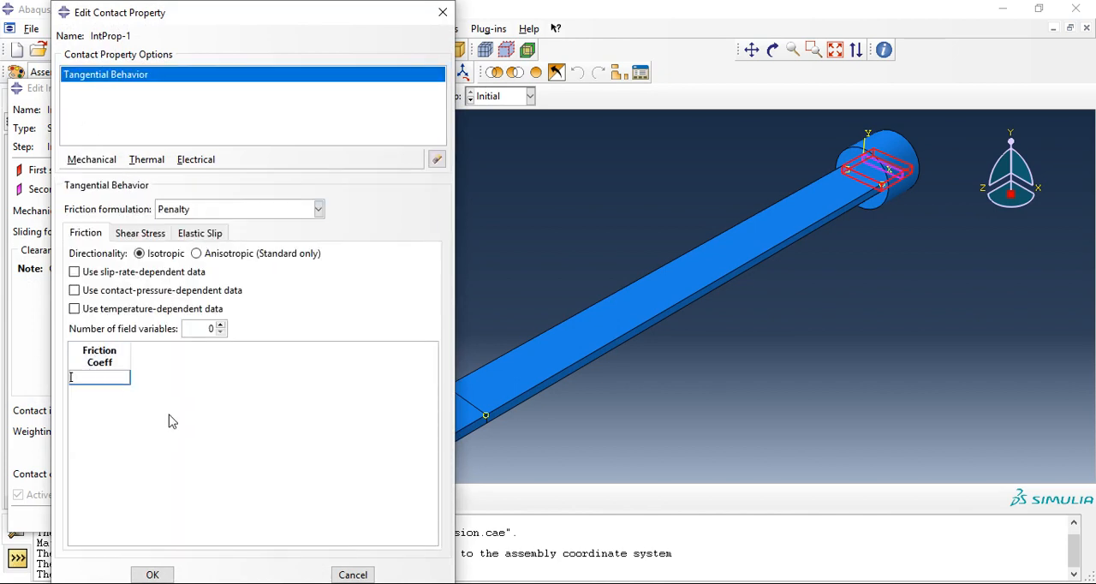
{"action": "type", "text": "0.3"}
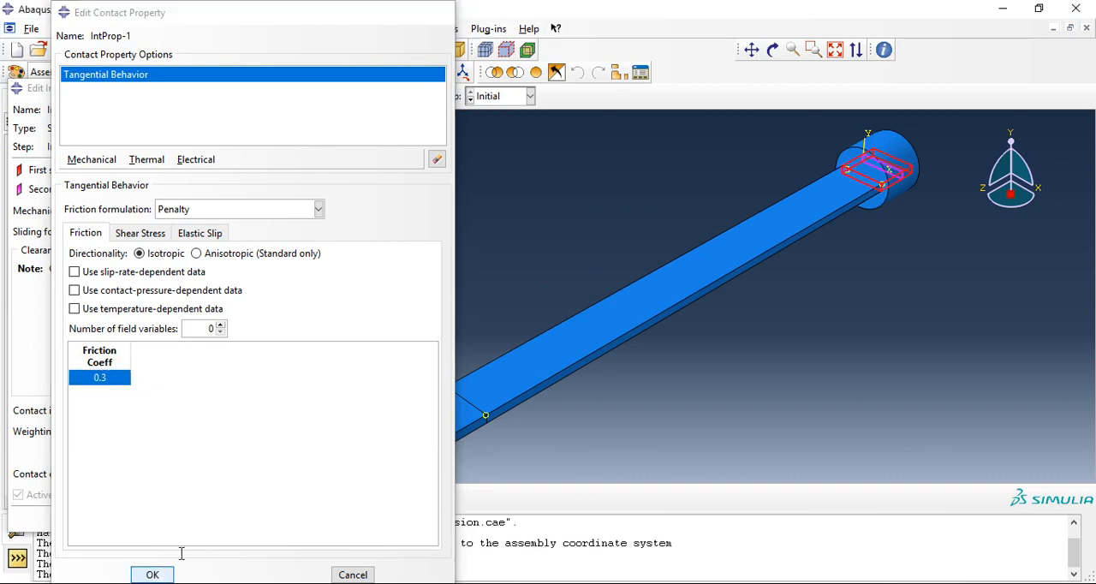
{"action": "left_click", "coordinate": [151, 575]}
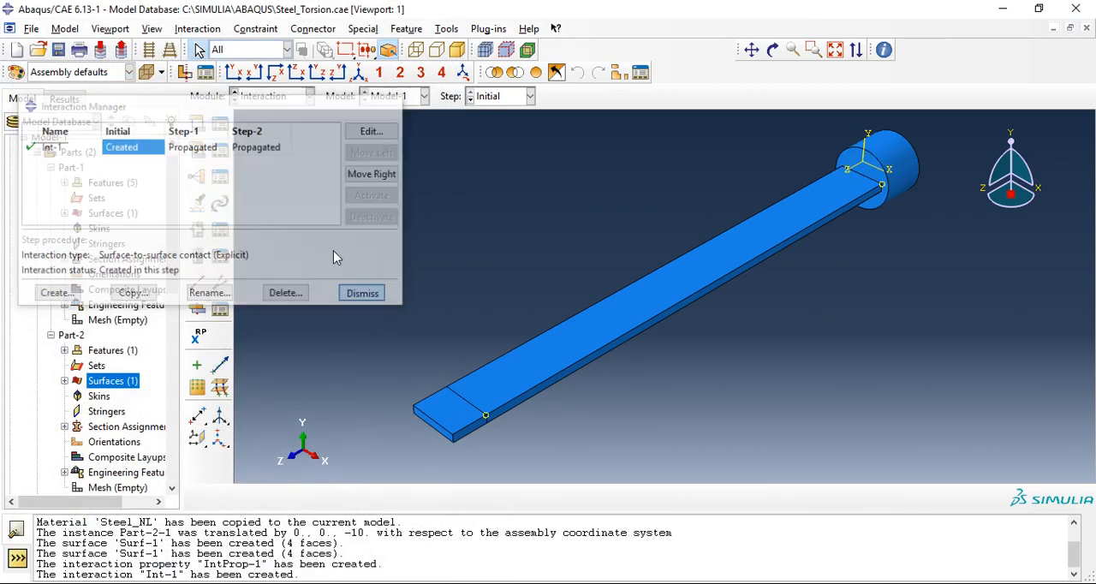
Start an MPC constraint and place reference point RP-1 at the centre of the disc end face.
{"action": "left_click", "coordinate": [361, 292]}
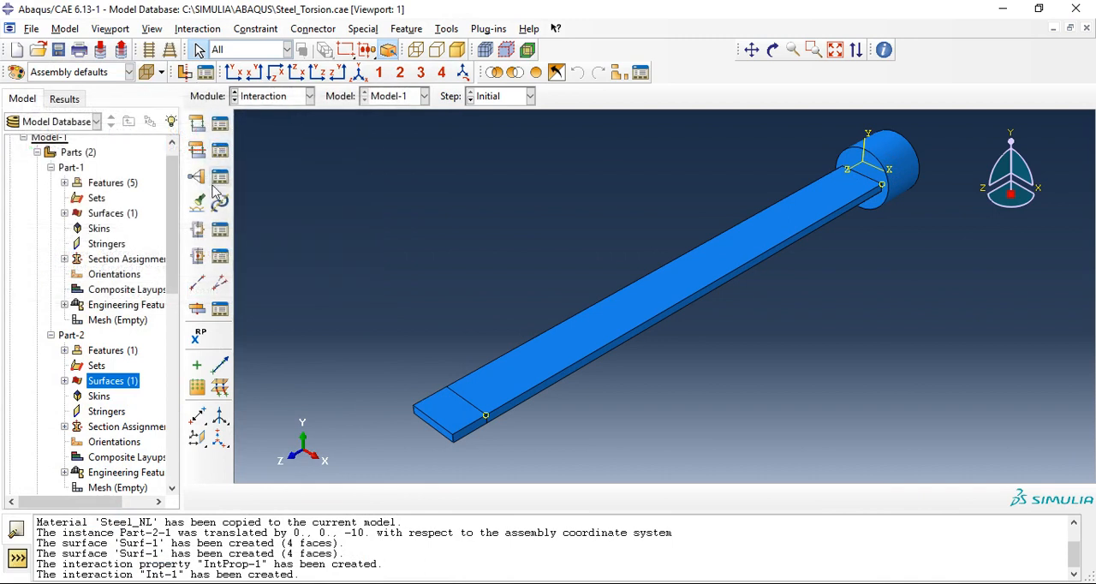
{"action": "left_click", "coordinate": [255, 27]}
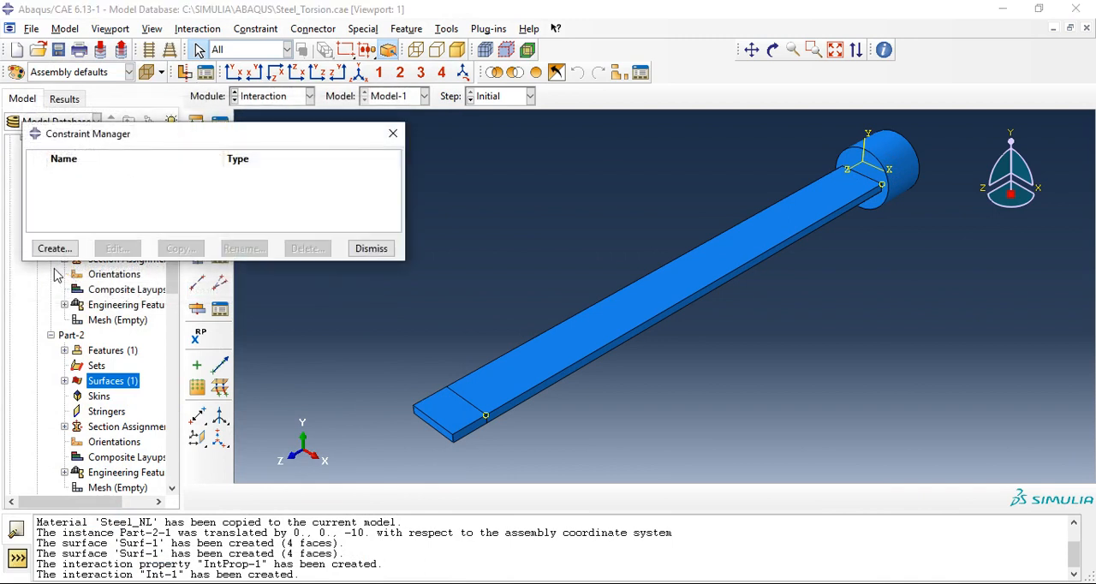
{"action": "left_click", "coordinate": [55, 248]}
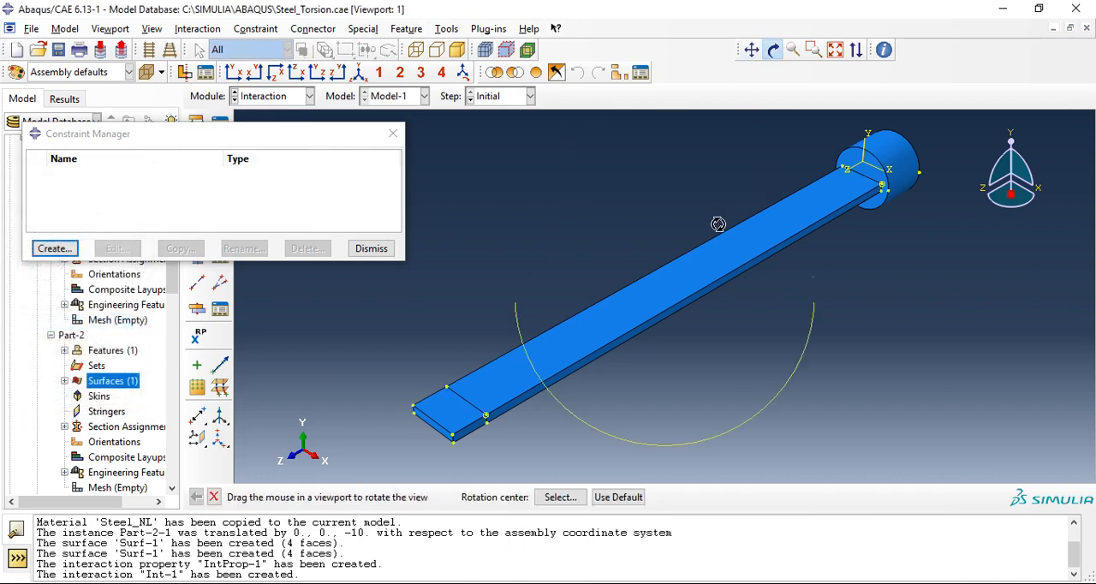
{"action": "left_click_drag", "start_coordinate": [718, 224], "coordinate": [760, 219]}
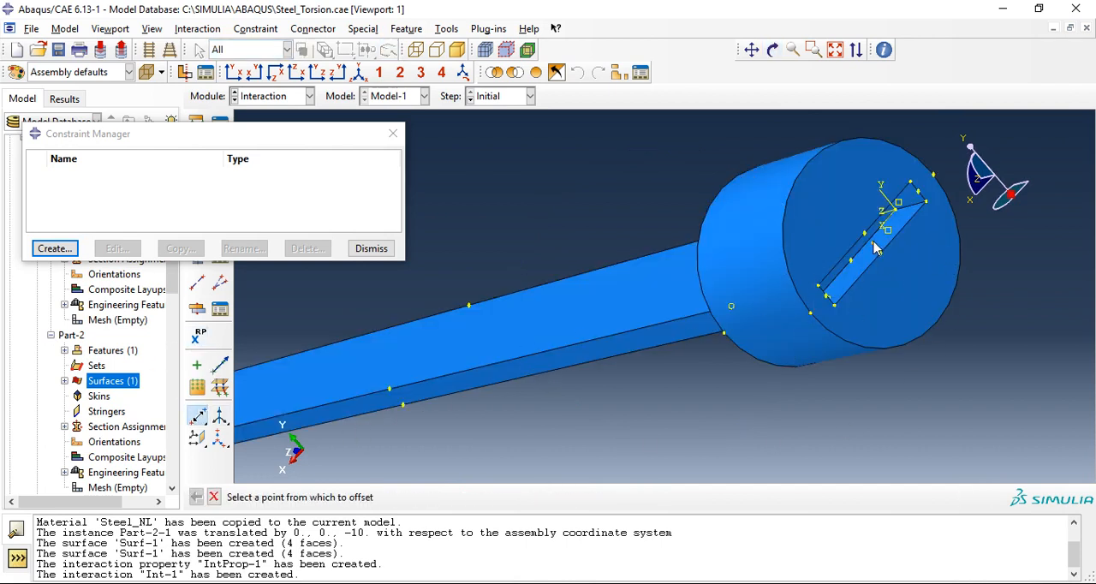
{"action": "left_click", "coordinate": [877, 250]}
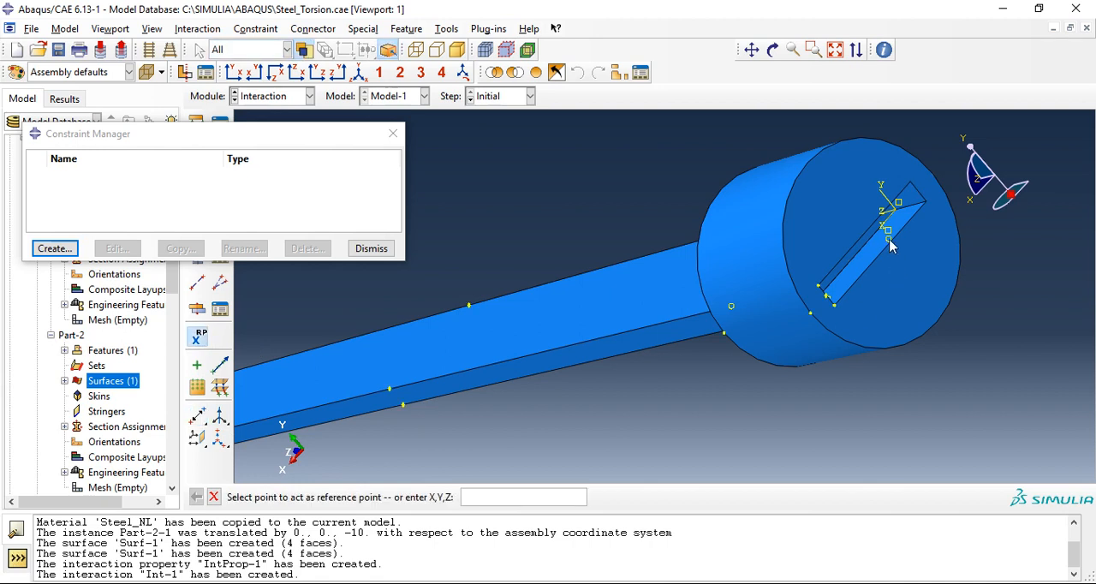
{"action": "left_click", "coordinate": [887, 238]}
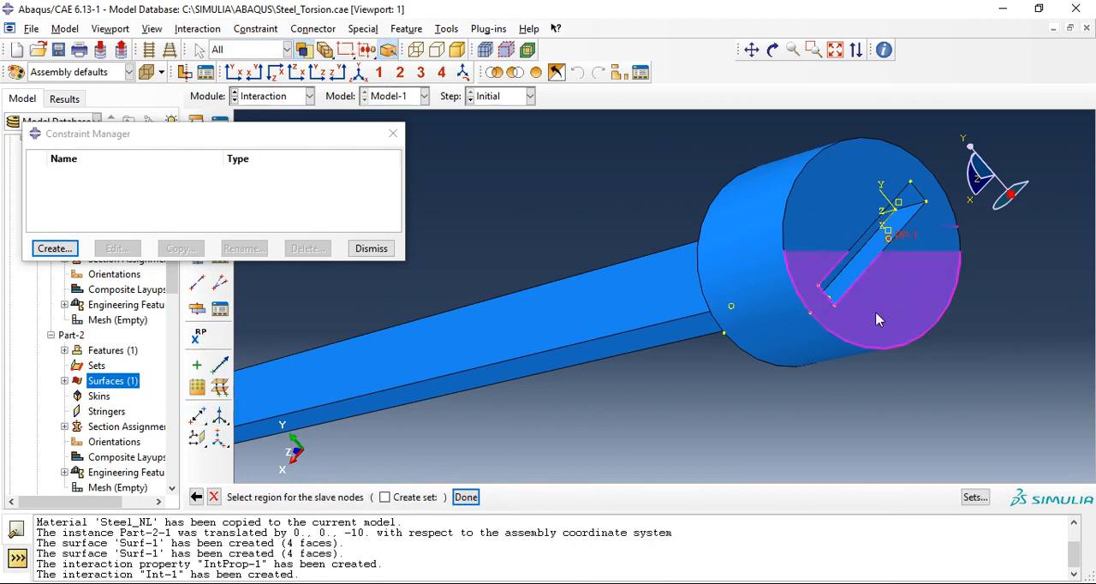
Tie the disc end face to RP-1 with a beam-type MPC constraint.
{"action": "left_click", "coordinate": [466, 497]}
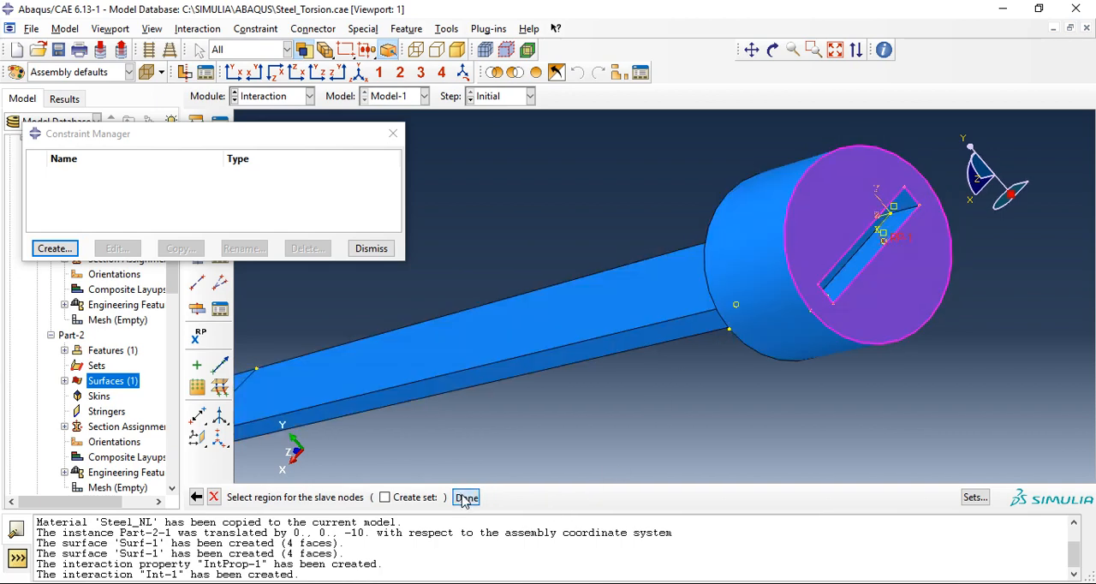
{"action": "left_click", "coordinate": [465, 496]}
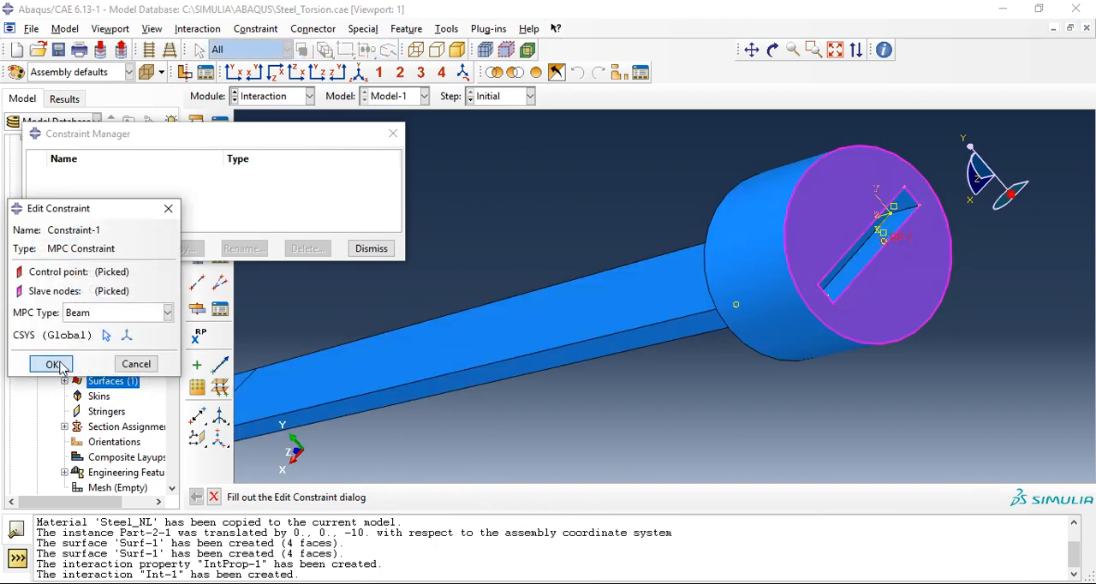
{"action": "left_click", "coordinate": [51, 363]}
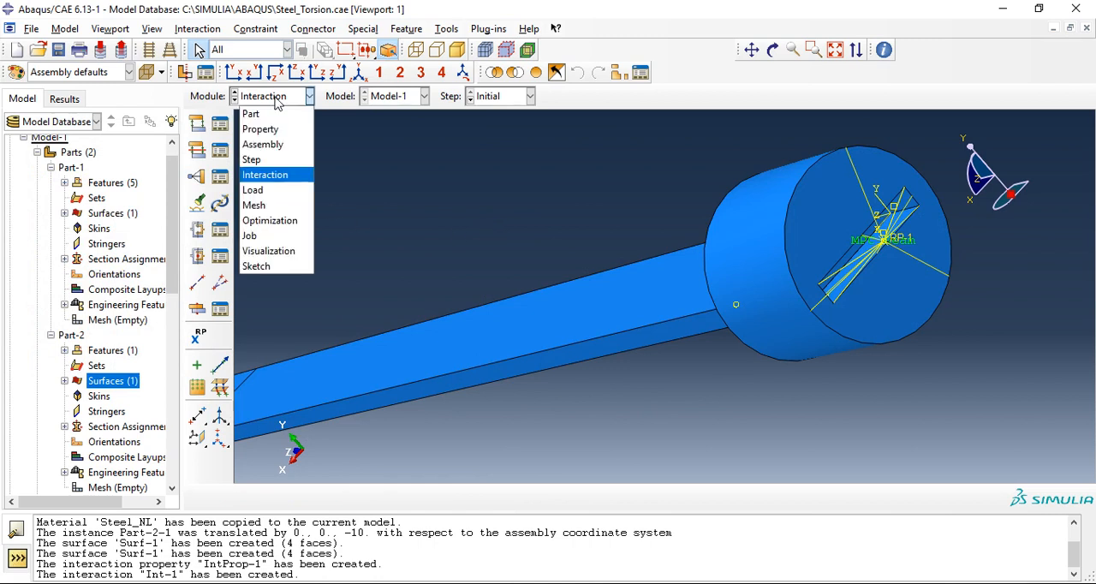
Create encastre boundary condition BC-1 fully fixing the bar's plain end in the initial step.
{"action": "left_click", "coordinate": [251, 188]}
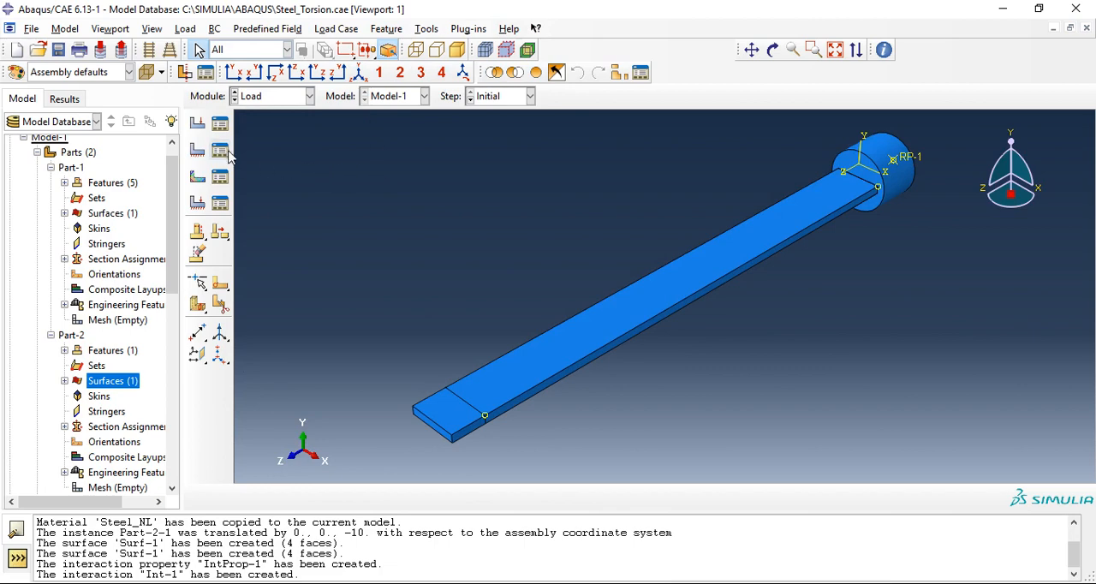
{"action": "left_click", "coordinate": [195, 149]}
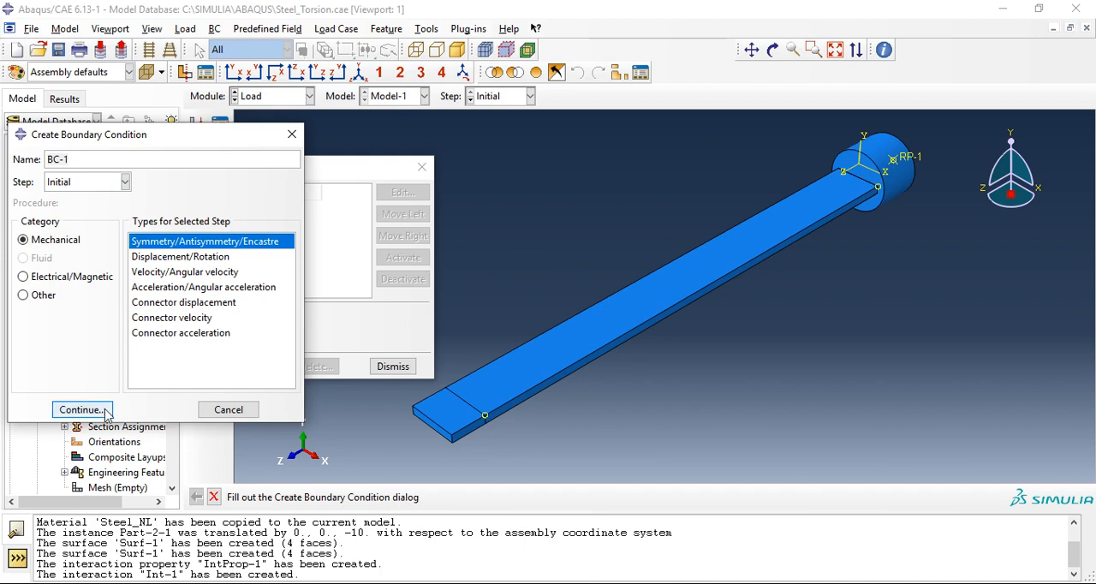
{"action": "left_click", "coordinate": [79, 409]}
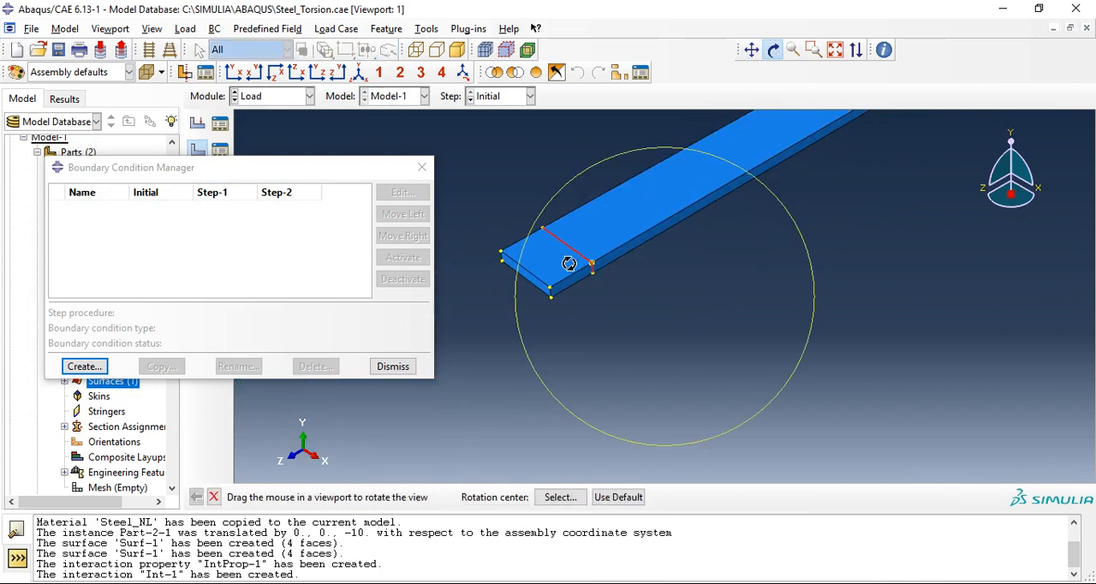
{"action": "left_click_drag", "start_coordinate": [568, 264], "coordinate": [921, 268]}
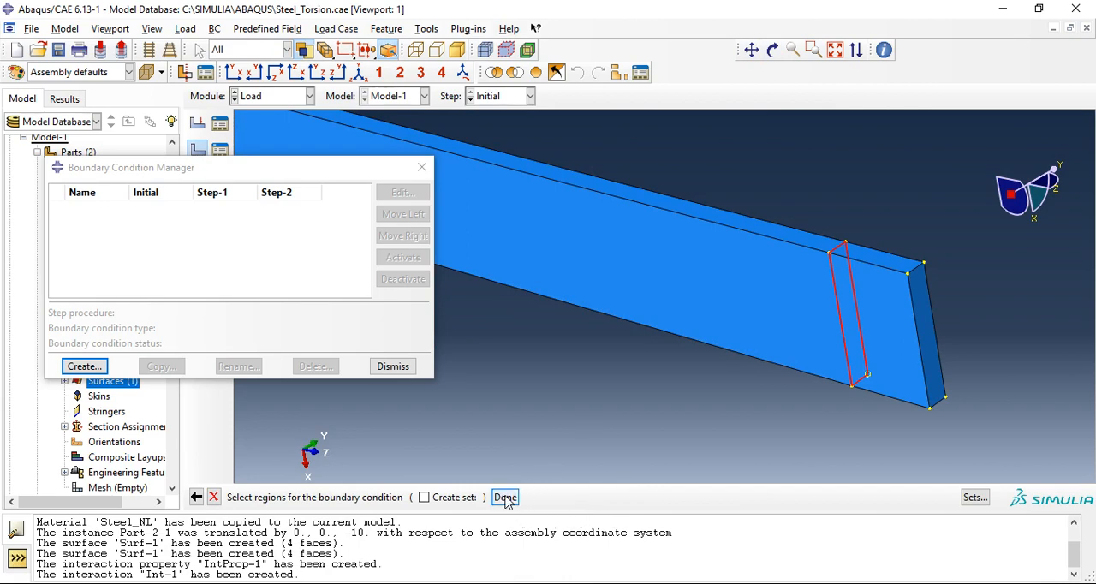
{"action": "left_click", "coordinate": [503, 496]}
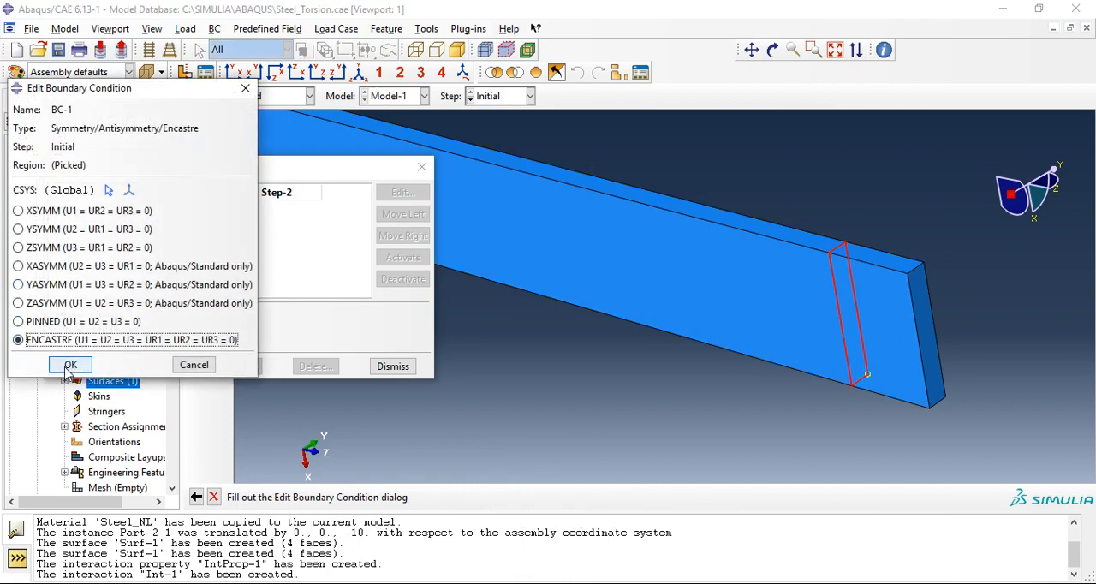
{"action": "left_click", "coordinate": [70, 365]}
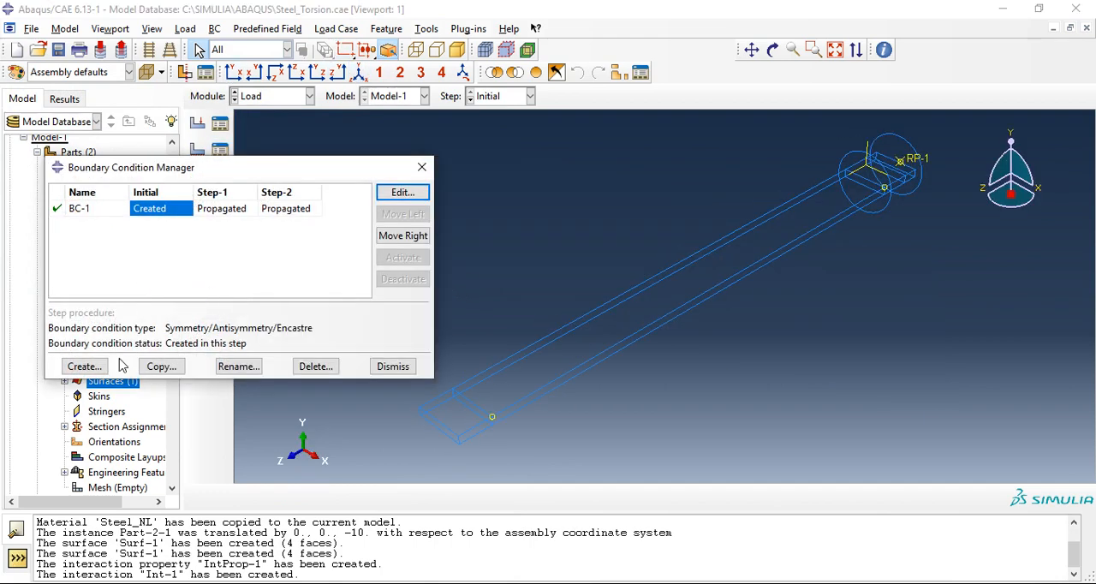
Create BC-2 in Step-1 on RP-1 with U1, U2, UR1, UR2 at zero and UR3 = 4*PI.
{"action": "left_click", "coordinate": [84, 367]}
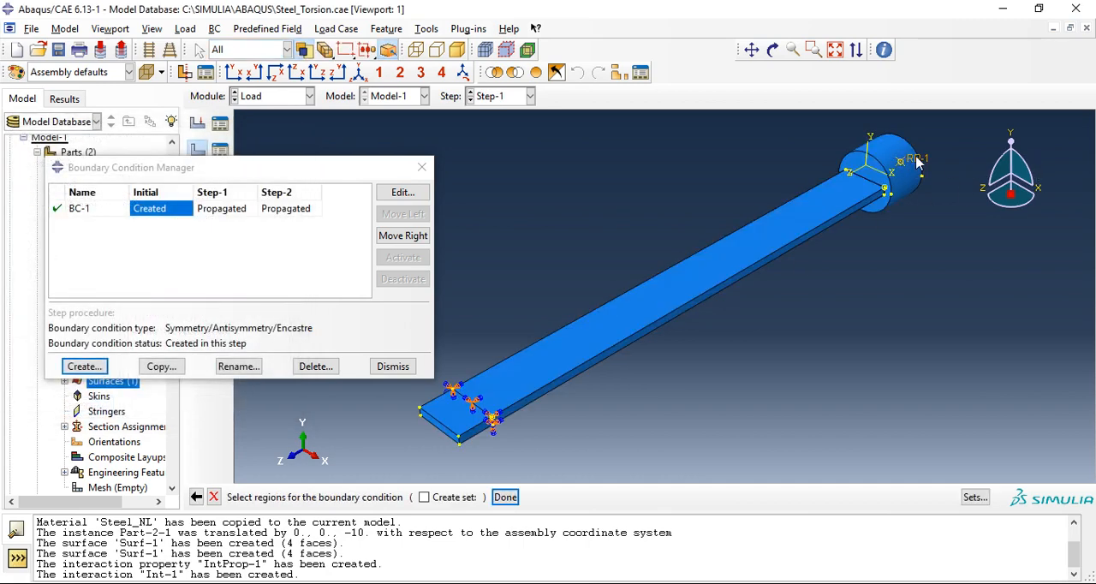
{"action": "left_click", "coordinate": [83, 367]}
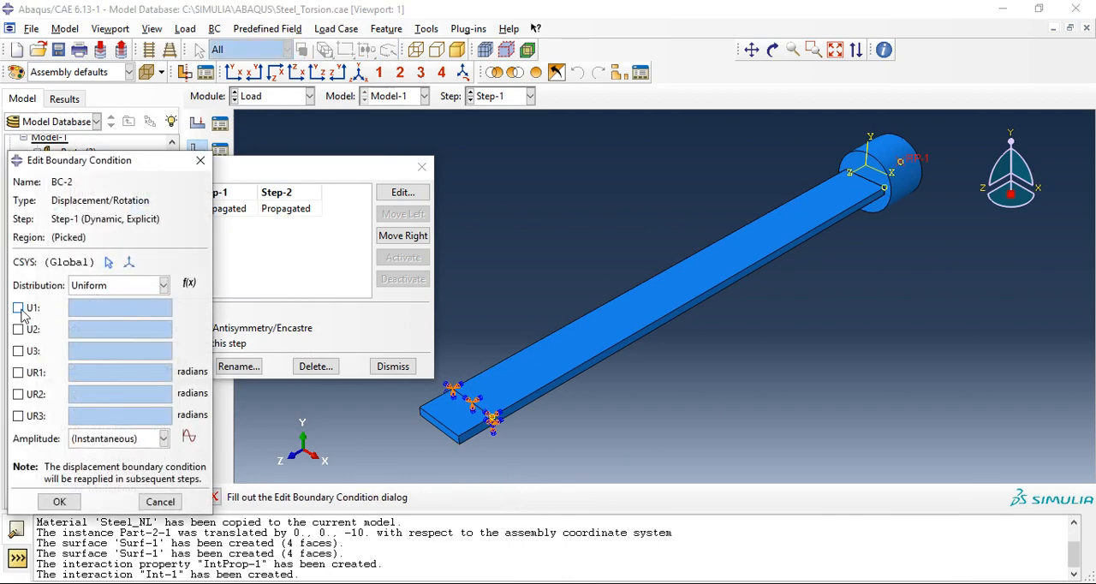
{"action": "mouse_move", "coordinate": [24, 315]}
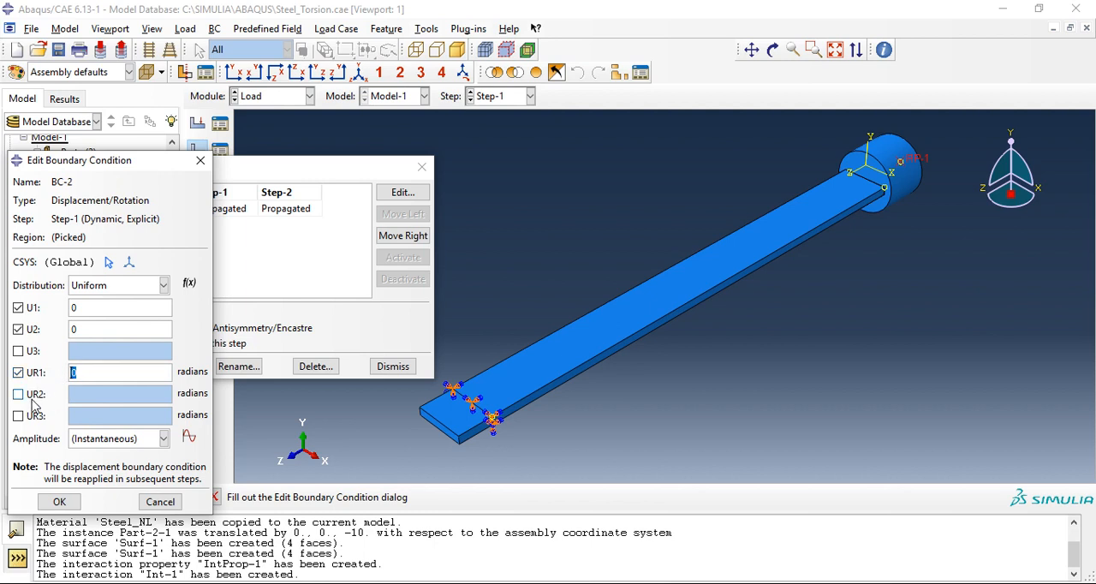
{"action": "left_click", "coordinate": [17, 394]}
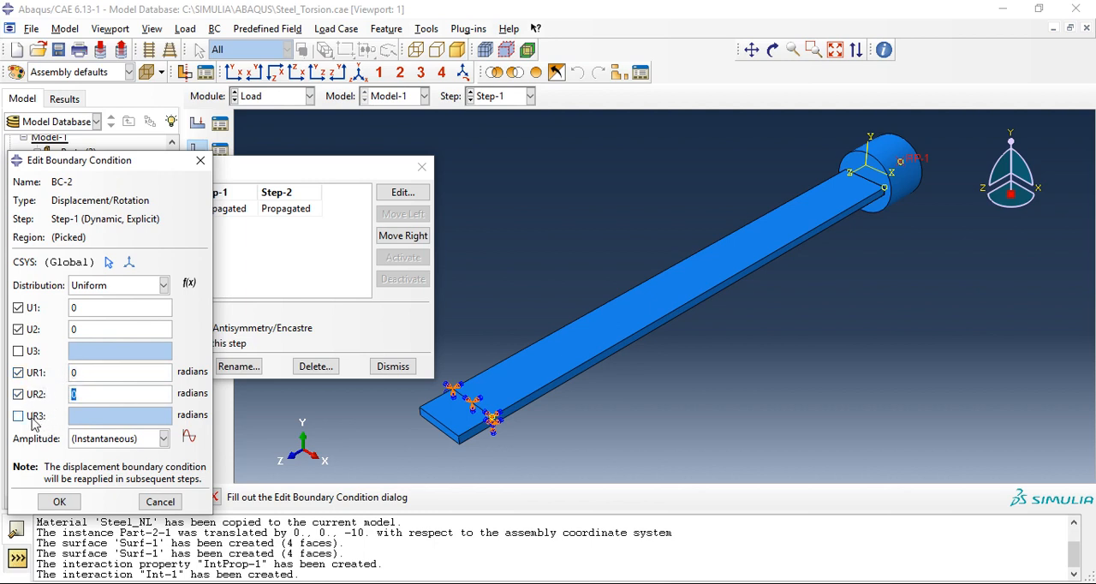
{"action": "left_click", "coordinate": [17, 416]}
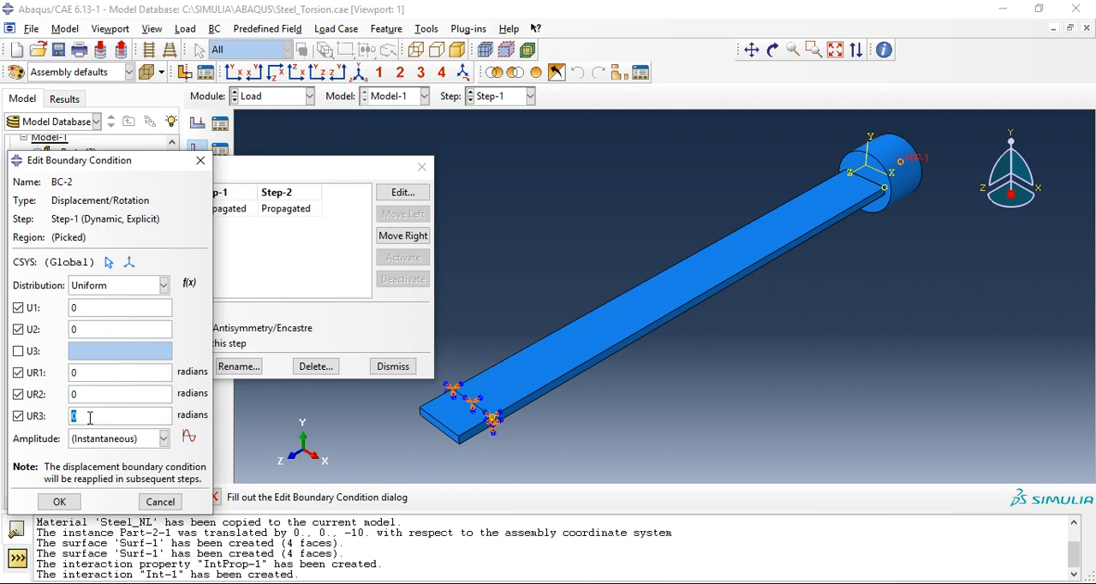
{"action": "type", "text": "4*PI"}
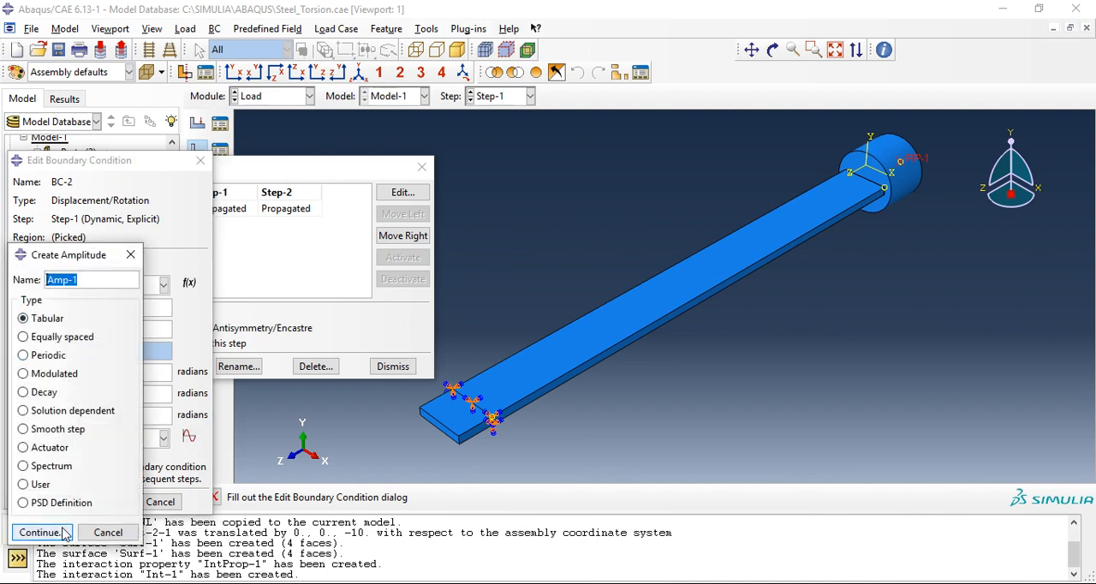
Create tabular amplitude Amp-1, apply it to the rotation and confirm BC-2.
{"action": "left_click", "coordinate": [39, 530]}
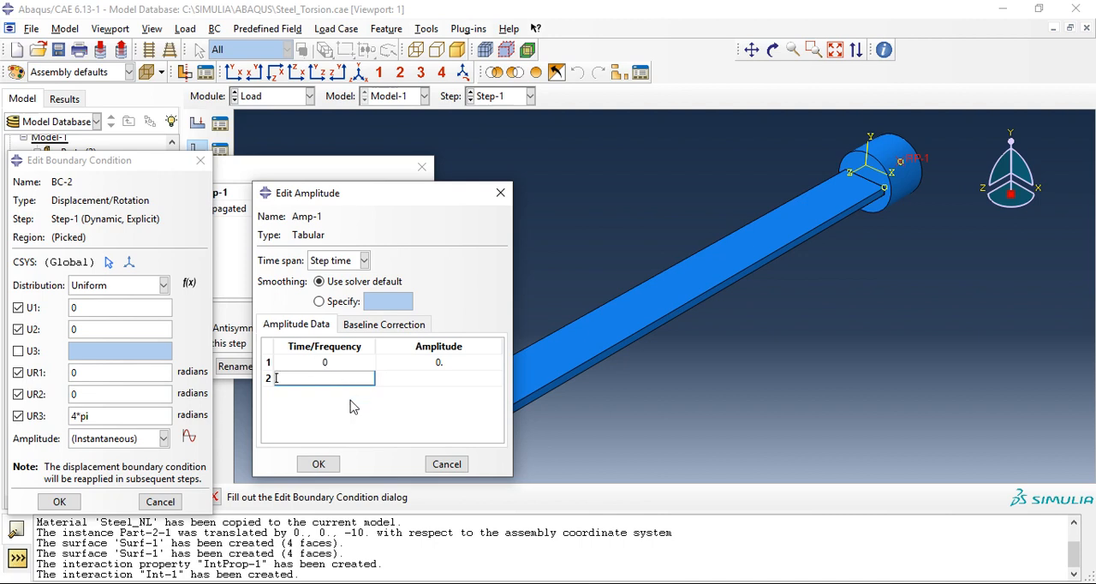
{"action": "type", "text": "1"}
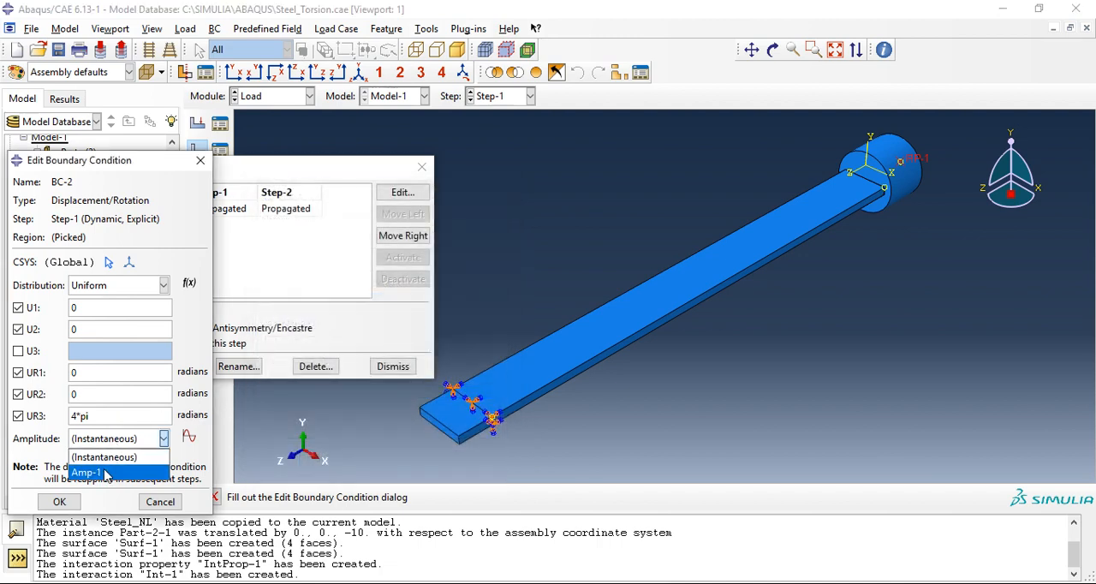
{"action": "left_click", "coordinate": [87, 472]}
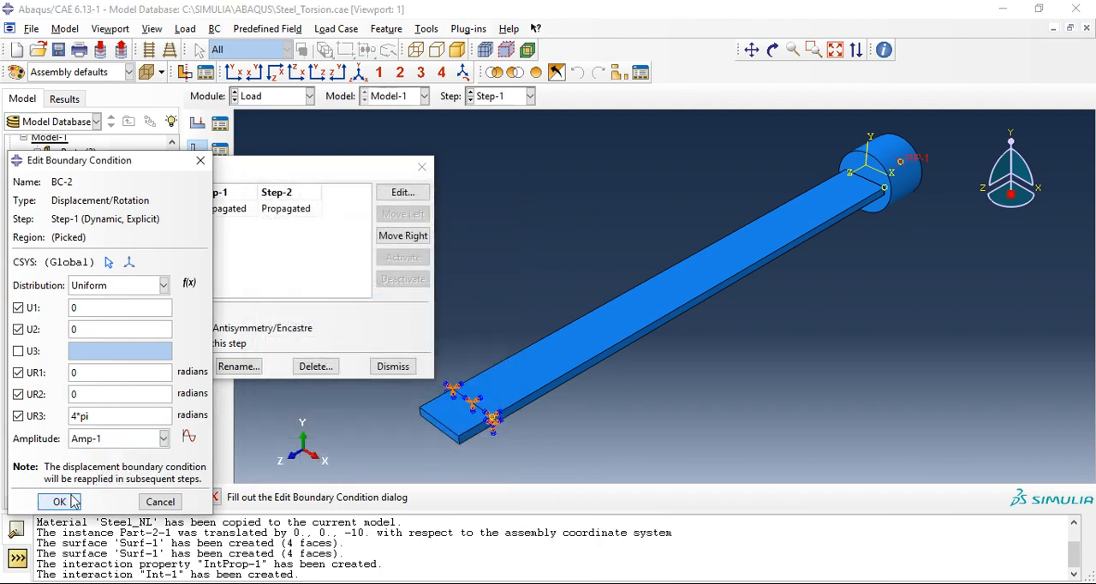
{"action": "left_click", "coordinate": [58, 500]}
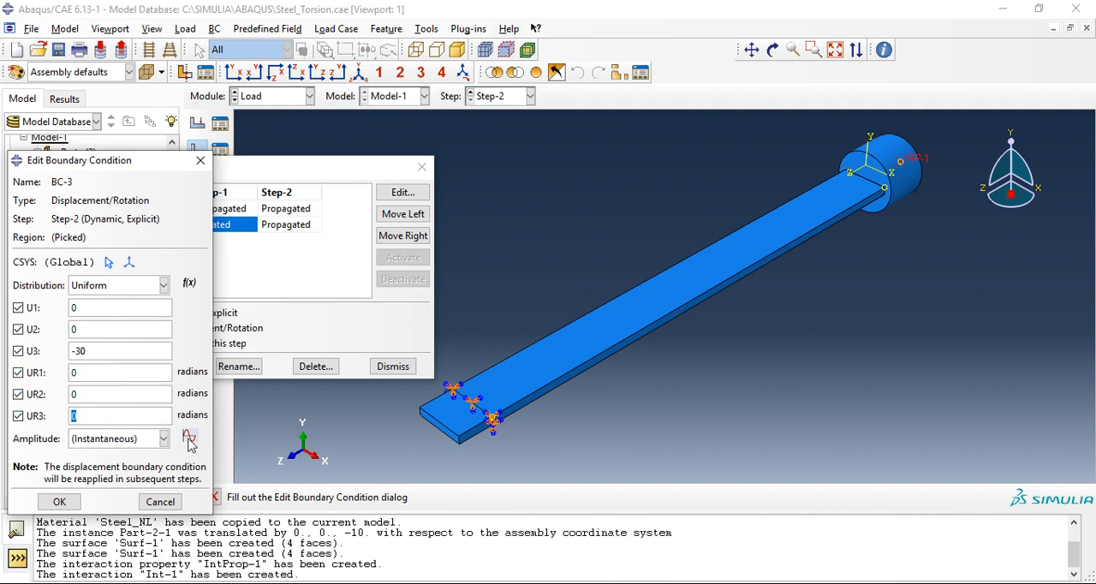
Create tabular amplitude Amp-2 for the -30 UR3 rotation of BC-3 in Step-2.
{"action": "left_click", "coordinate": [189, 439]}
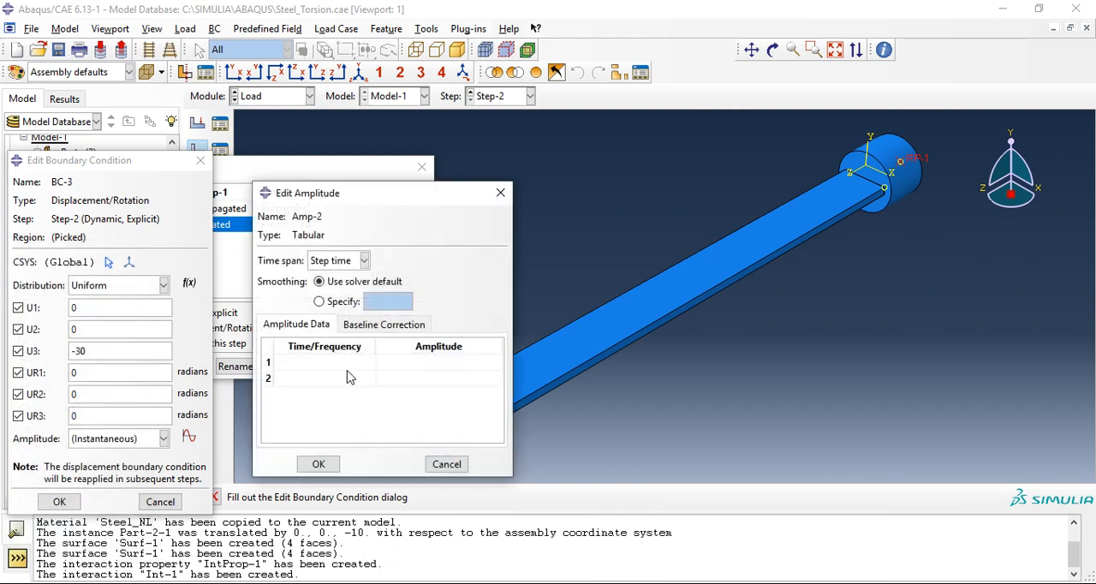
{"action": "left_click", "coordinate": [325, 363]}
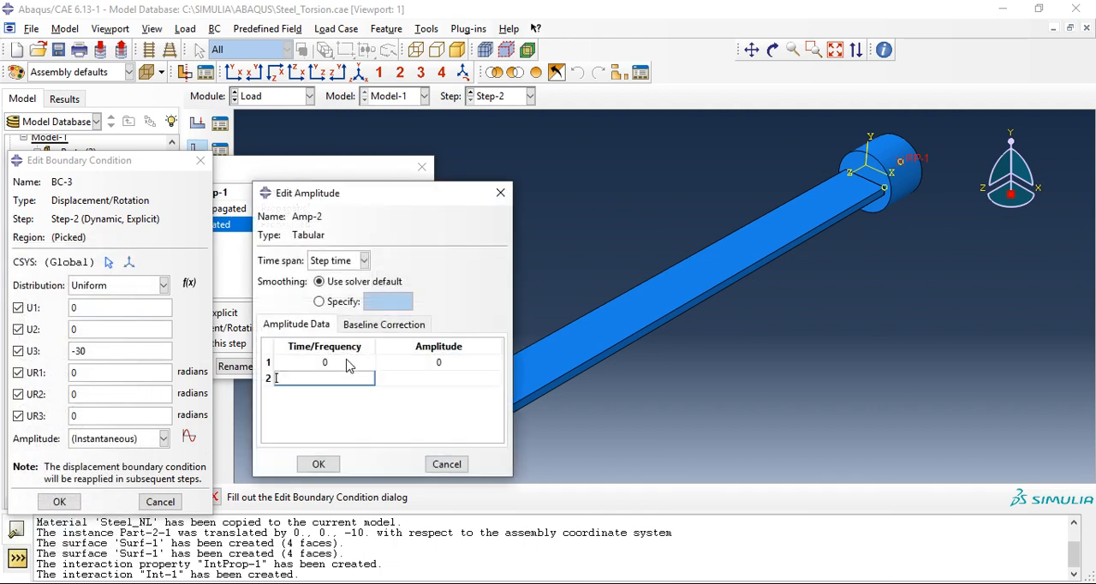
{"action": "type", "text": "2"}
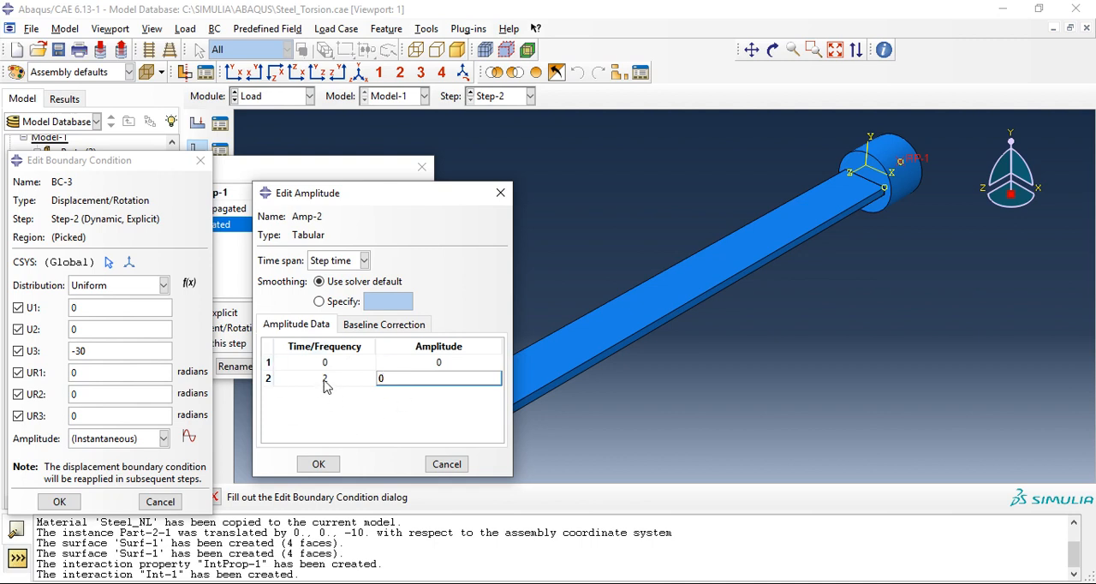
{"action": "type", "text": "2"}
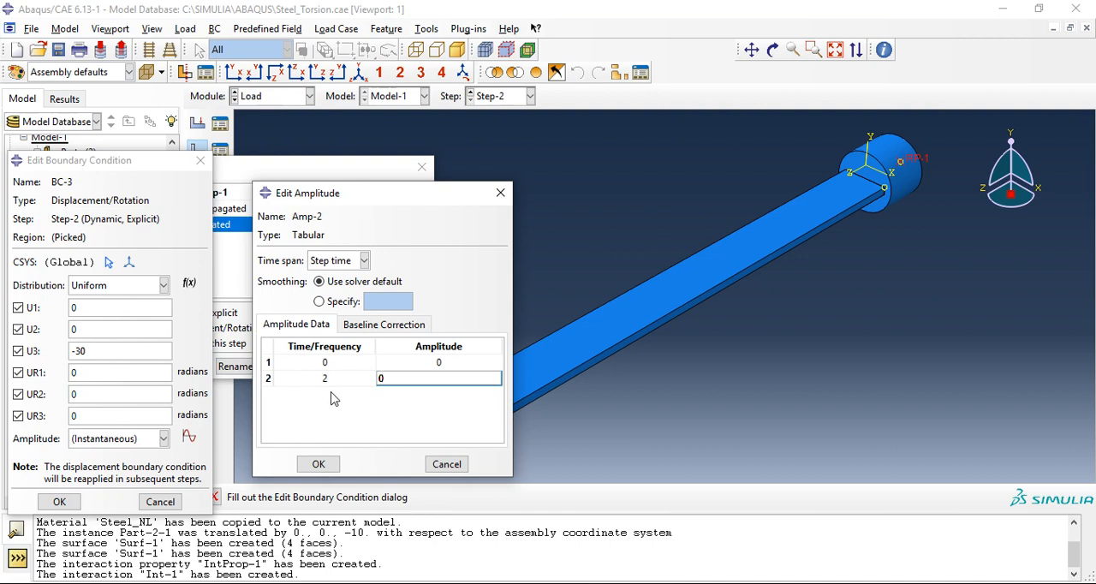
{"action": "mouse_move", "coordinate": [339, 399]}
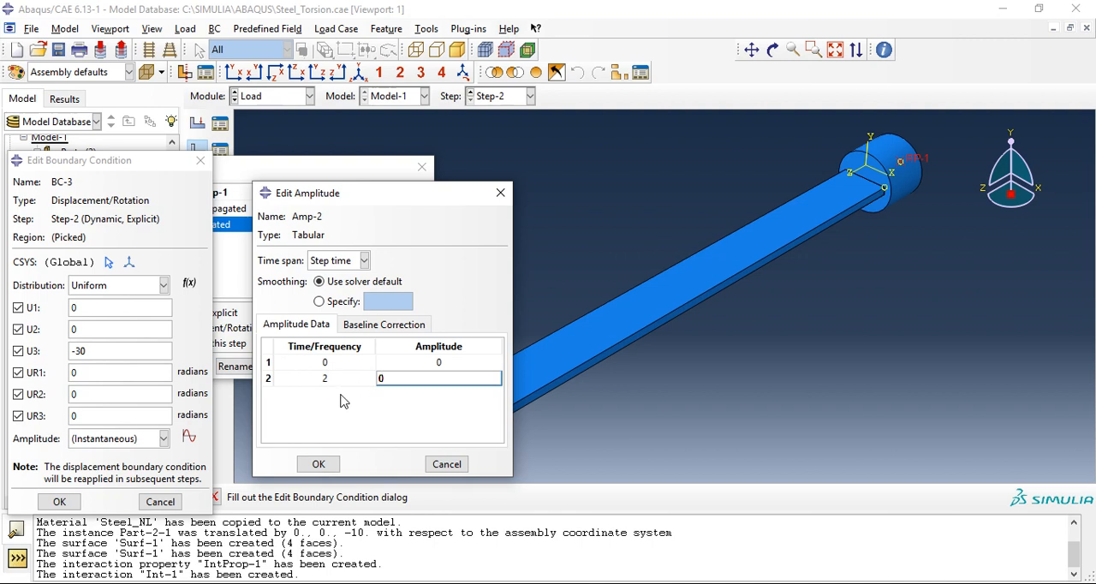
{"action": "mouse_move", "coordinate": [345, 402]}
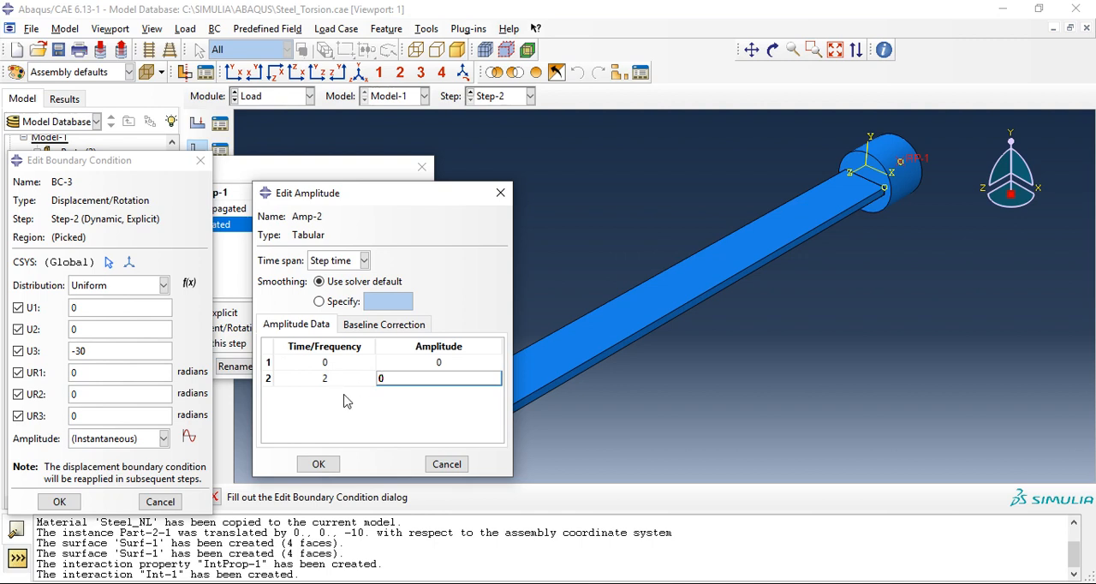
{"action": "mouse_move", "coordinate": [363, 402]}
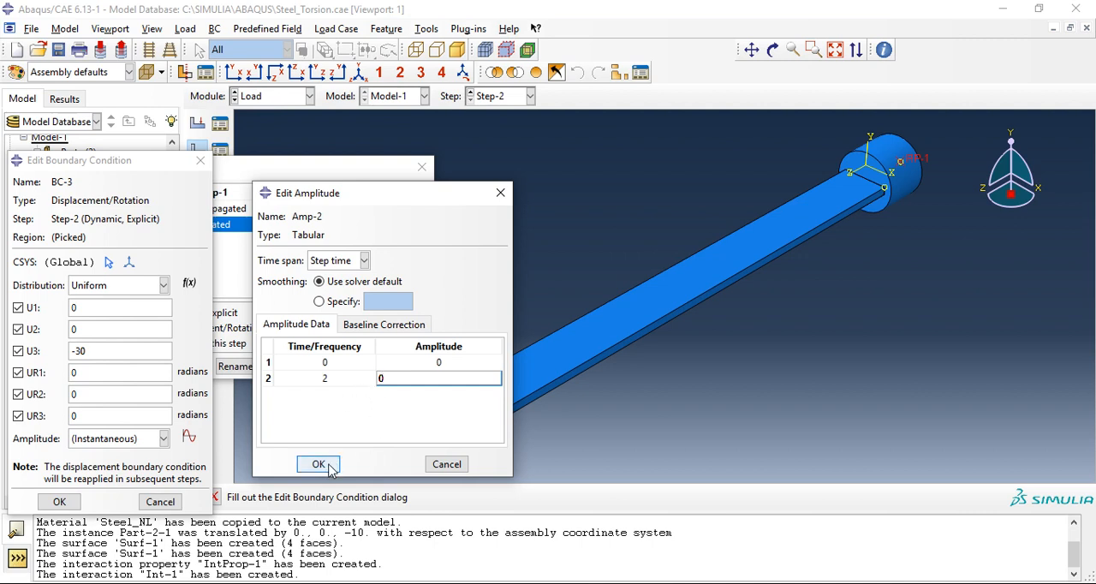
{"action": "left_click", "coordinate": [319, 462]}
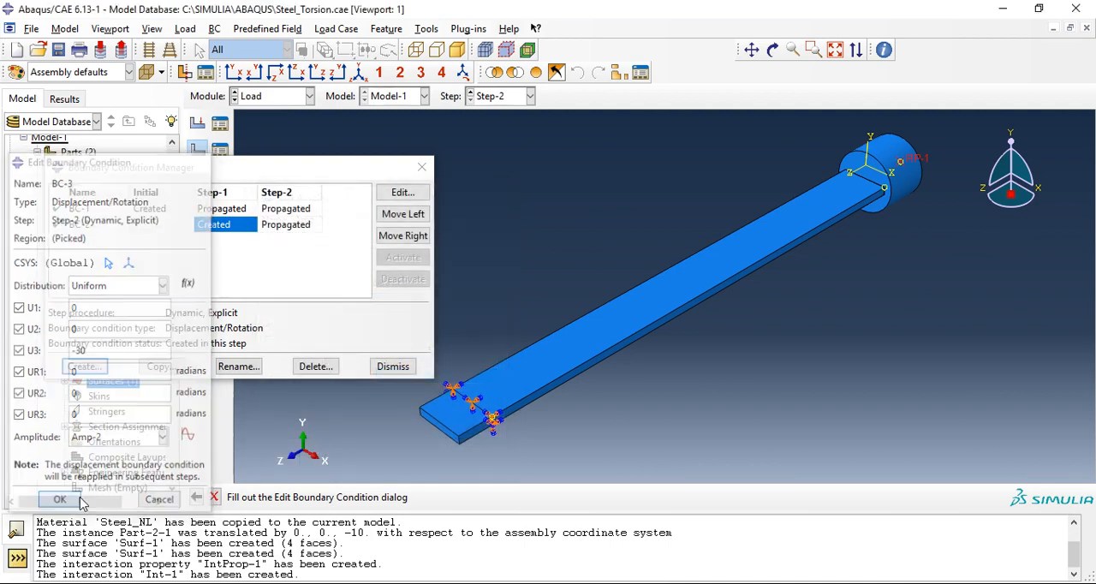
Confirm BC-3, deactivate BC-2 in Step-2 and dismiss the Boundary Condition Manager.
{"action": "left_click", "coordinate": [58, 500]}
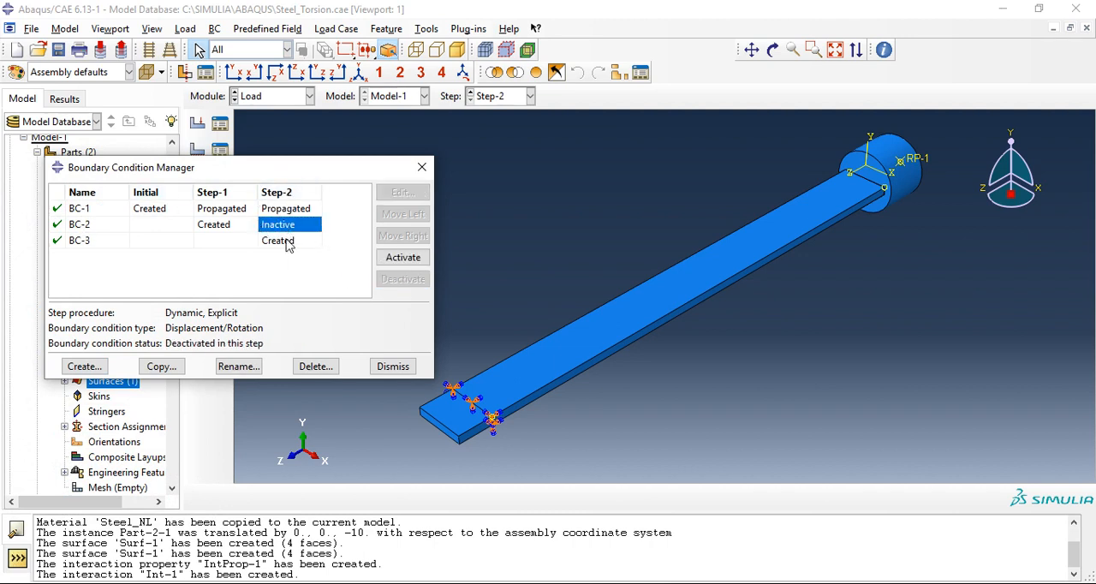
{"action": "left_click", "coordinate": [400, 192]}
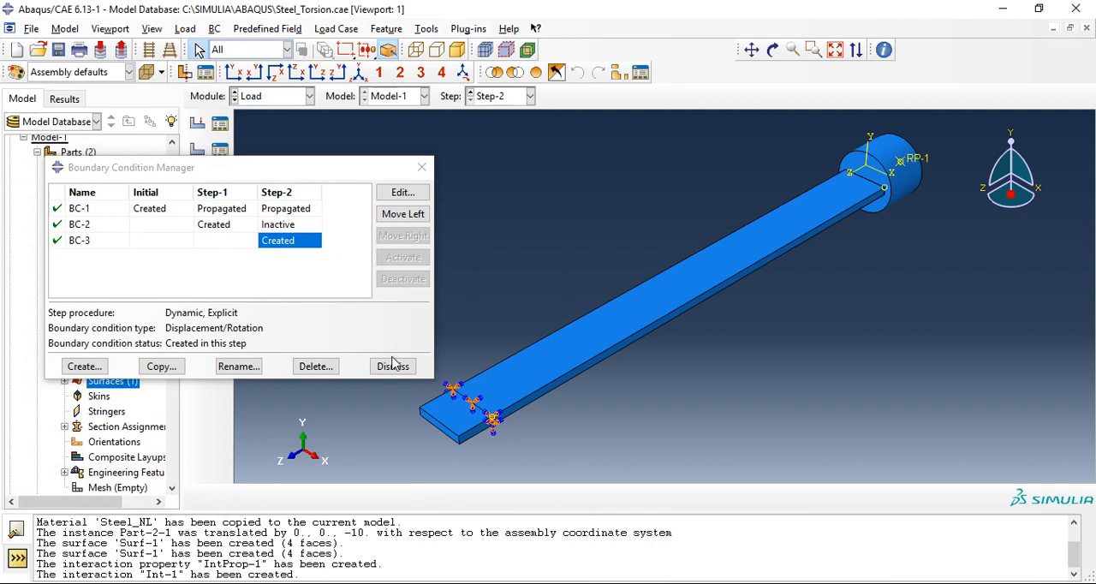
{"action": "left_click", "coordinate": [392, 367]}
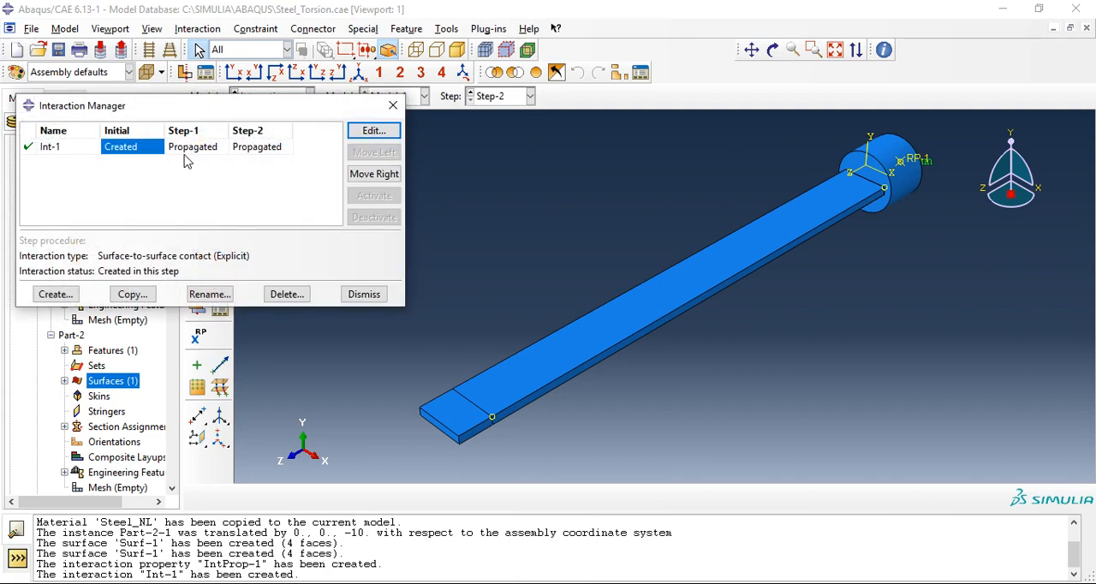
{"action": "mouse_move", "coordinate": [257, 154]}
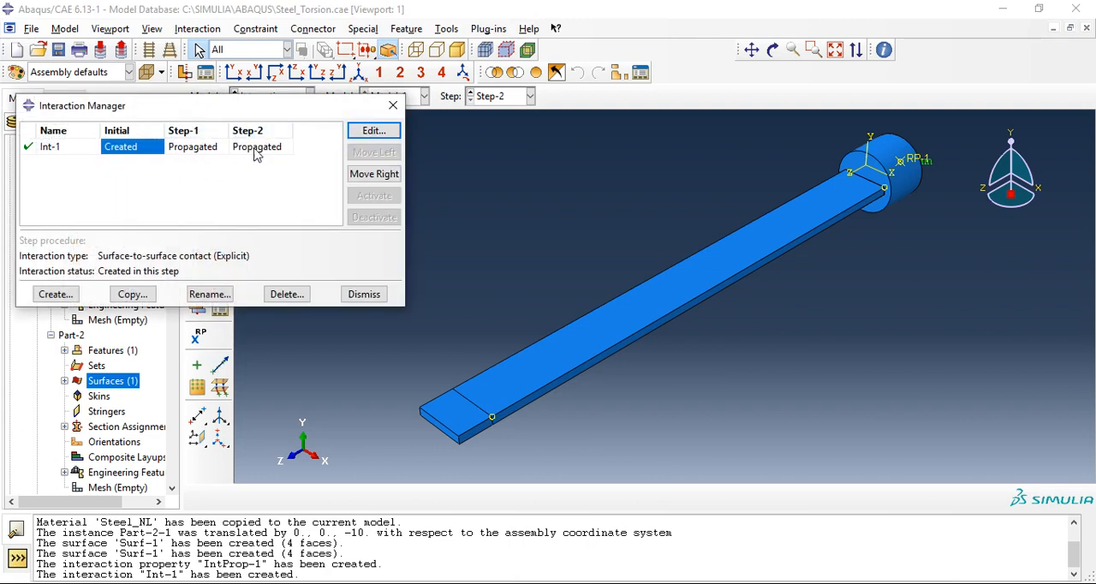
{"action": "left_click", "coordinate": [363, 295]}
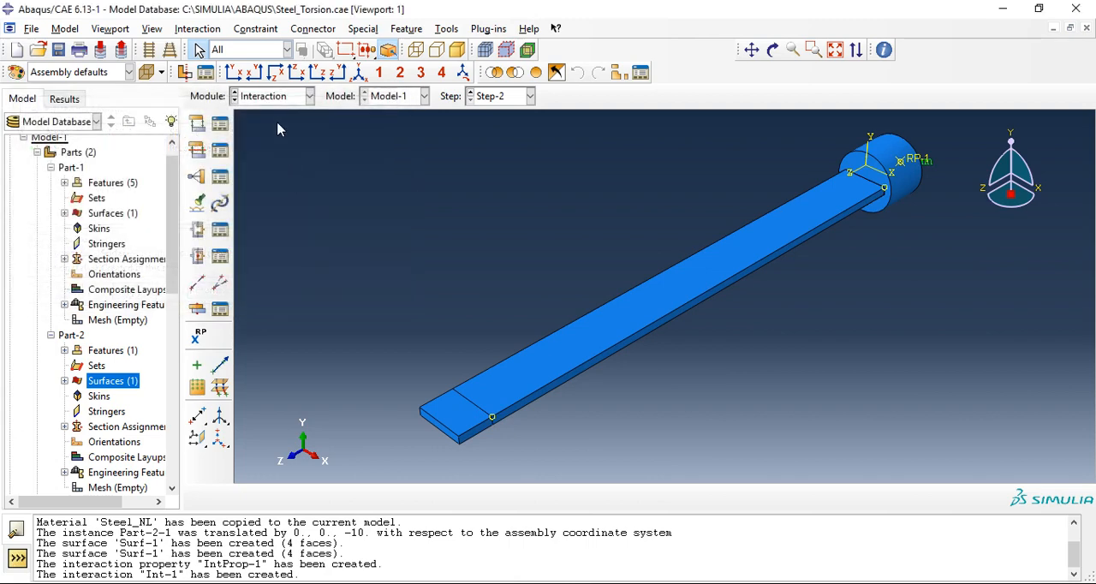
{"action": "left_click", "coordinate": [270, 96]}
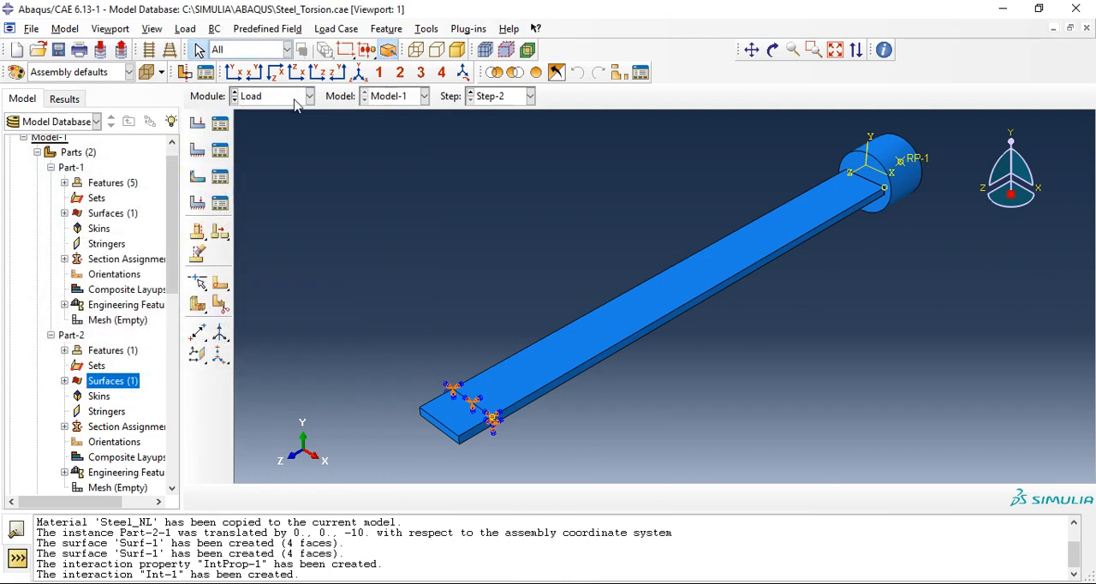
Seed Part-2 at global size 2.5 and mesh it with explicit C3D8R hex elements.
{"action": "left_click", "coordinate": [272, 96]}
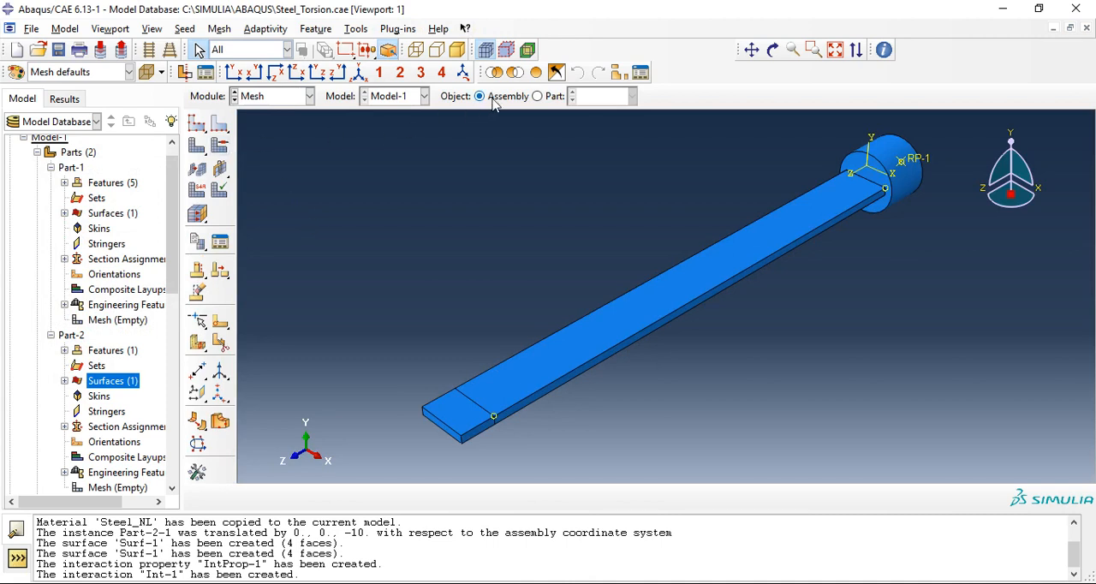
{"action": "left_click", "coordinate": [537, 96]}
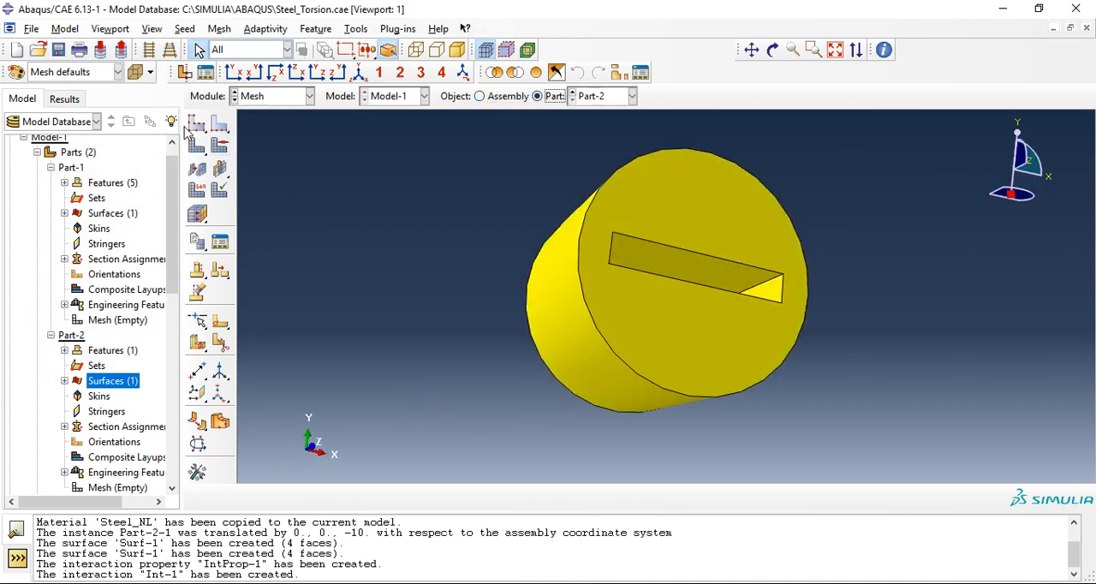
{"action": "left_click", "coordinate": [195, 123]}
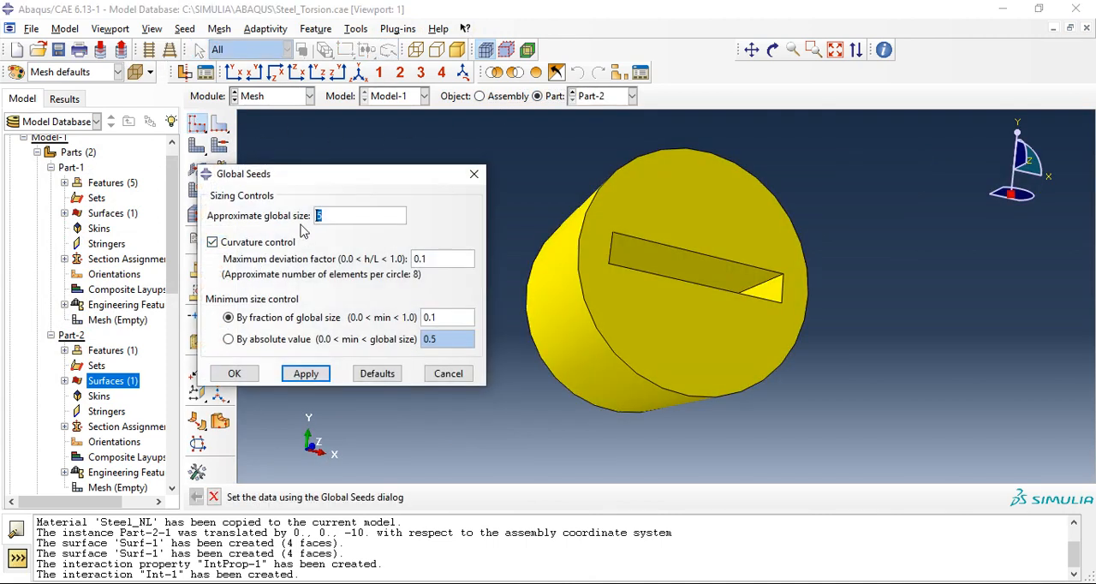
{"action": "left_click", "coordinate": [233, 373]}
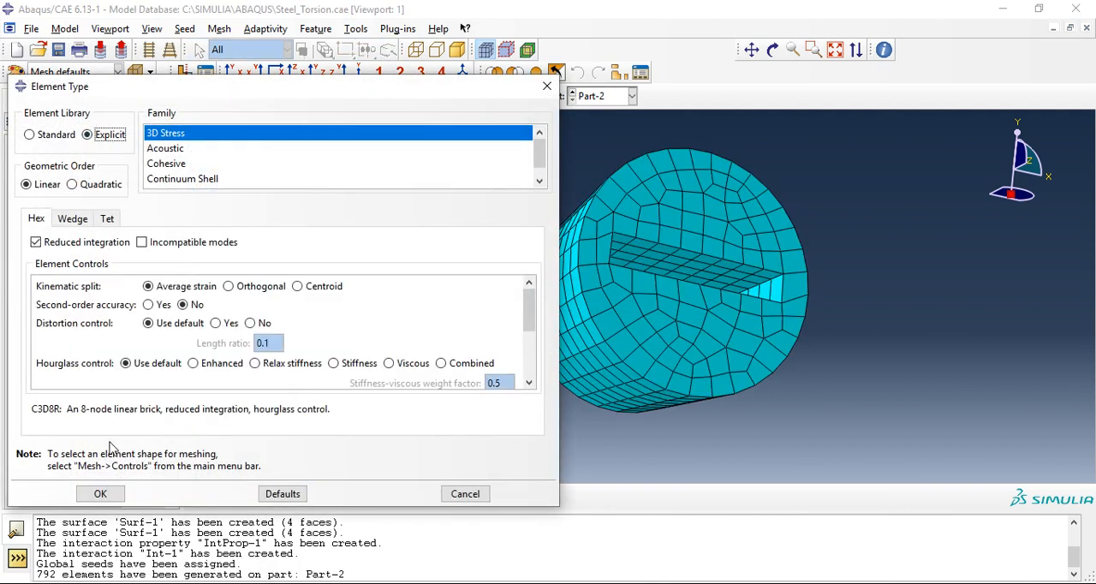
{"action": "left_click", "coordinate": [99, 493]}
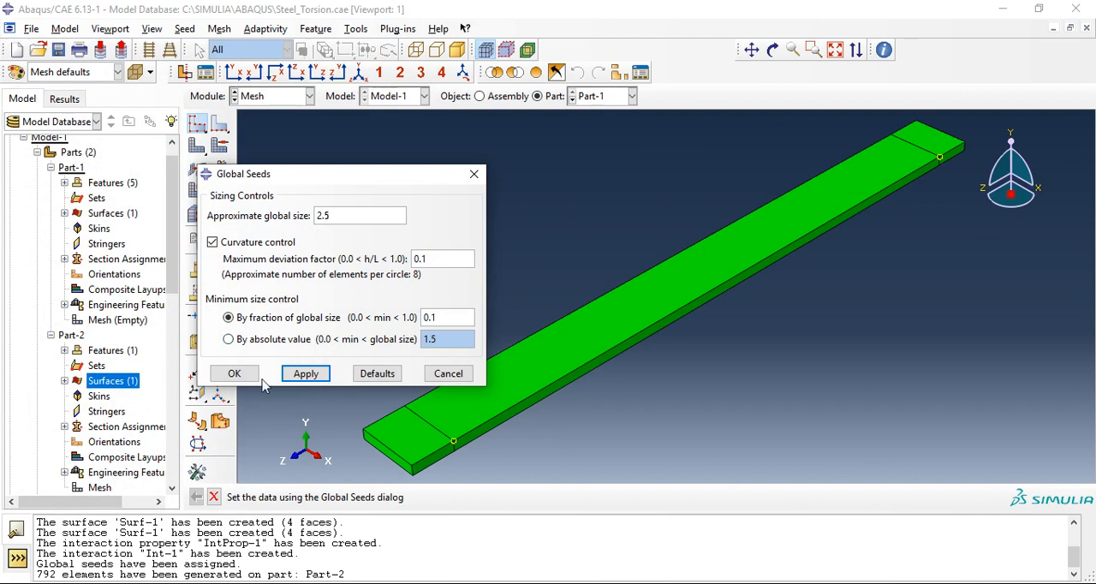
Seed Part-1 at size 2.5 and mesh it with explicit C3D8R hex elements.
{"action": "left_click", "coordinate": [233, 373]}
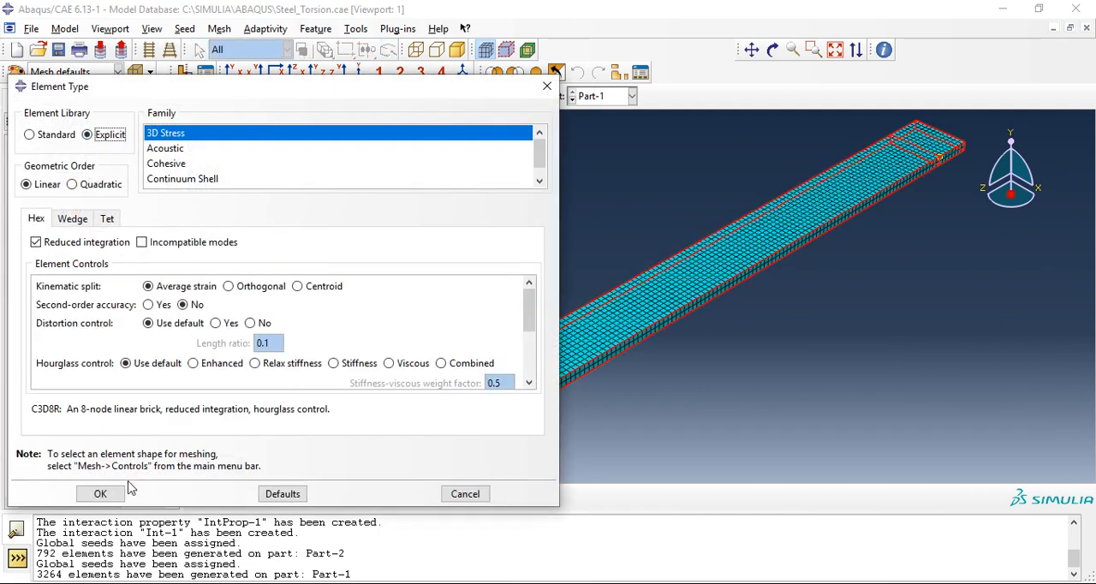
{"action": "left_click", "coordinate": [99, 493]}
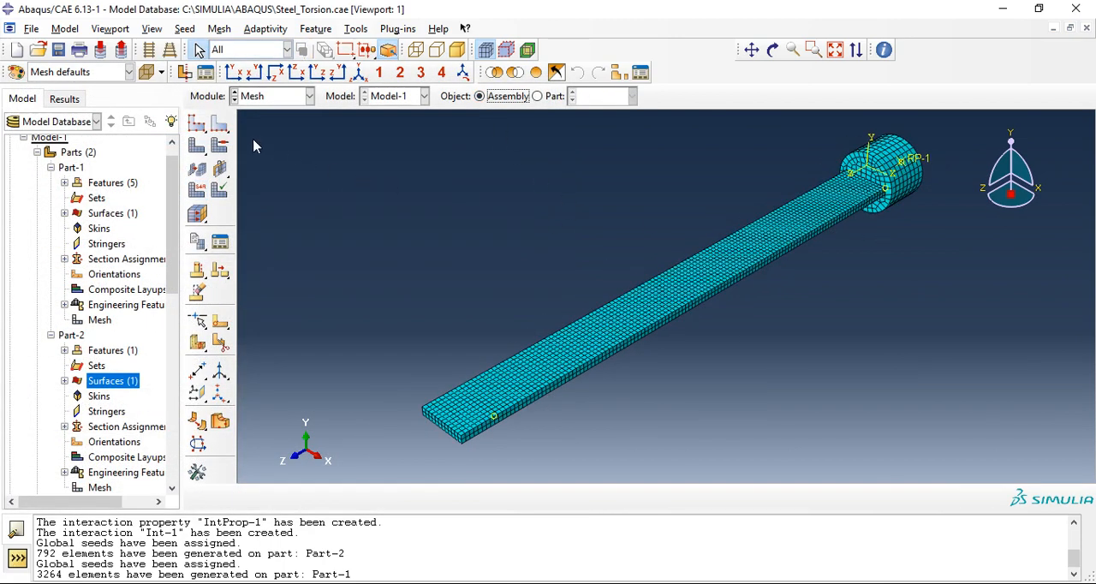
Create analysis job S_DJob-1 for Model-1.
{"action": "left_click", "coordinate": [271, 96]}
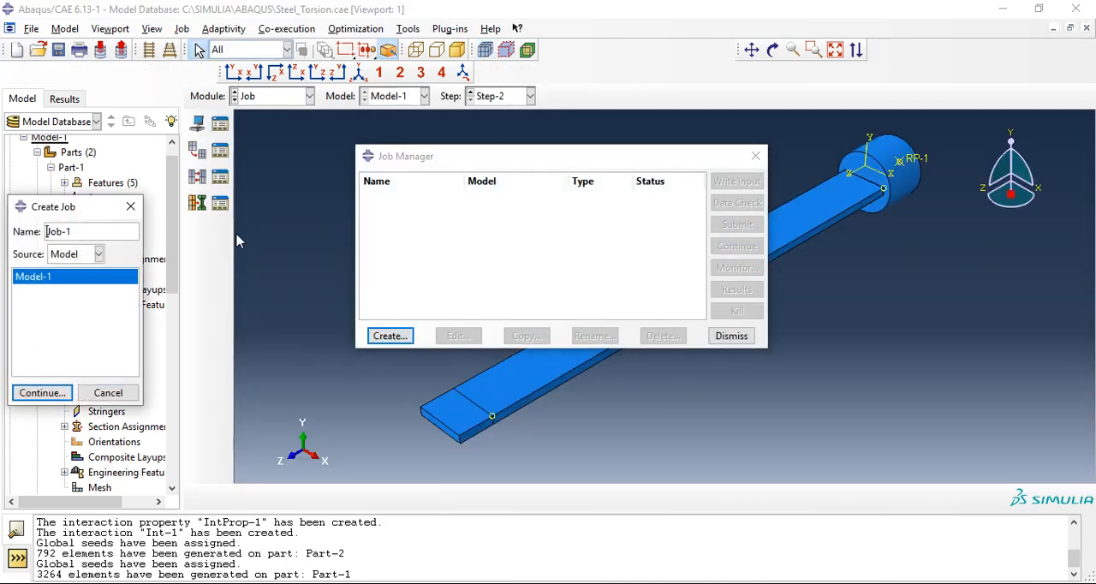
{"action": "type", "text": "S_D"}
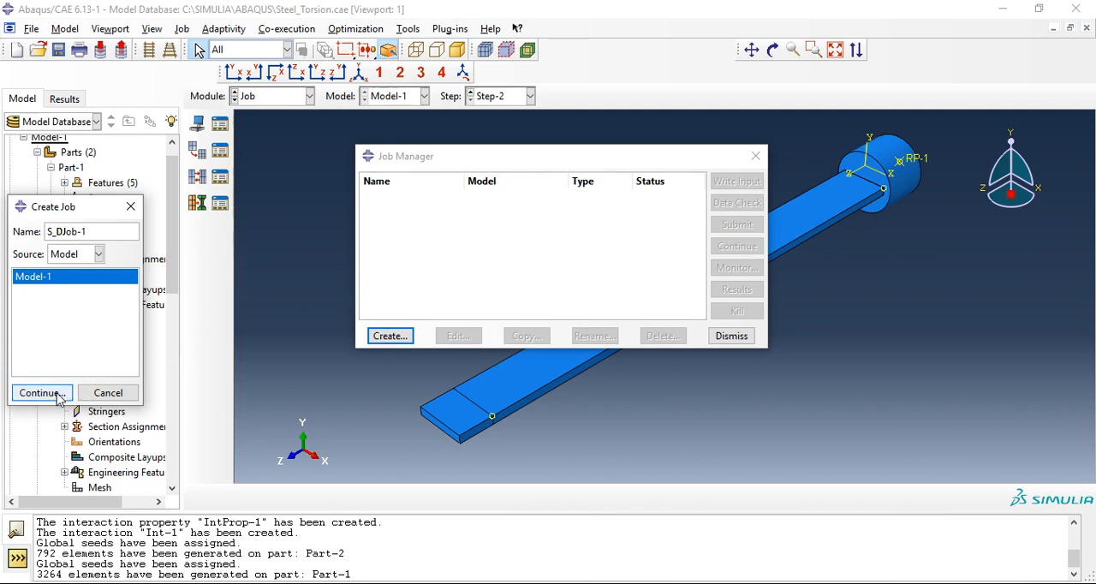
{"action": "left_click", "coordinate": [37, 392]}
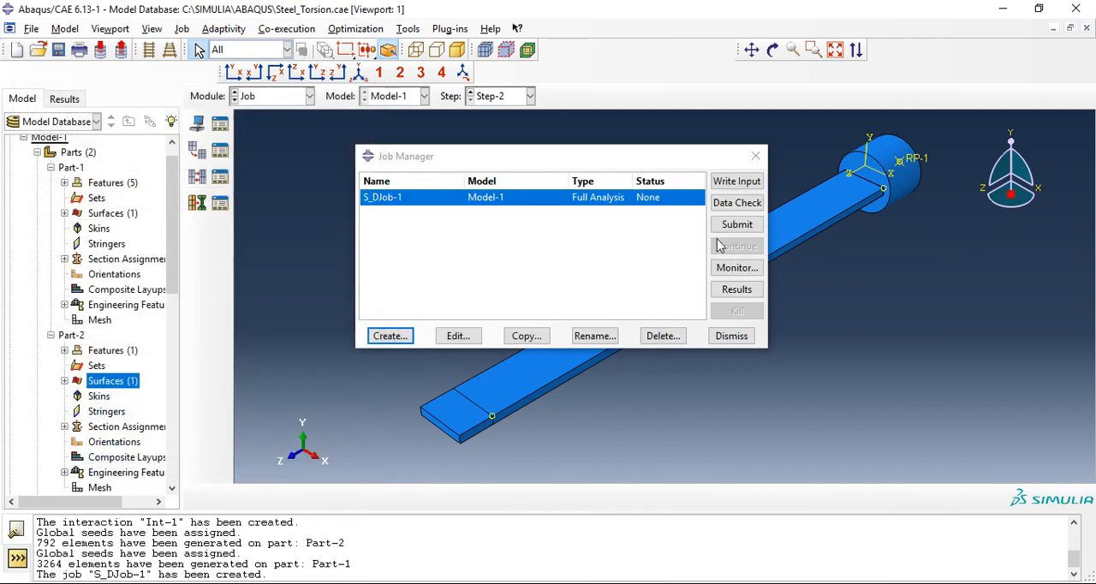
Submit S_DJob-1, monitor it to successful completion and dismiss the job manager.
{"action": "left_click", "coordinate": [736, 223]}
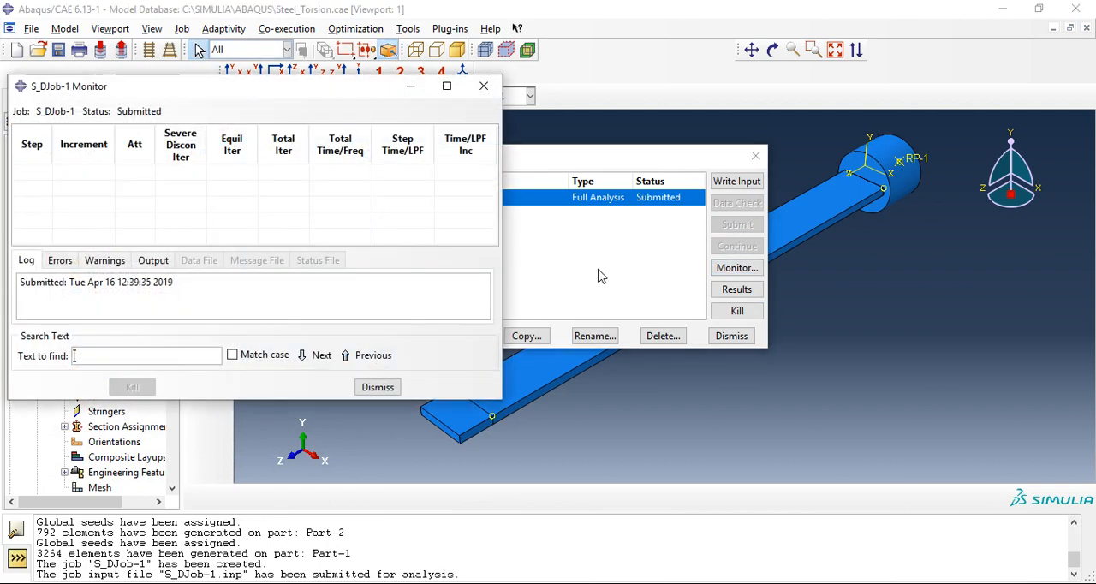
{"action": "left_click", "coordinate": [446, 85]}
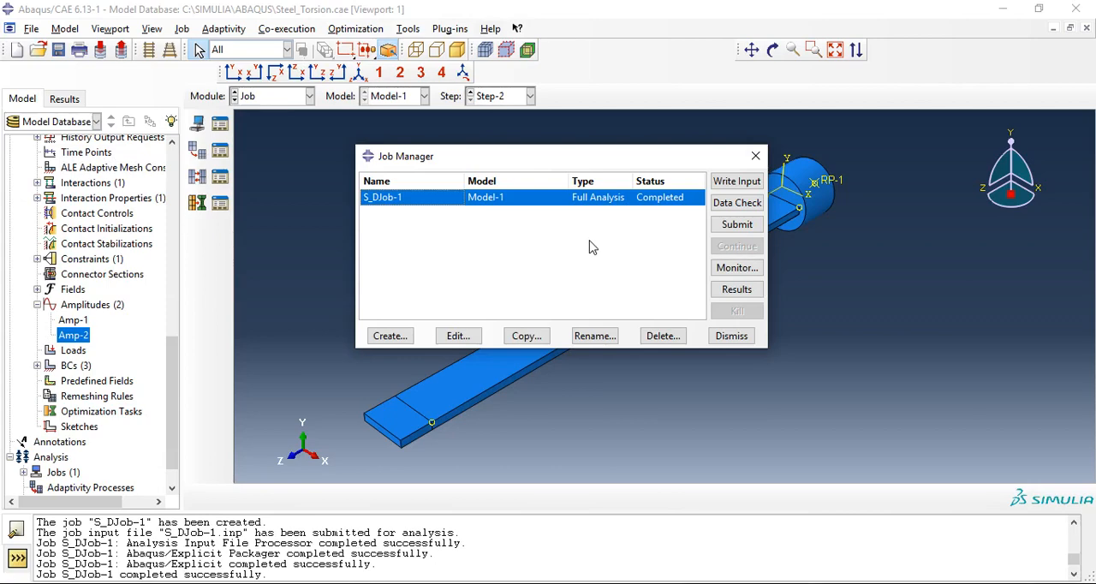
{"action": "left_click", "coordinate": [730, 336]}
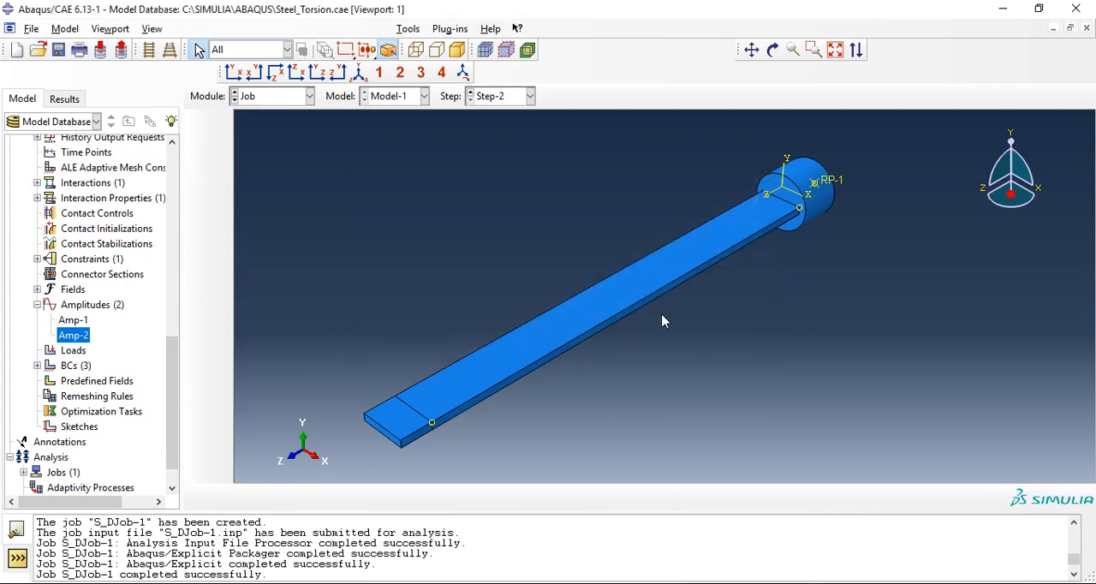
View S_DJob-1 Mises stress contours at the final frame and the two preceding Step-2 frames.
{"action": "left_click", "coordinate": [65, 98]}
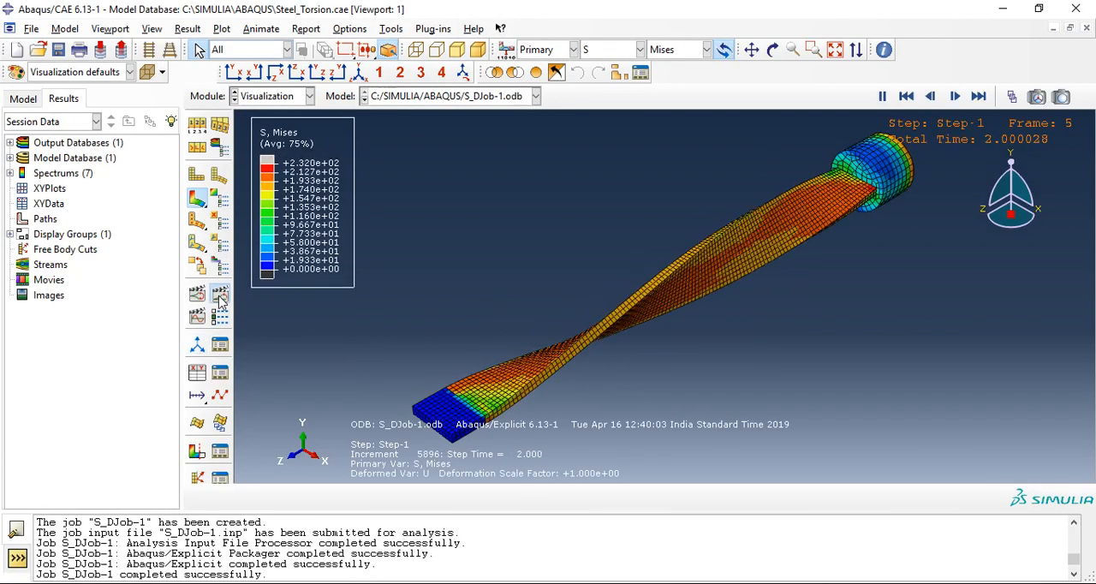
{"action": "left_click", "coordinate": [955, 96]}
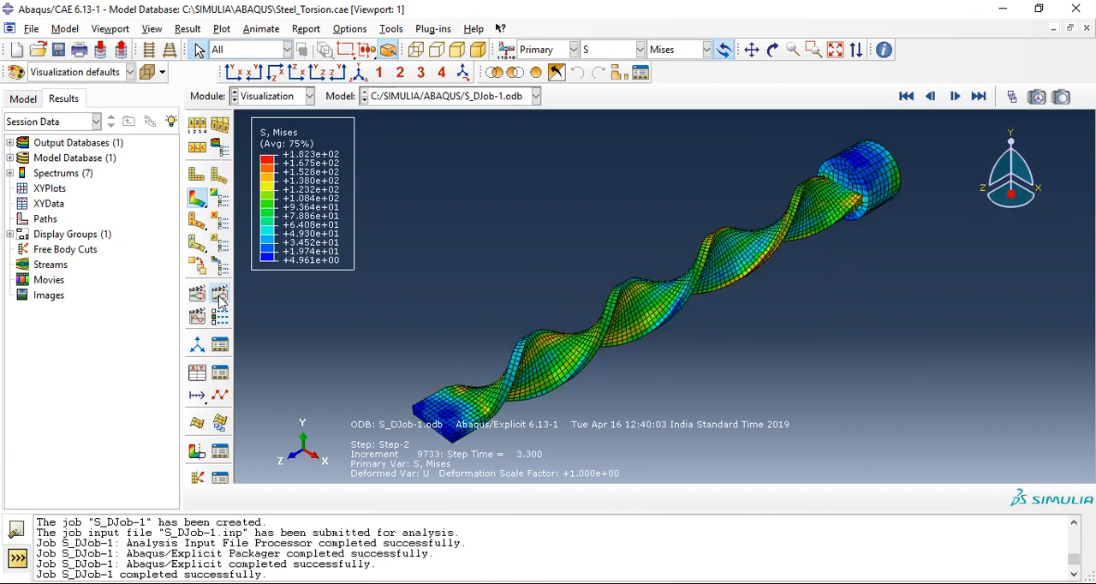
{"action": "left_click", "coordinate": [930, 96]}
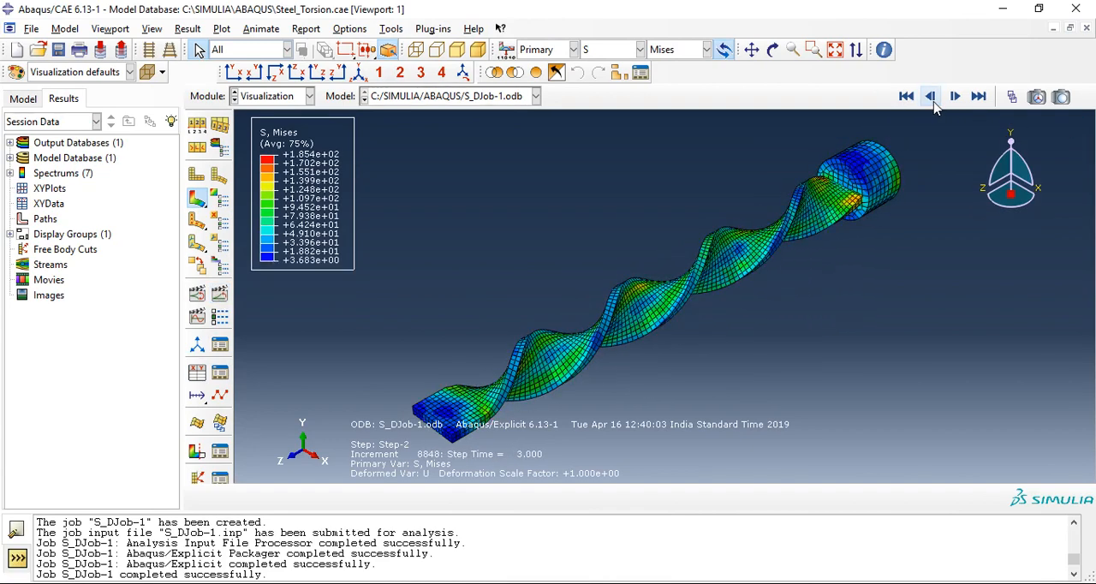
{"action": "left_click", "coordinate": [930, 96]}
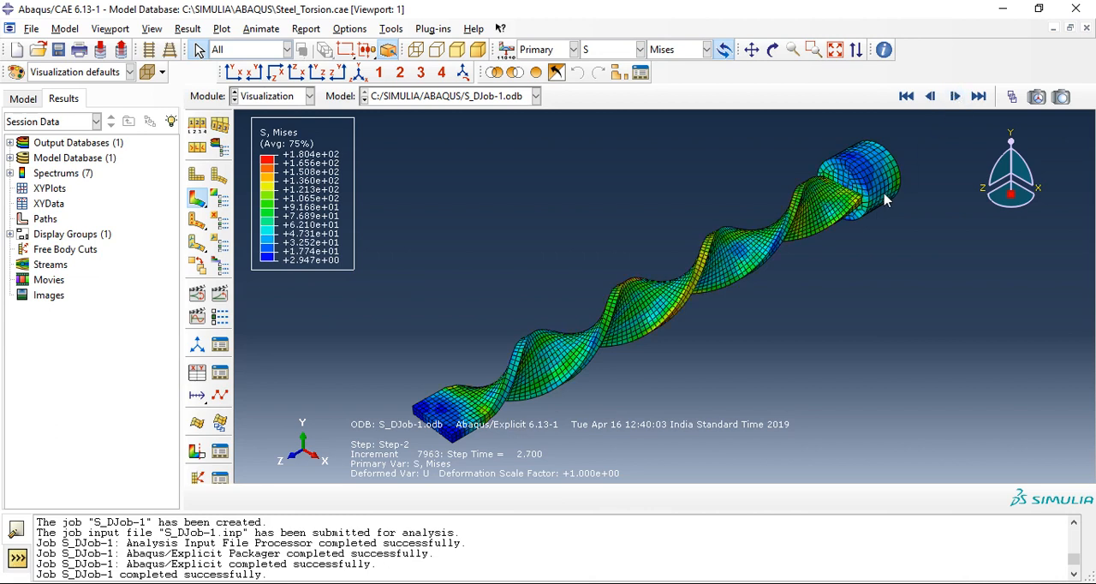
{"action": "mouse_move", "coordinate": [870, 180]}
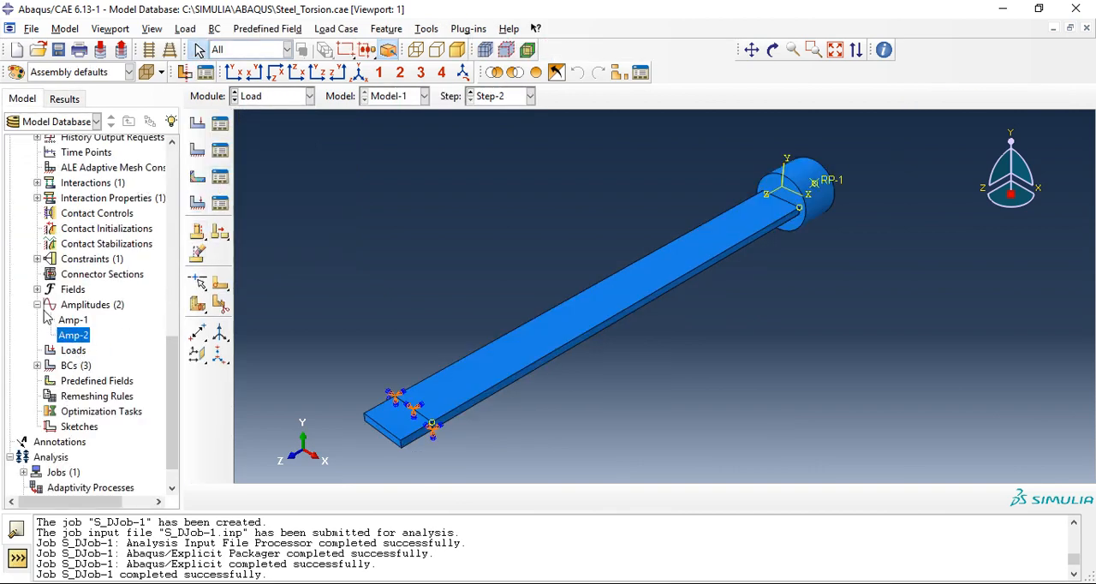
Edit Amp-2 so its second row reads time 2, amplitude 1, and confirm.
{"action": "double_click", "coordinate": [72, 336]}
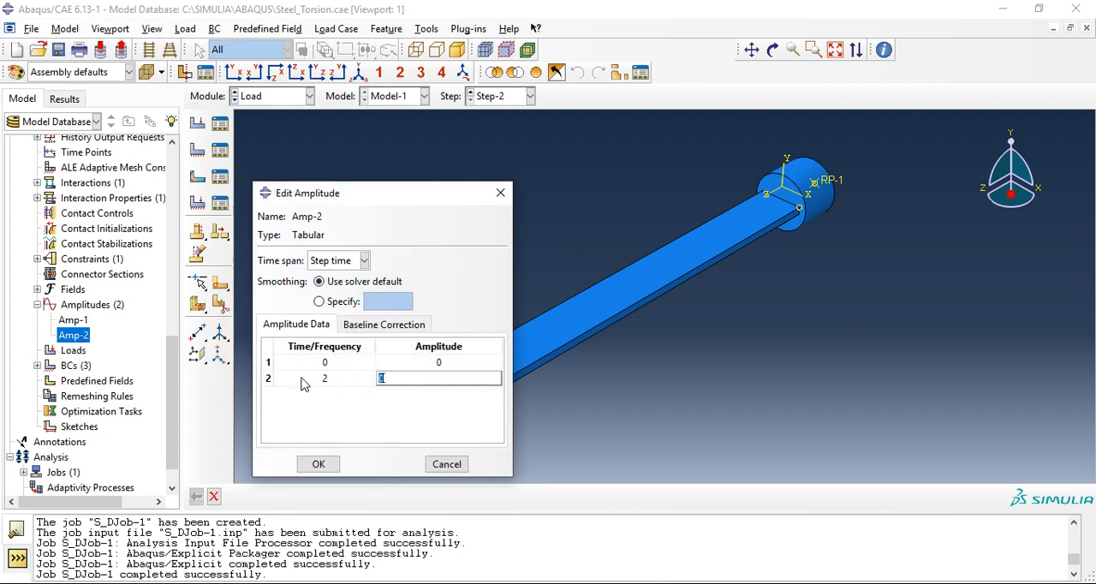
{"action": "mouse_move", "coordinate": [419, 383]}
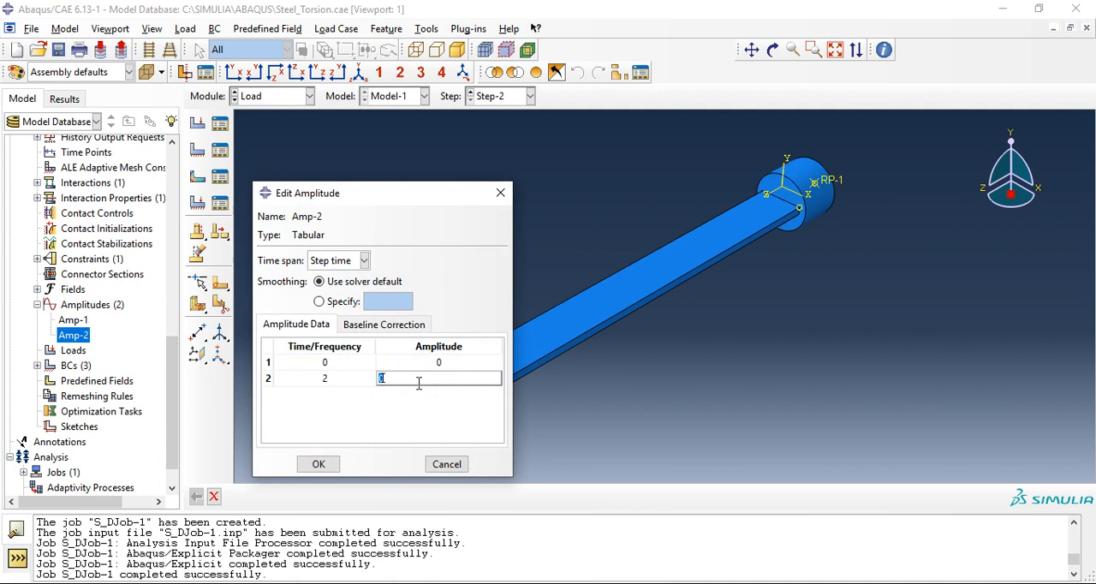
{"action": "type", "text": "1"}
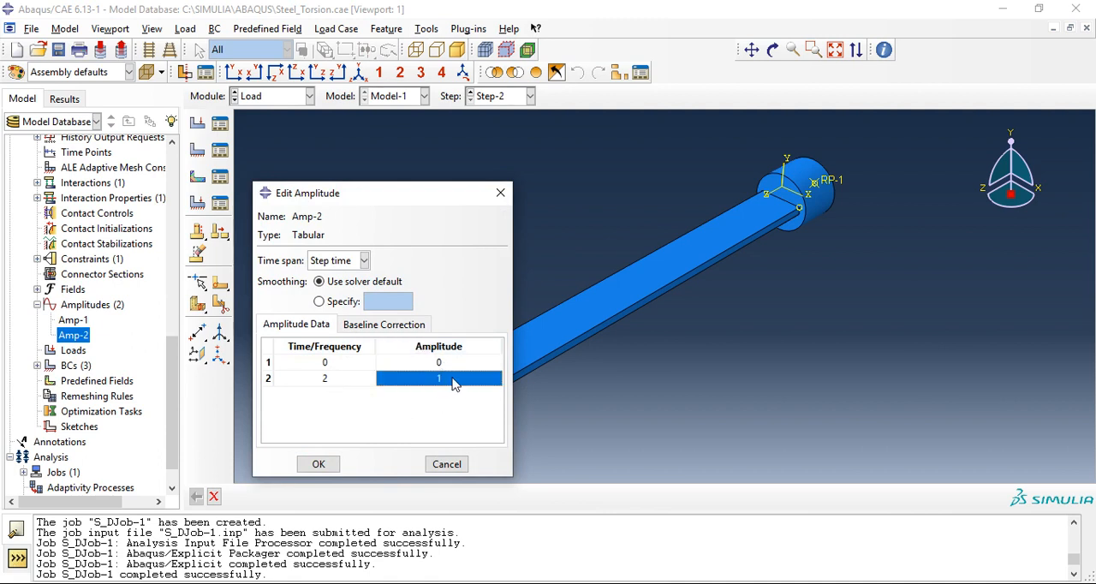
{"action": "left_click", "coordinate": [319, 462]}
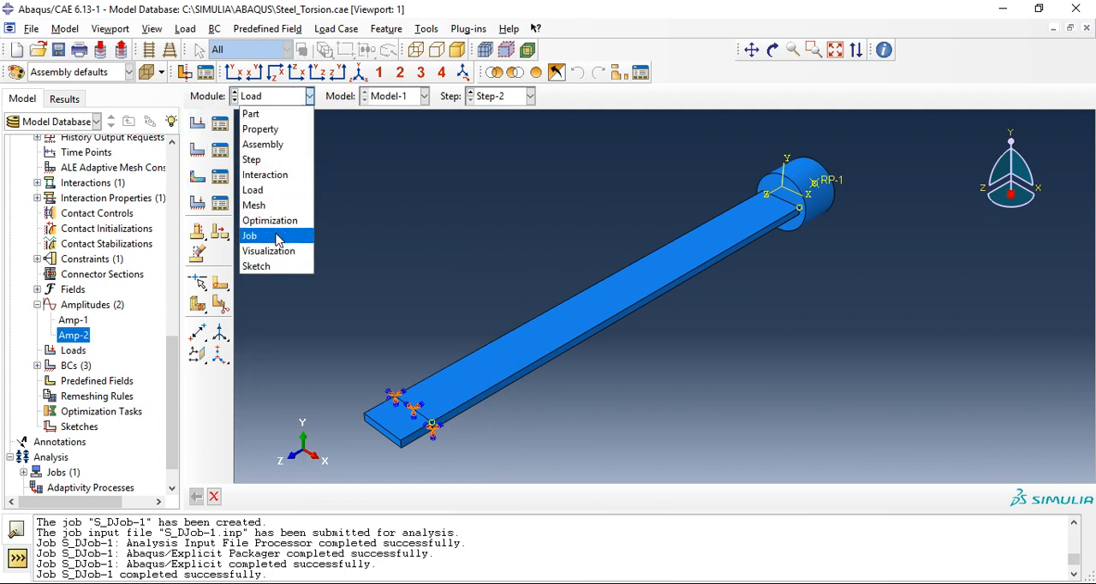
Resubmit S_DJob-1, overwrite its old files, and open the completed results in Visualization.
{"action": "left_click", "coordinate": [250, 237]}
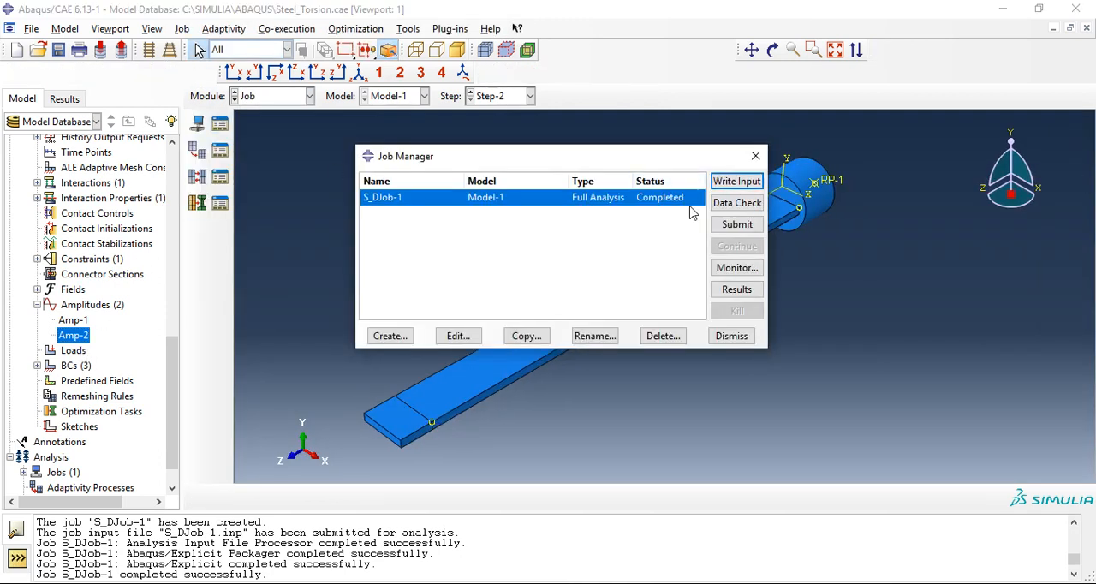
{"action": "left_click", "coordinate": [737, 181]}
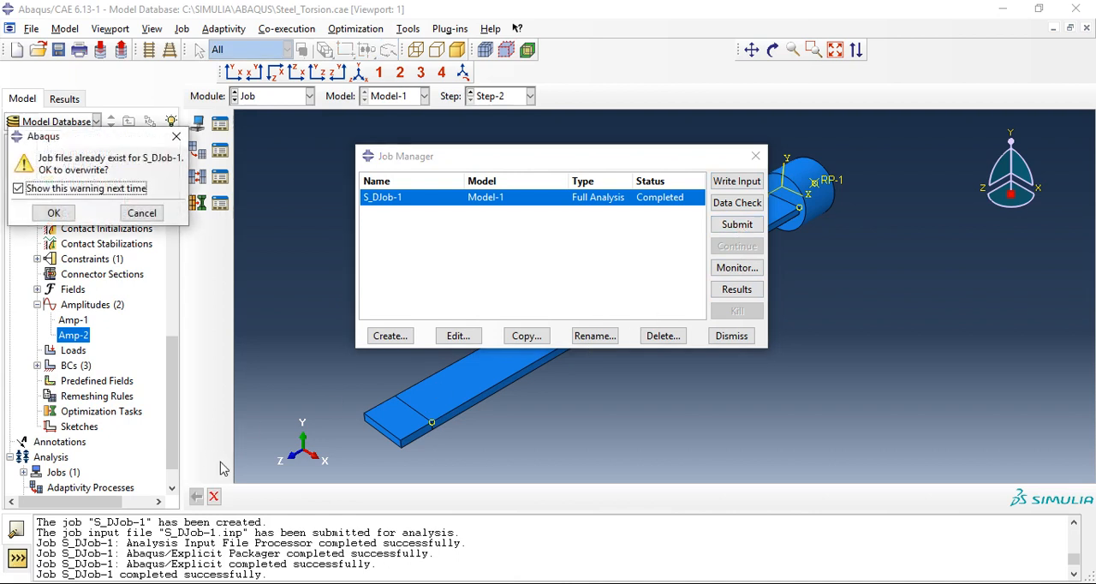
{"action": "left_click", "coordinate": [51, 212]}
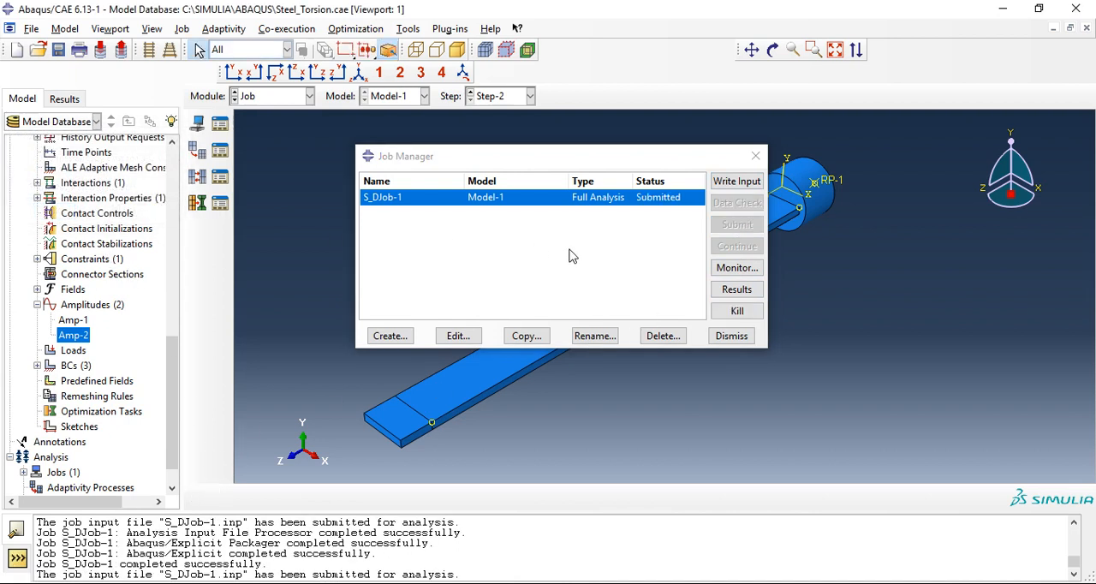
{"action": "left_click", "coordinate": [736, 267]}
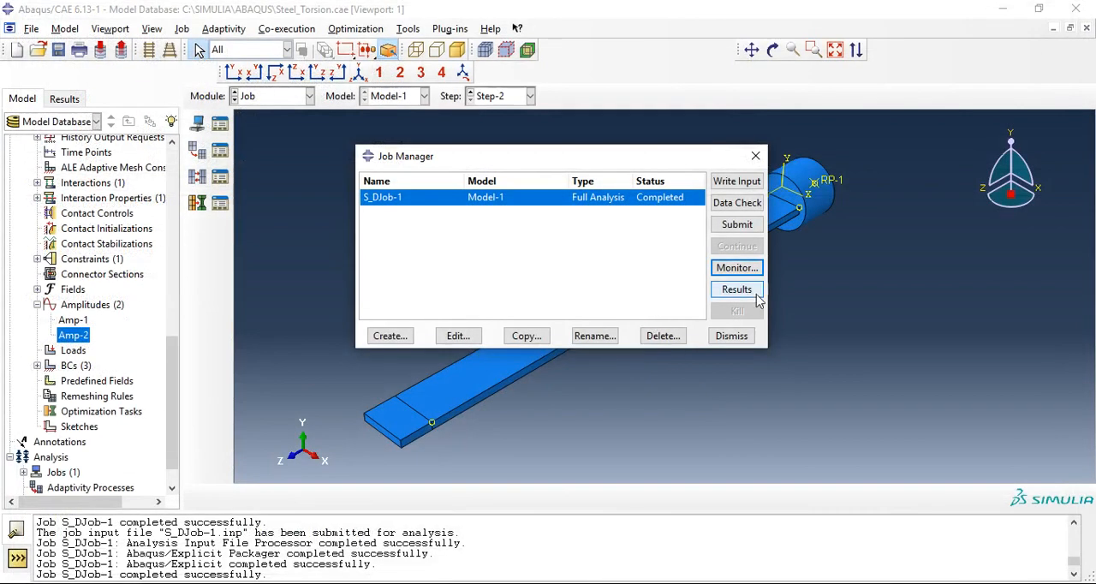
{"action": "left_click", "coordinate": [736, 288]}
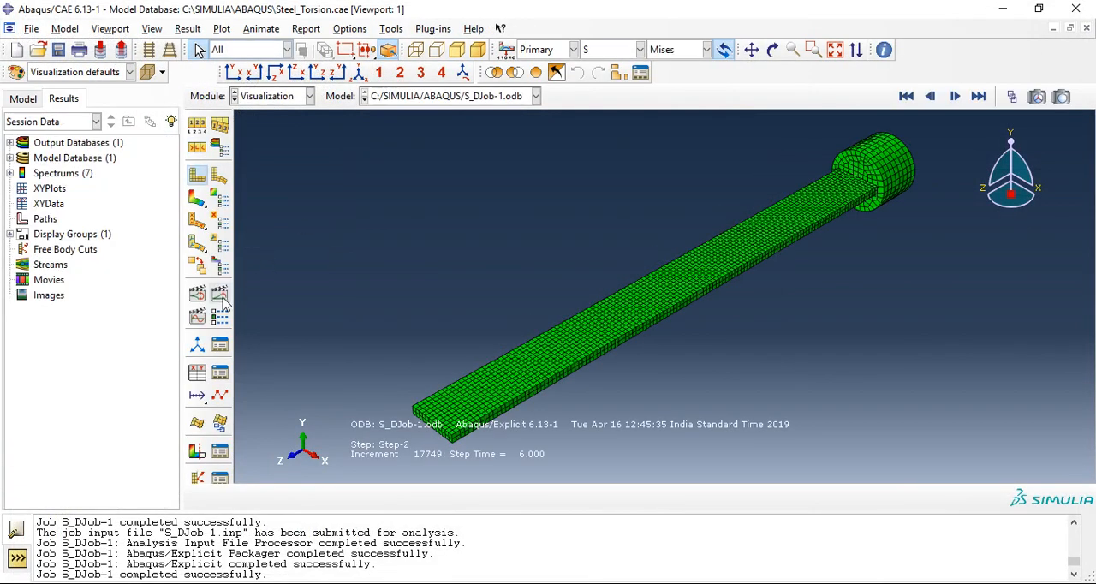
Animate the deformed bar and switch contours from Mises stress to plastic strain PE.
{"action": "left_click", "coordinate": [955, 96]}
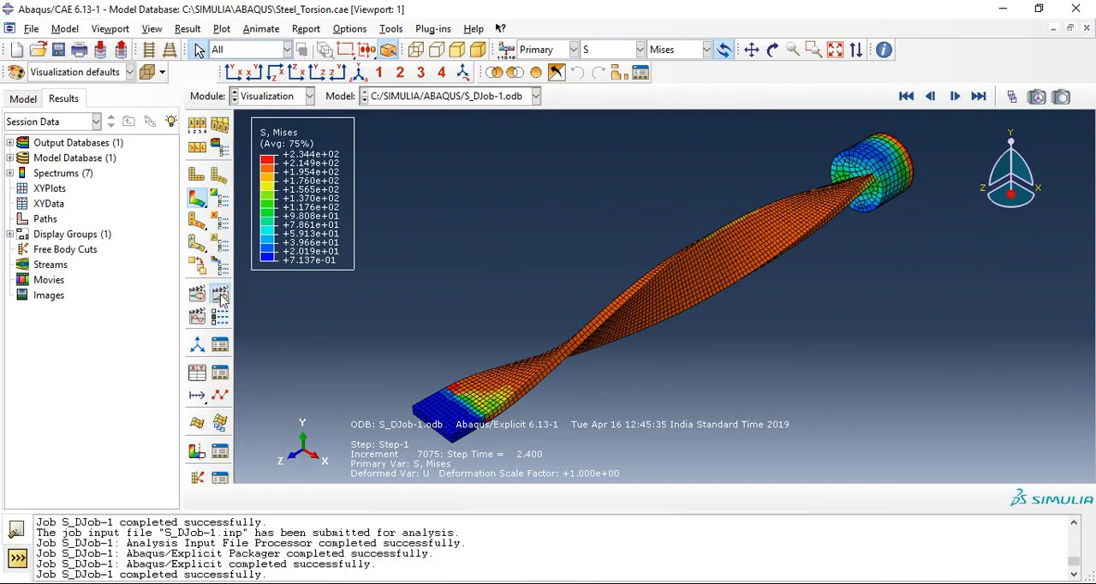
{"action": "left_click", "coordinate": [956, 95]}
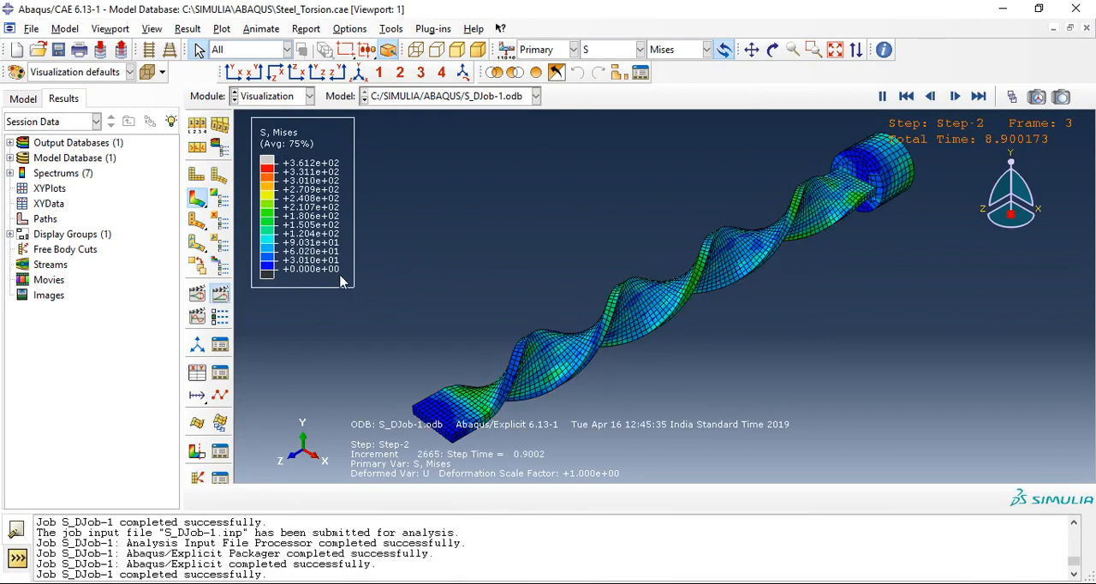
{"action": "left_click", "coordinate": [637, 48]}
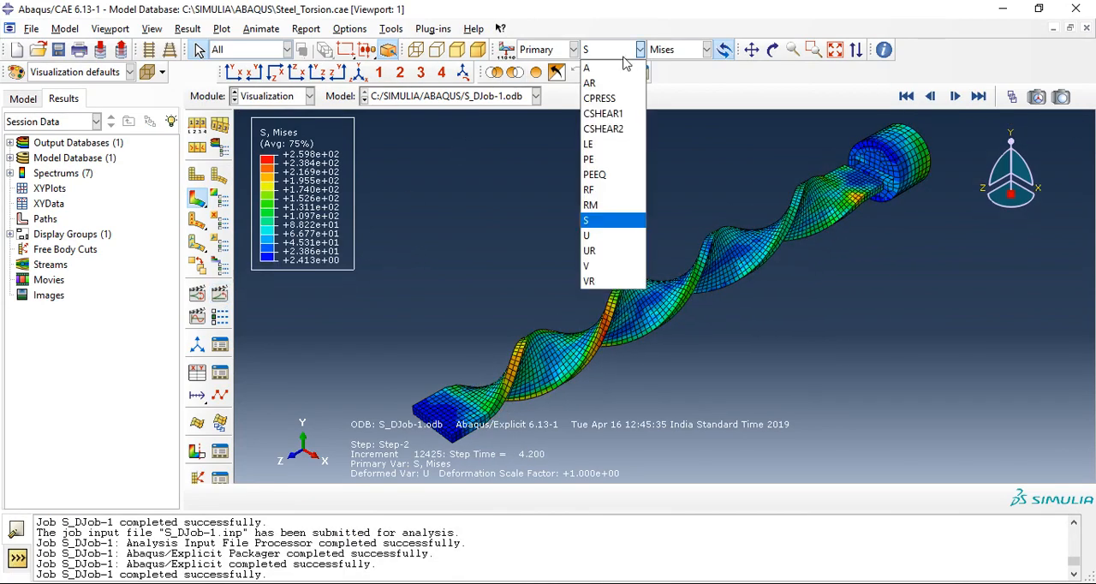
{"action": "left_click", "coordinate": [589, 159]}
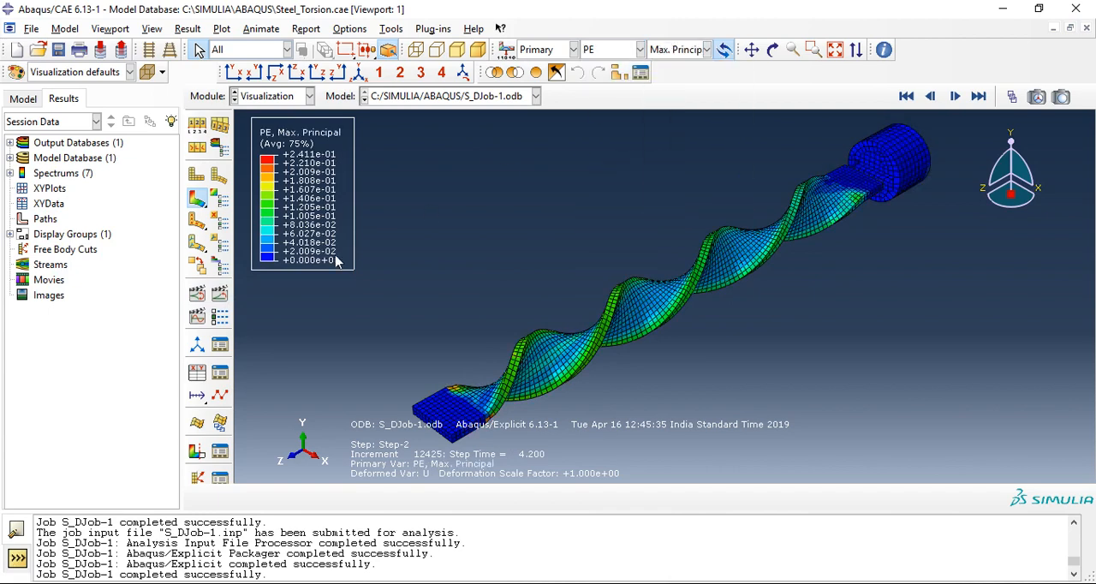
{"action": "left_click", "coordinate": [954, 96]}
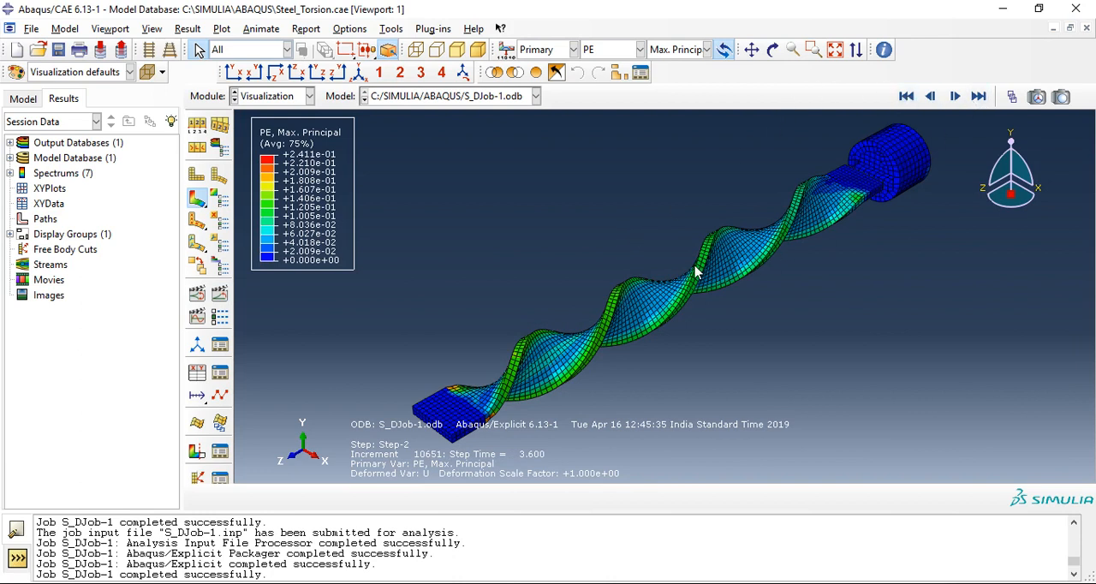
{"action": "mouse_move", "coordinate": [853, 170]}
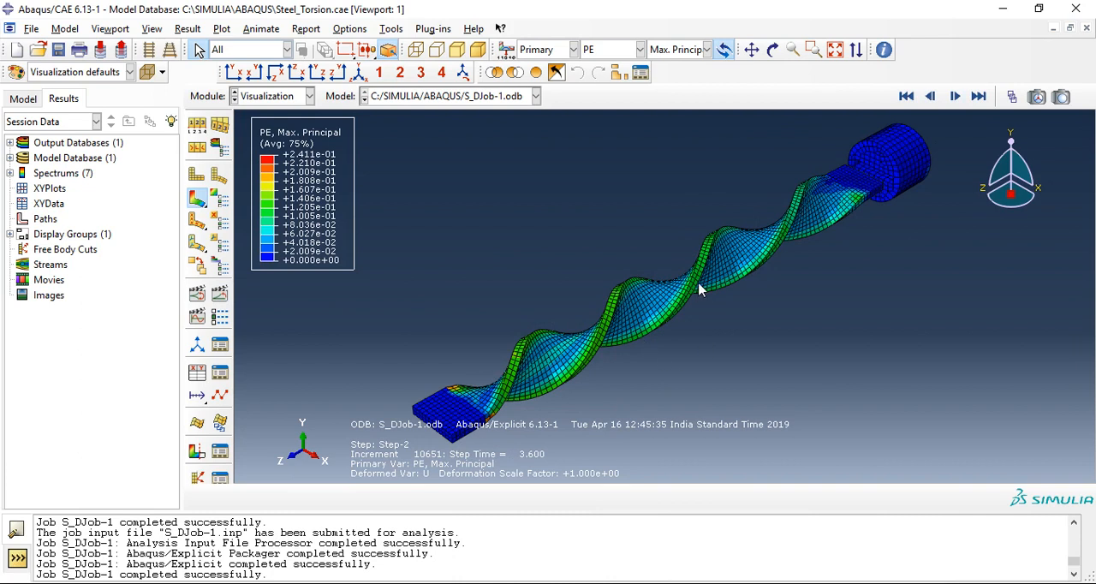
{"action": "mouse_move", "coordinate": [600, 271]}
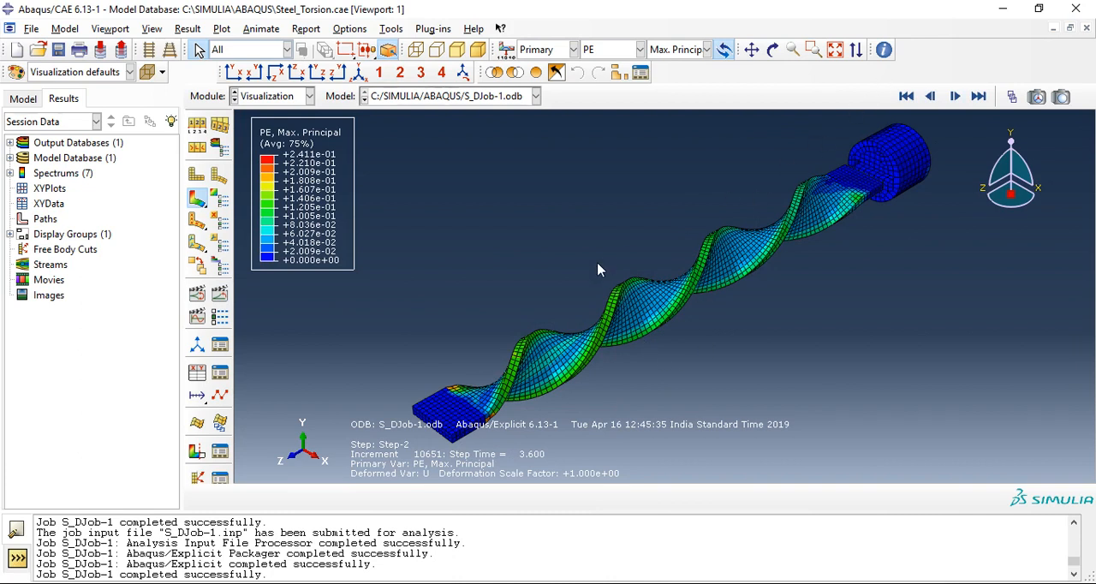
{"action": "mouse_move", "coordinate": [547, 45]}
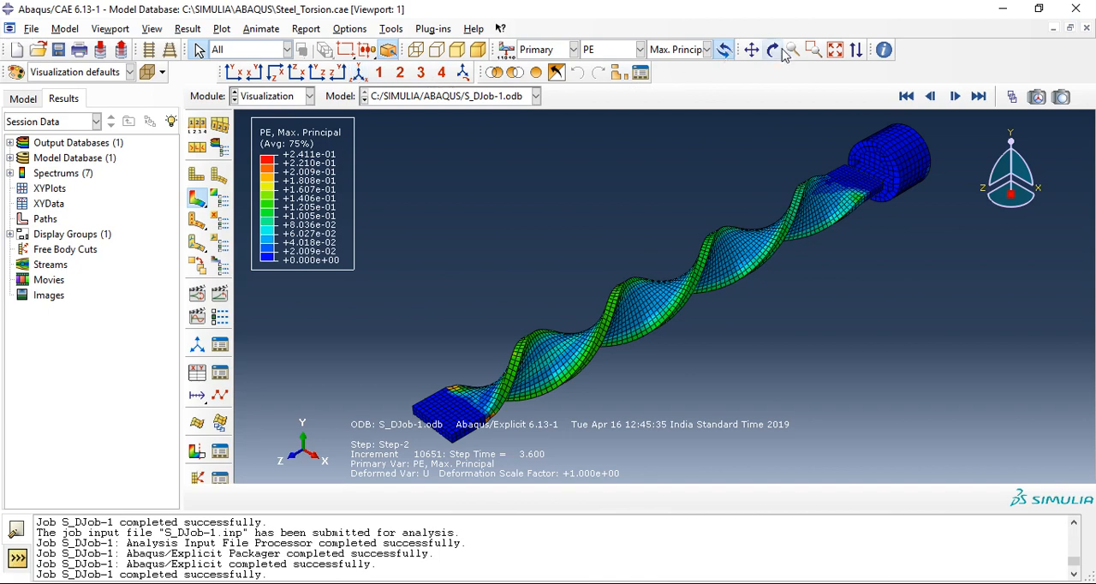
Orbit the twisted bar until its cylindrical end face and reference point face the viewer.
{"action": "left_click", "coordinate": [773, 50]}
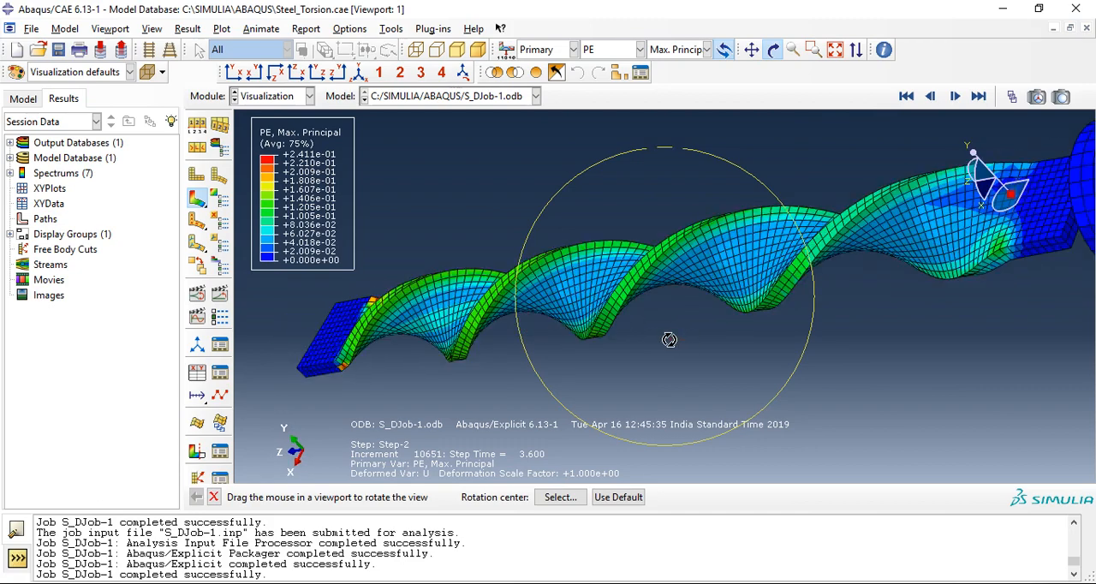
{"action": "left_click_drag", "start_coordinate": [669, 339], "coordinate": [709, 298]}
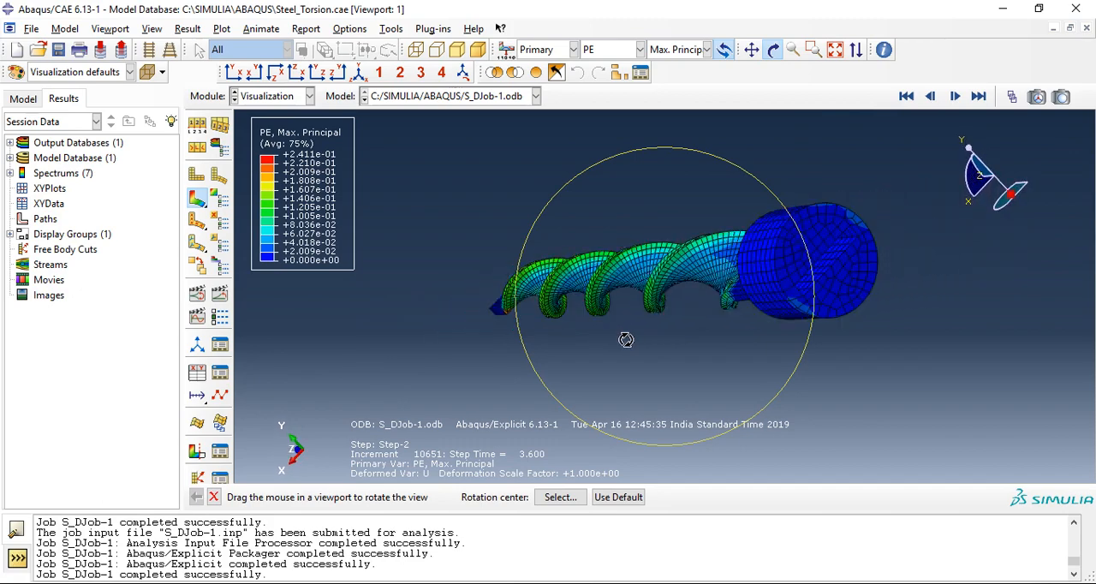
{"action": "left_click_drag", "start_coordinate": [627, 339], "coordinate": [642, 300]}
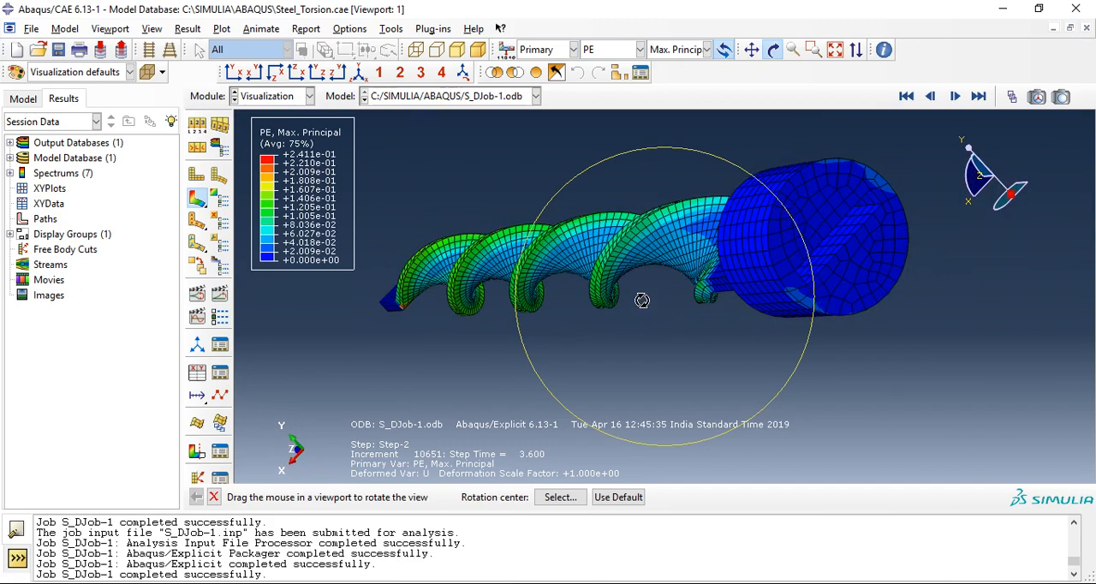
{"action": "left_click_drag", "start_coordinate": [643, 299], "coordinate": [702, 310]}
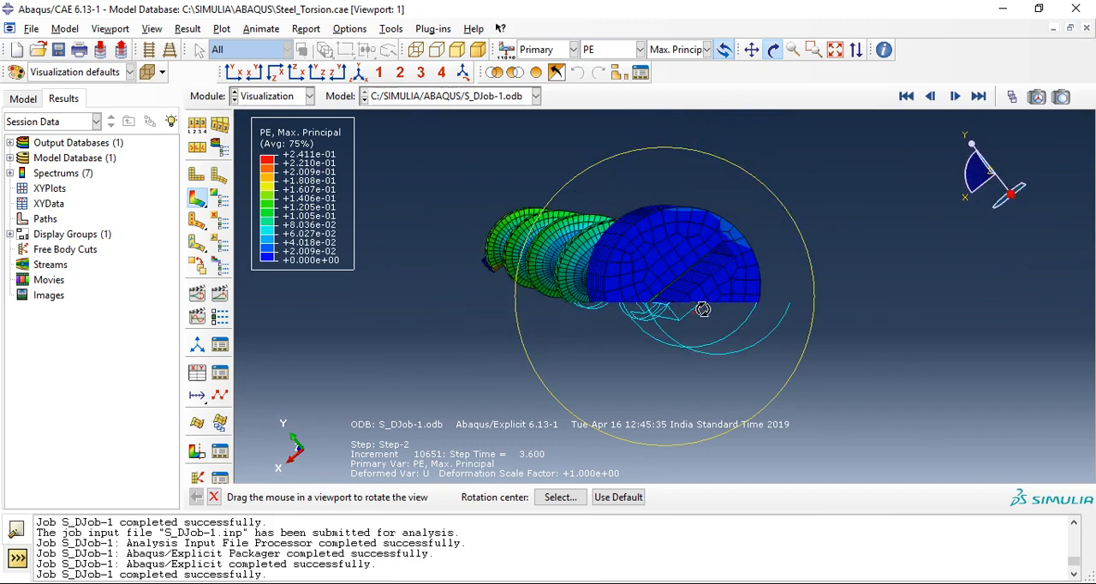
{"action": "left_click_drag", "start_coordinate": [702, 308], "coordinate": [659, 186]}
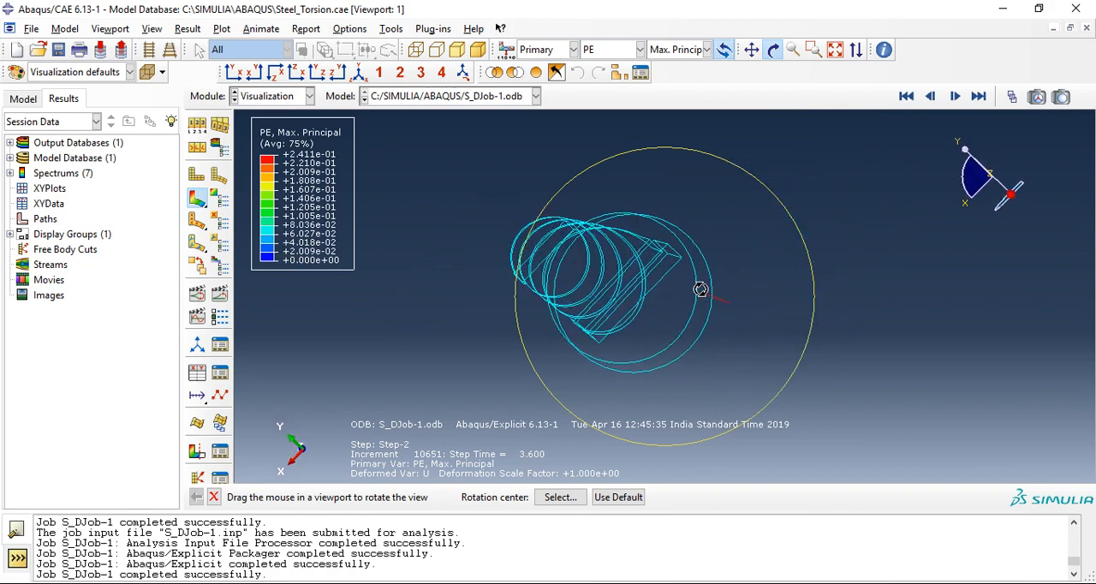
{"action": "left_click_drag", "start_coordinate": [700, 289], "coordinate": [688, 294]}
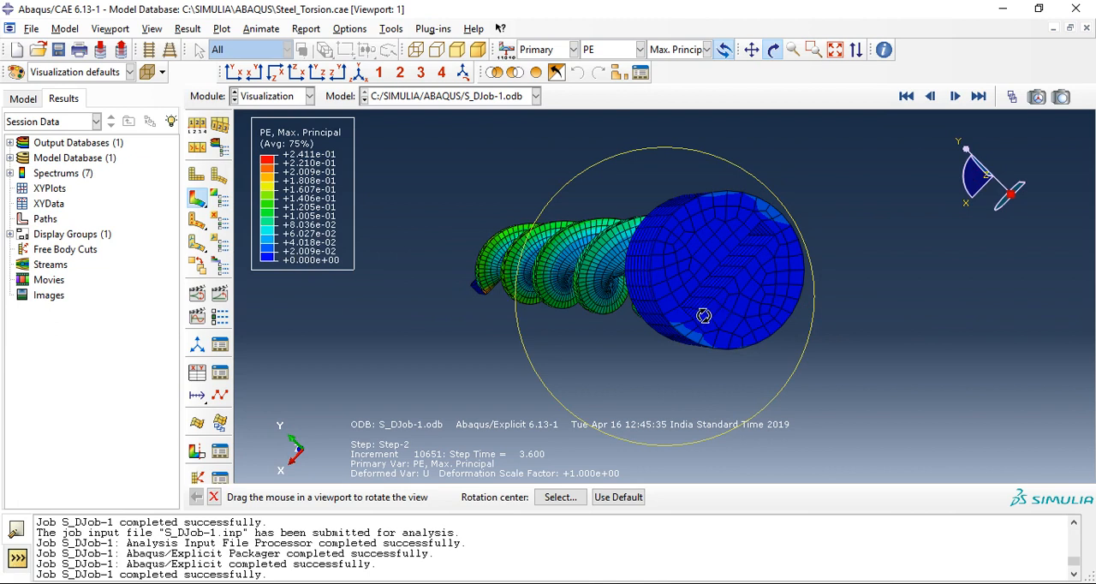
{"action": "mouse_move", "coordinate": [722, 243]}
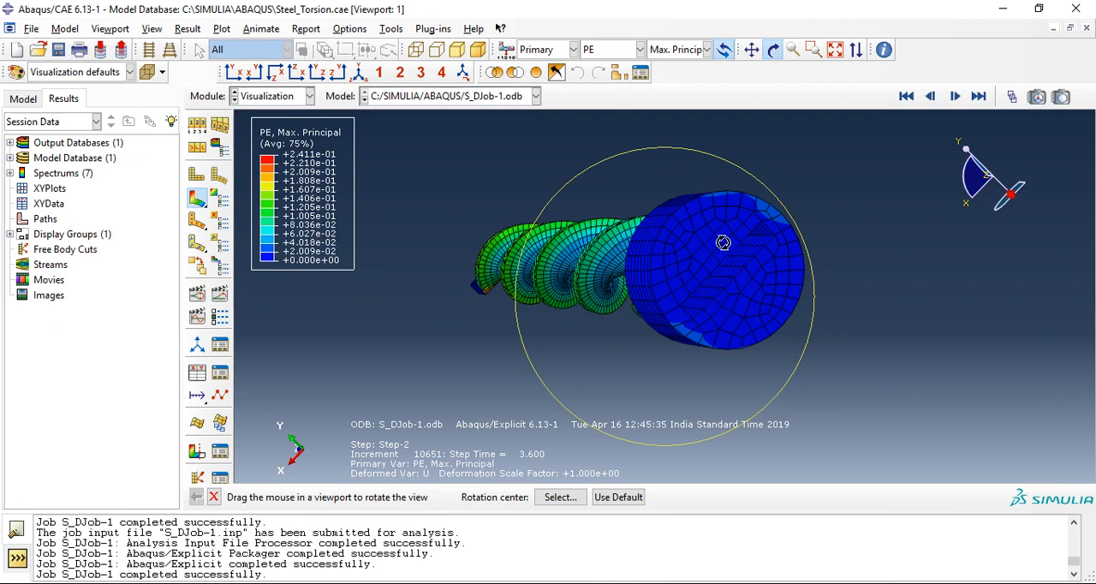
{"action": "mouse_move", "coordinate": [767, 291]}
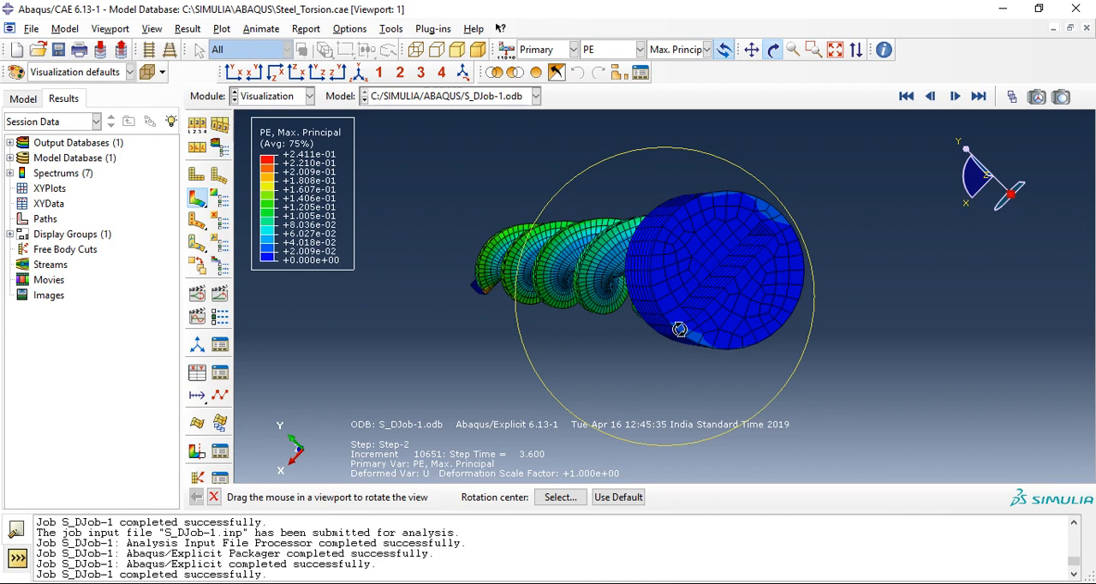
{"action": "mouse_move", "coordinate": [761, 213]}
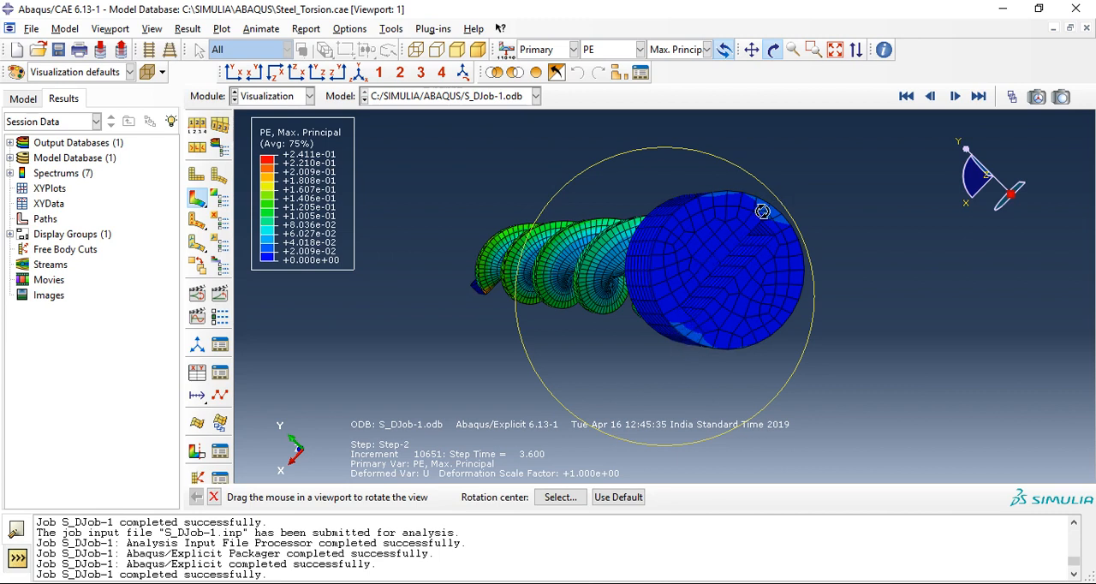
{"action": "mouse_move", "coordinate": [750, 255]}
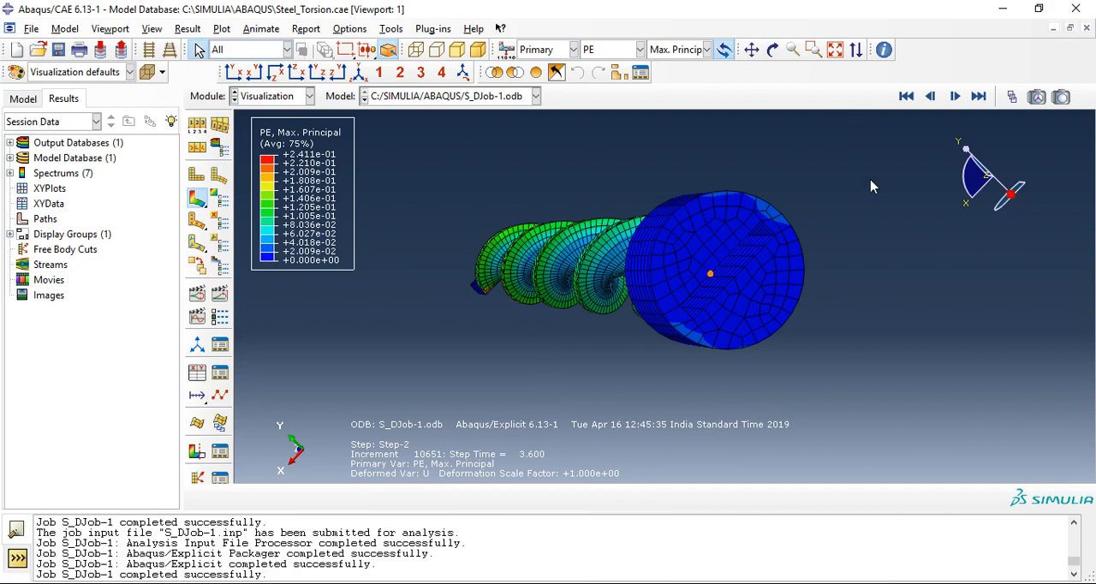
{"action": "mouse_move", "coordinate": [779, 69]}
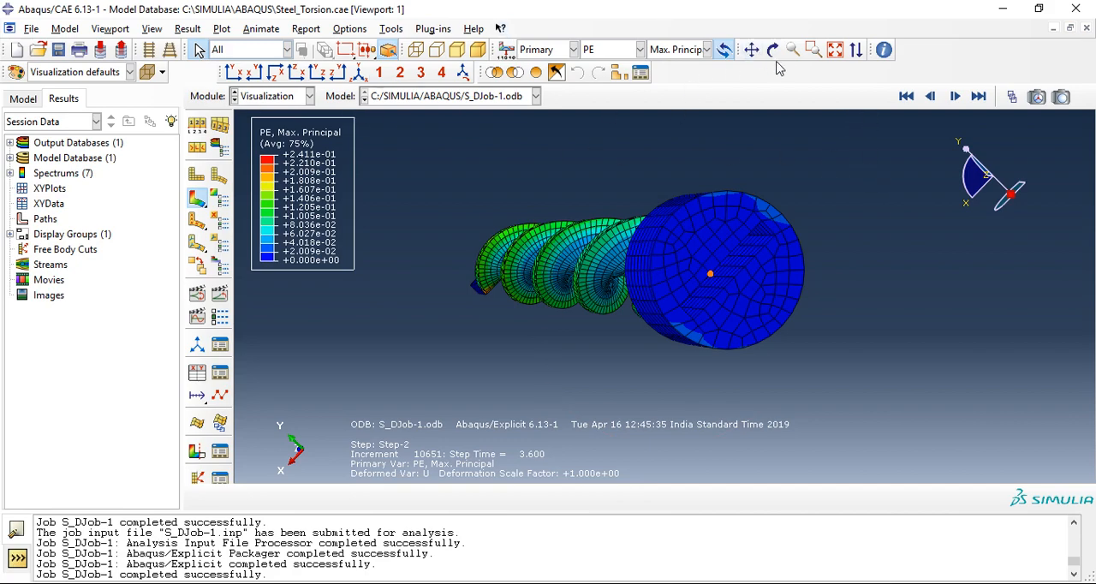
Start XY data from ODB field output and choose internal node set _PICKEDSET14 with highlighting on.
{"action": "left_click", "coordinate": [770, 48]}
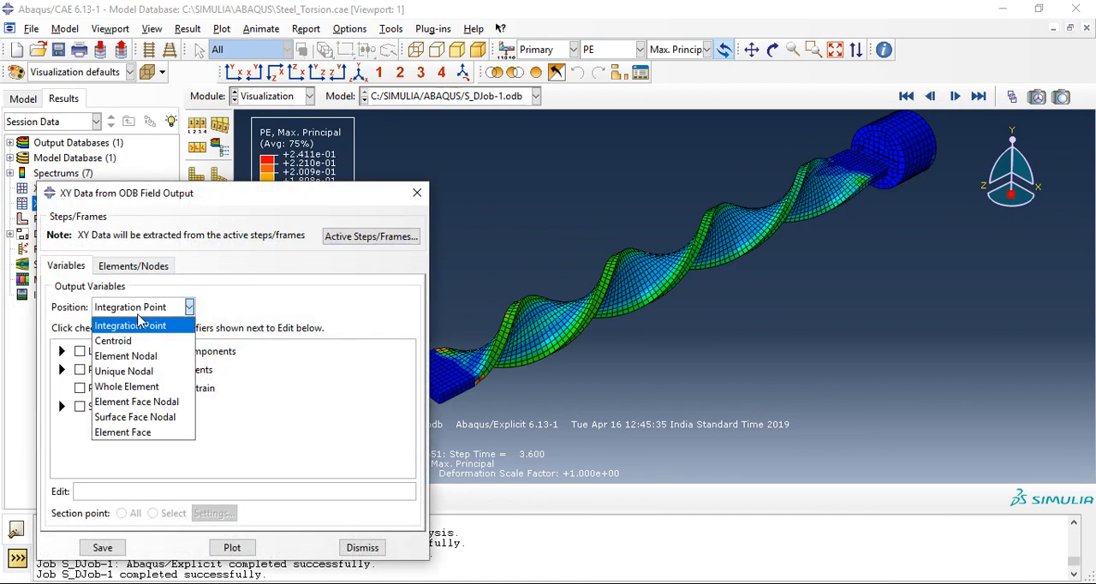
{"action": "left_click", "coordinate": [133, 265]}
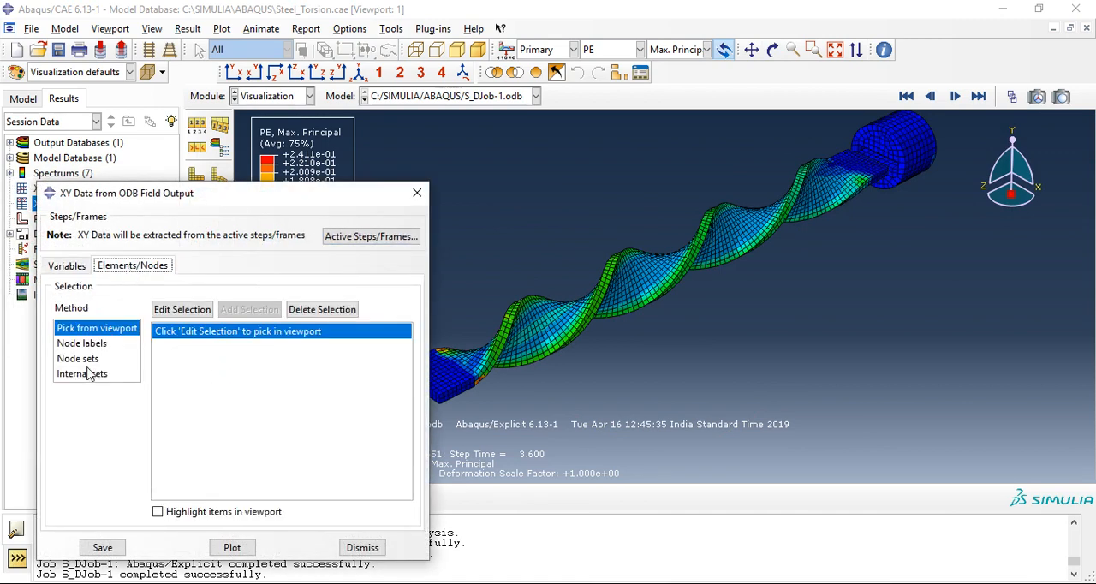
{"action": "left_click", "coordinate": [82, 373]}
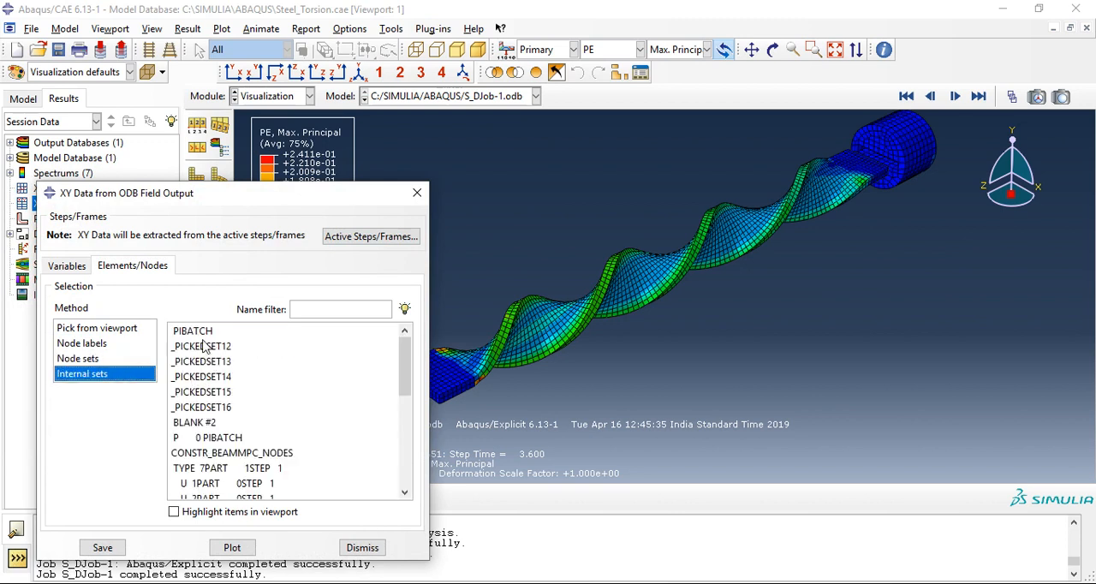
{"action": "left_click", "coordinate": [172, 511]}
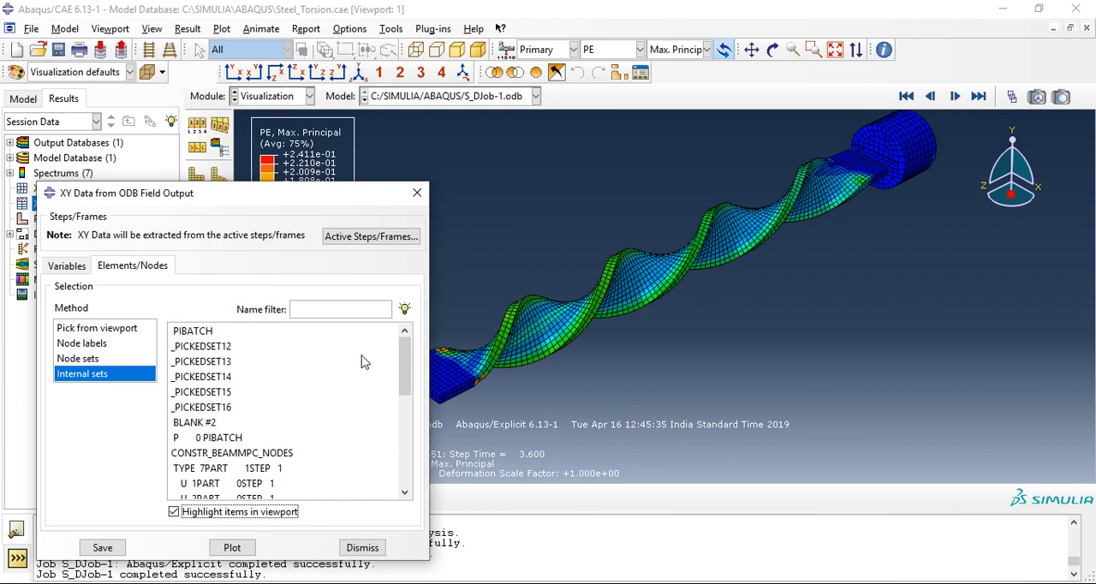
{"action": "left_click", "coordinate": [192, 331]}
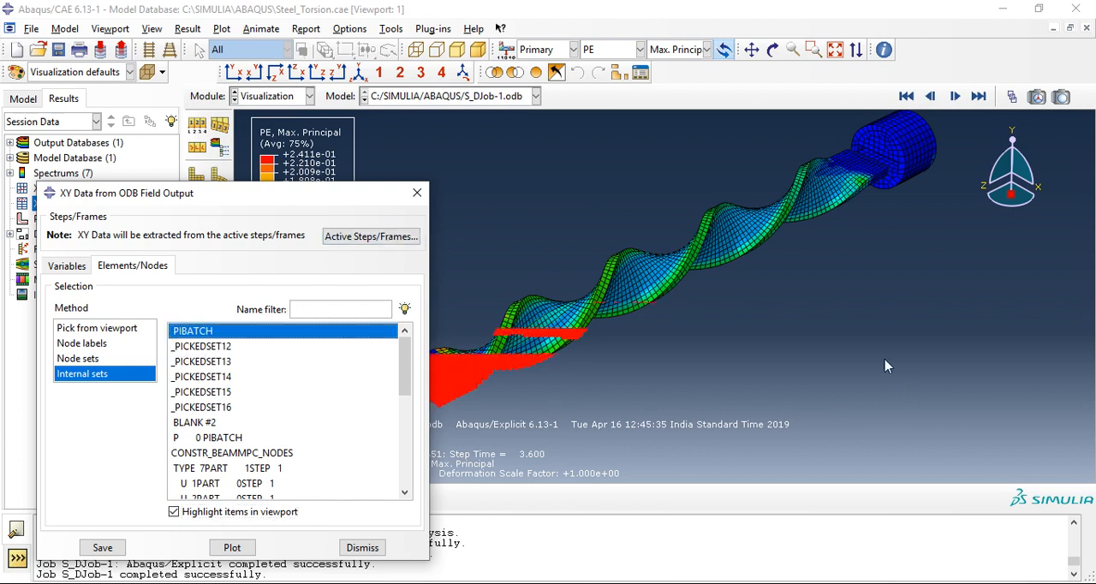
{"action": "left_click", "coordinate": [200, 360]}
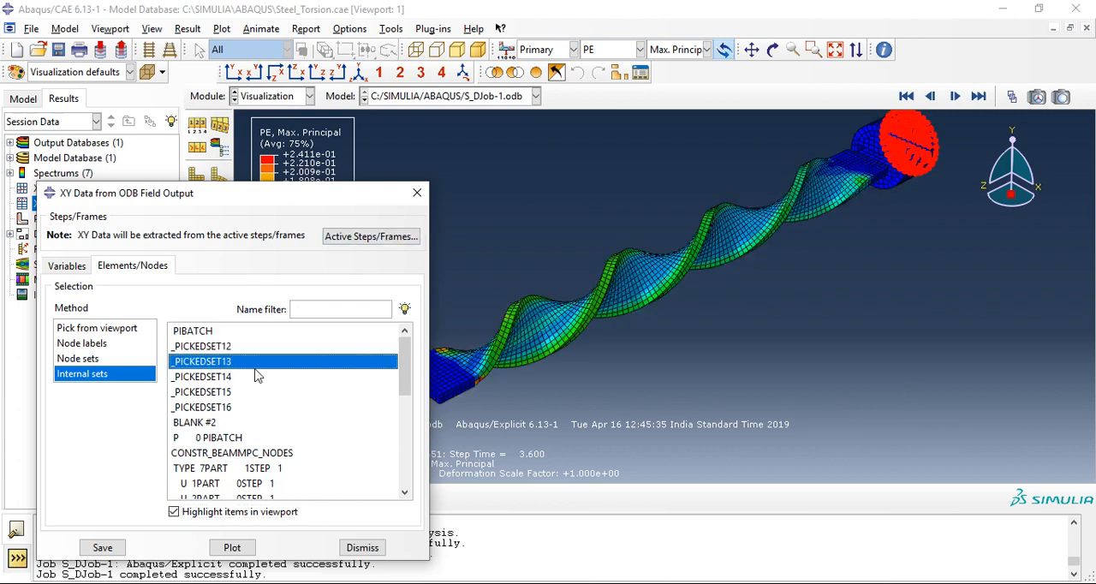
{"action": "left_click", "coordinate": [202, 377]}
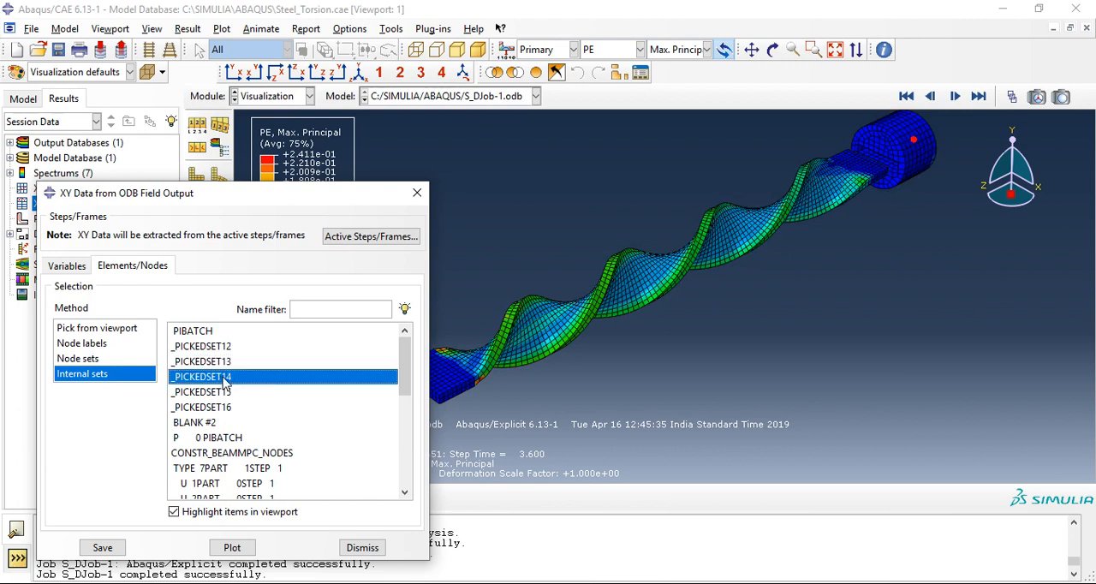
{"action": "mouse_move", "coordinate": [911, 137]}
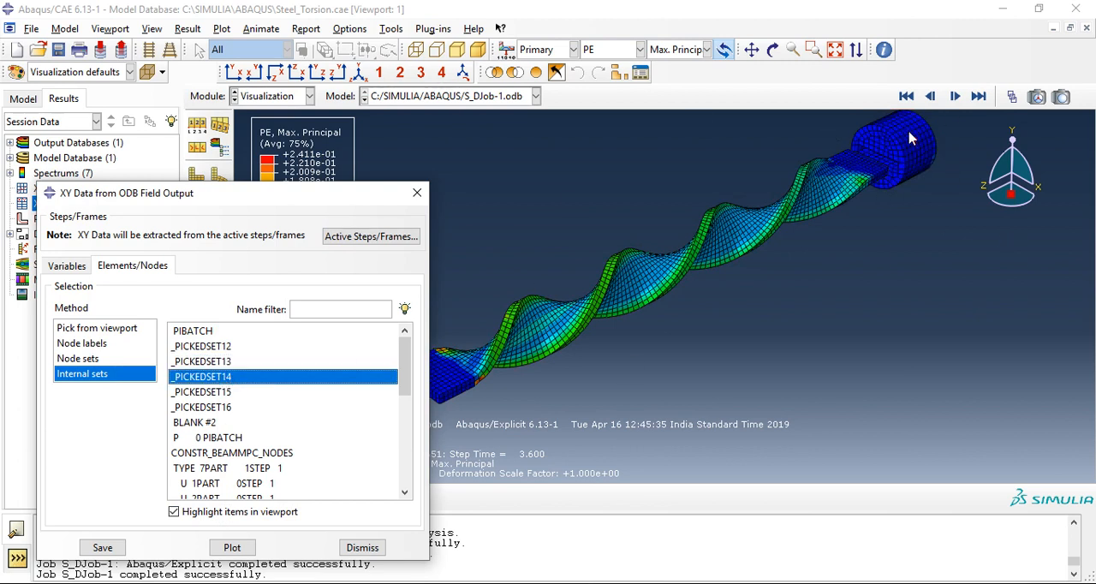
Select reaction moment component RM3 and plot it over time for the chosen set.
{"action": "left_click", "coordinate": [233, 548]}
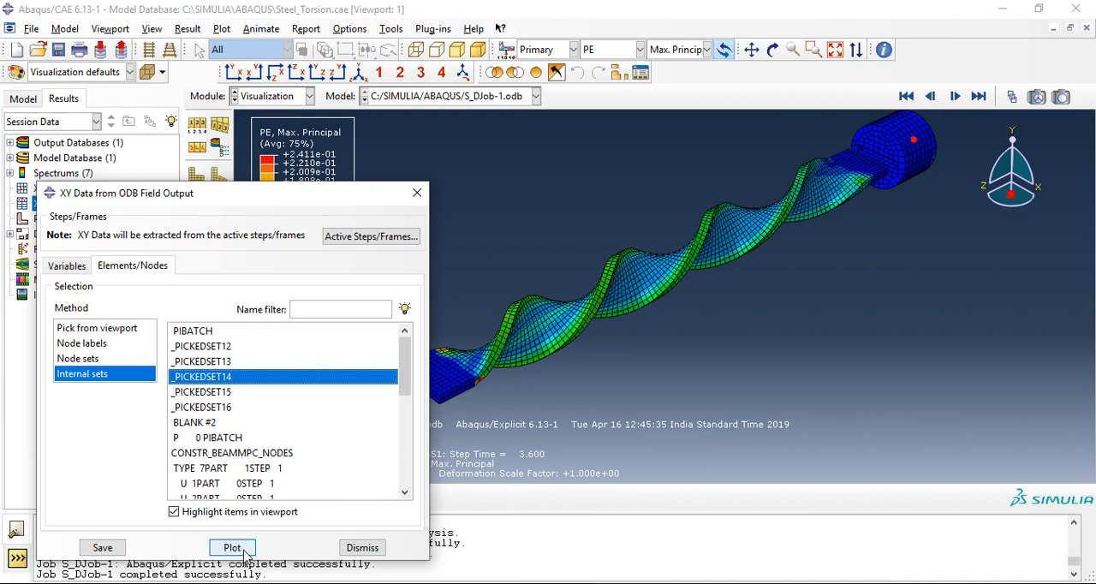
{"action": "left_click", "coordinate": [65, 266]}
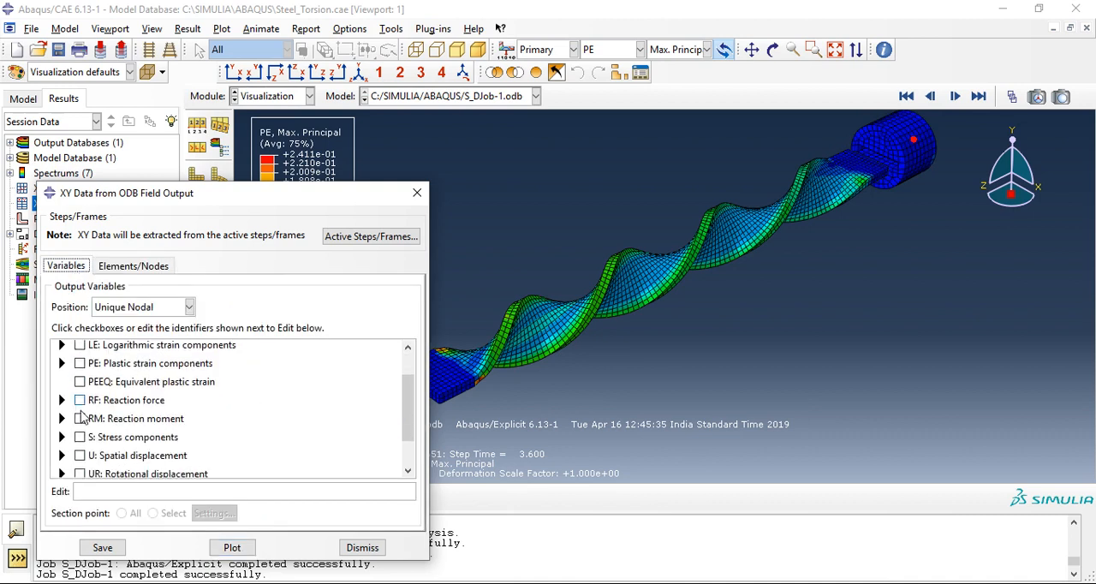
{"action": "scroll", "scroll_direction": "down", "scroll_amount": 3}
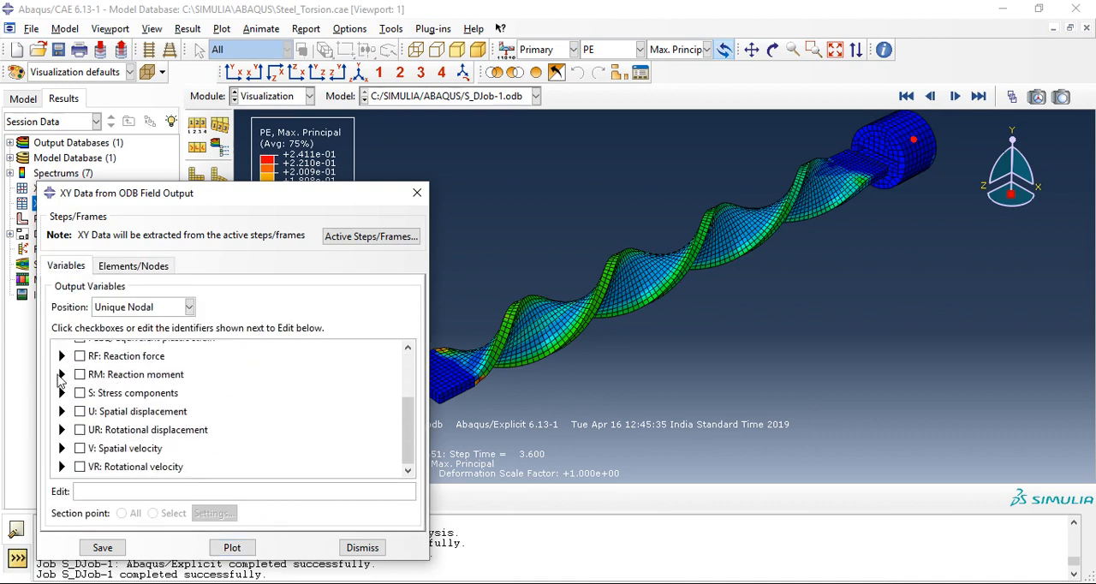
{"action": "left_click", "coordinate": [99, 435]}
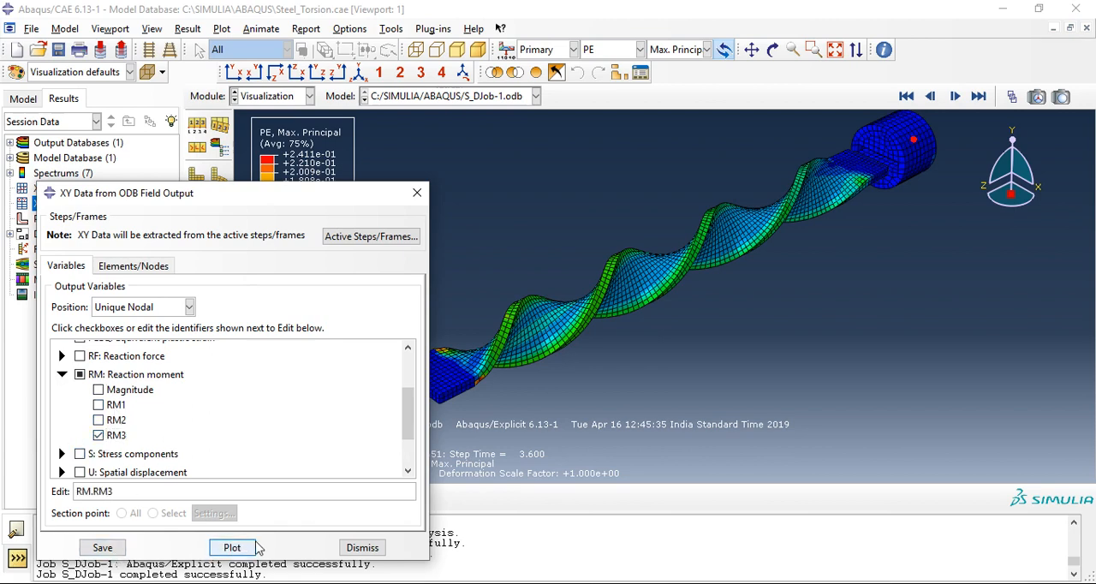
{"action": "left_click", "coordinate": [231, 548]}
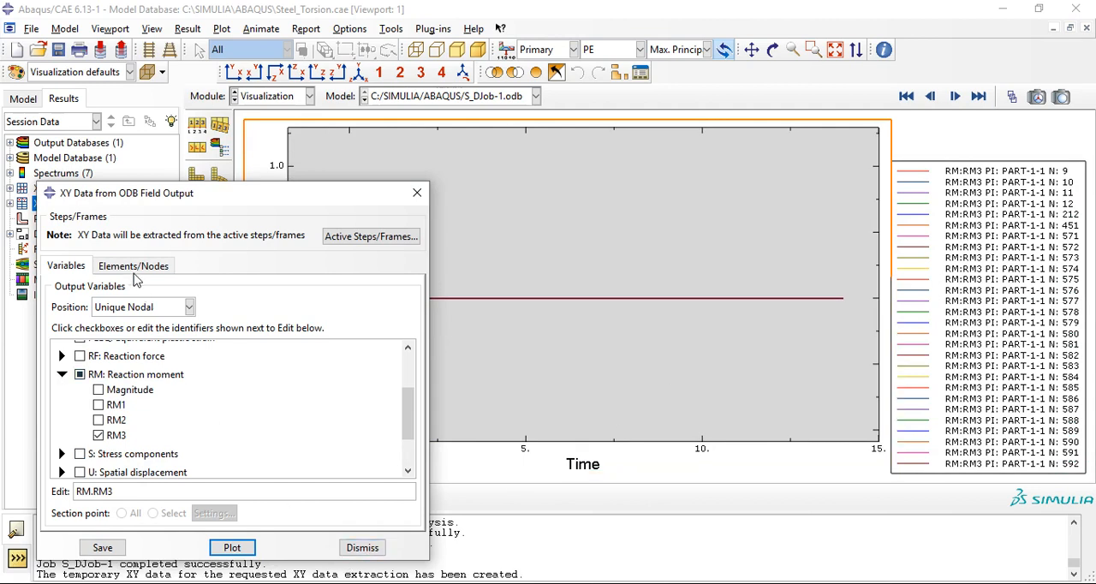
Dismiss the field output extraction, leaving the 28 RM3 node curves listed.
{"action": "left_click", "coordinate": [133, 264]}
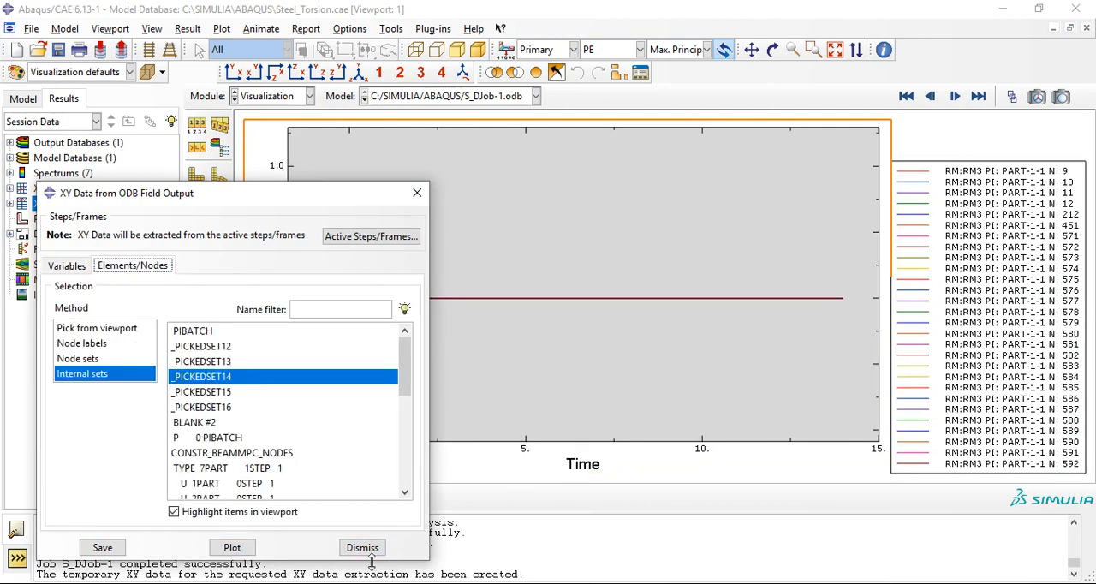
{"action": "left_click", "coordinate": [362, 548]}
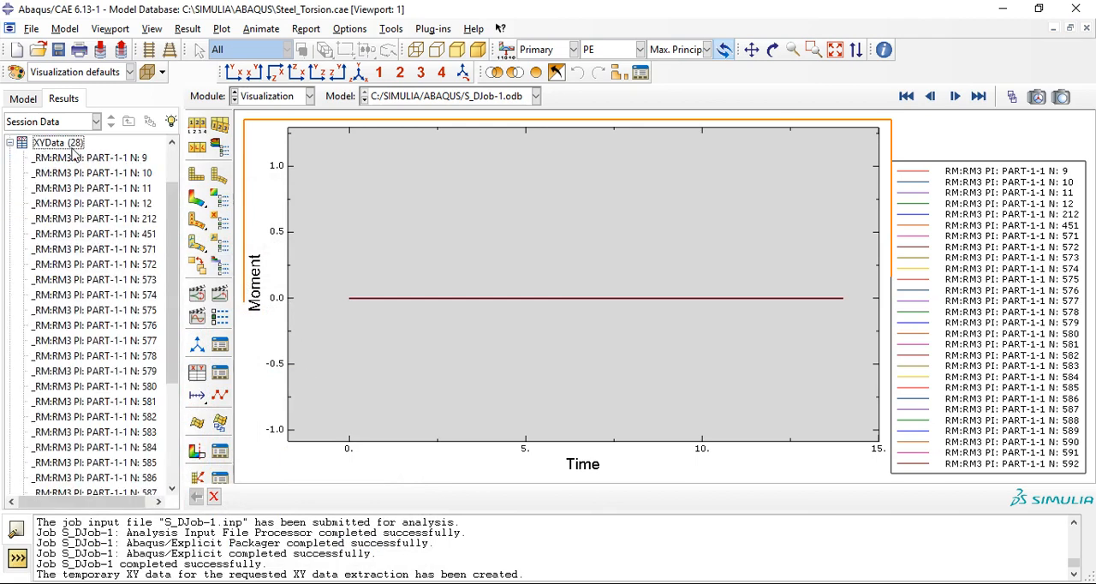
{"action": "scroll", "scroll_direction": "down", "scroll_amount": 3}
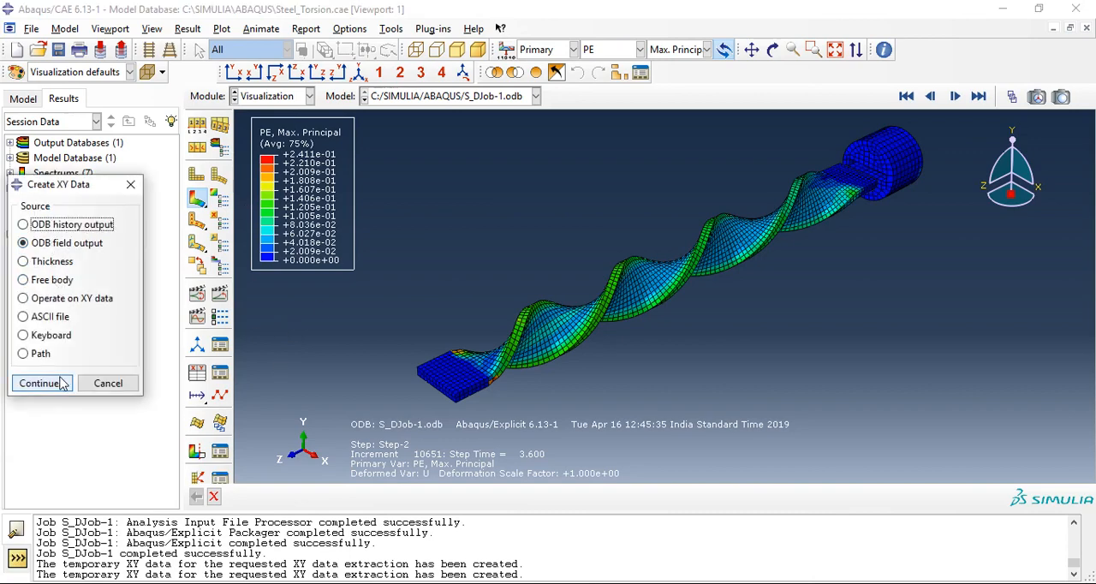
Plot RM3 versus time for the reference point set _PICKEDSET15, then dismiss the extraction dialog.
{"action": "left_click", "coordinate": [41, 383]}
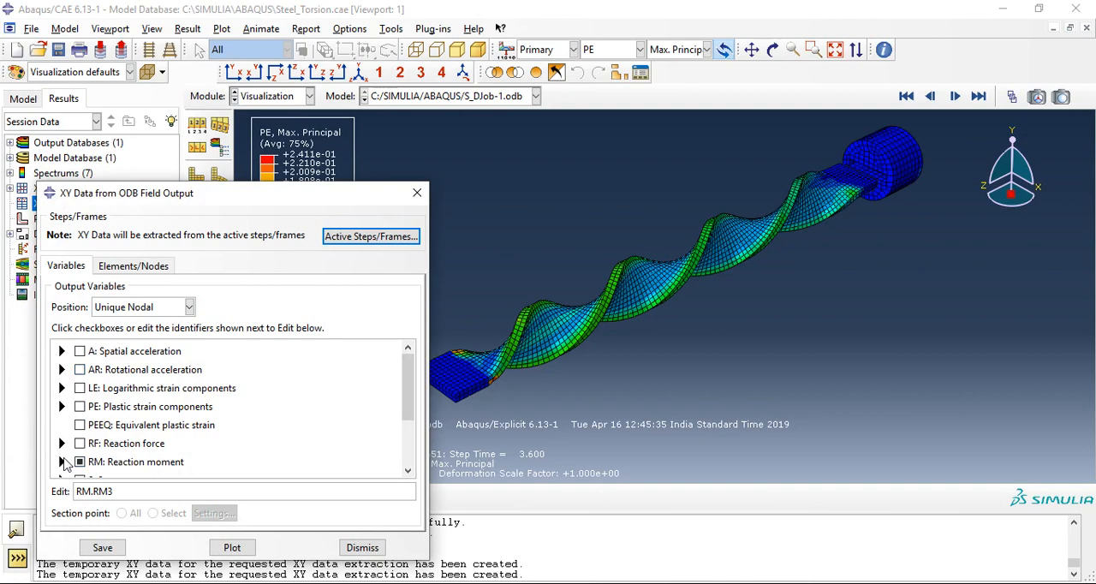
{"action": "left_click", "coordinate": [62, 462]}
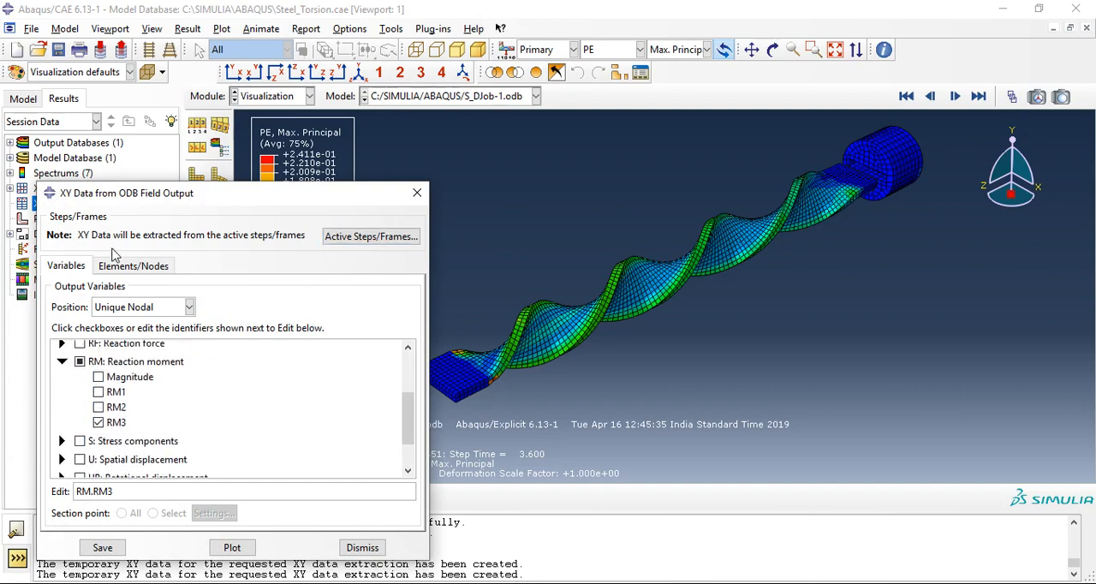
{"action": "left_click", "coordinate": [133, 263]}
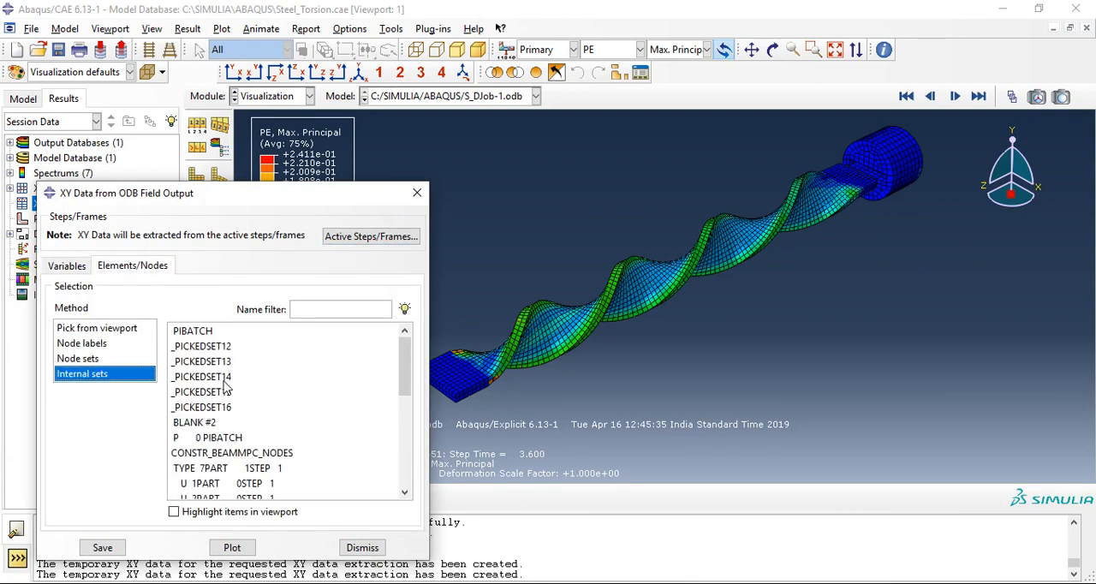
{"action": "left_click", "coordinate": [202, 377]}
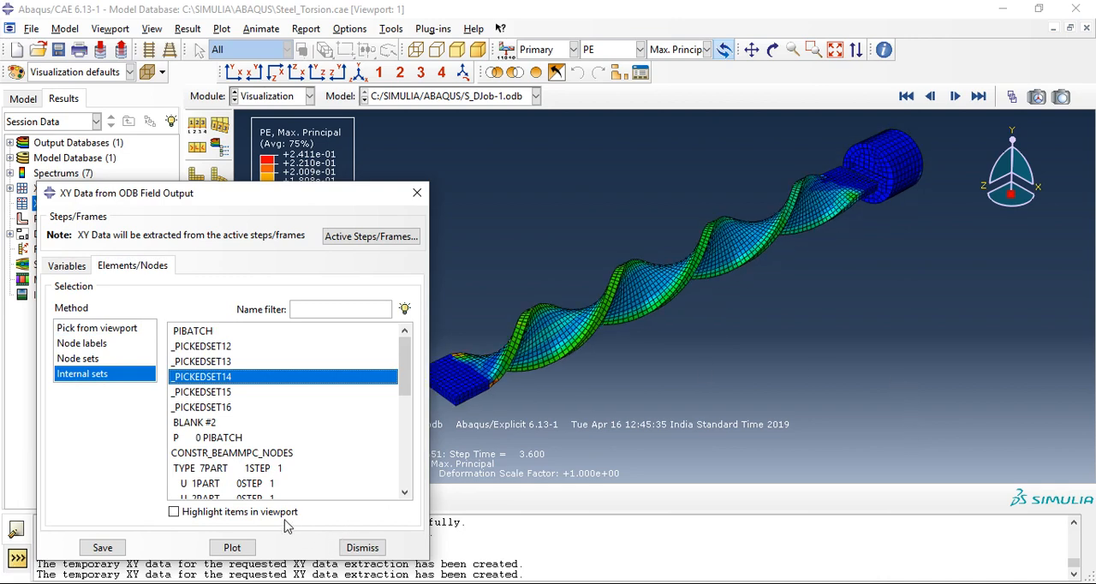
{"action": "left_click", "coordinate": [175, 510]}
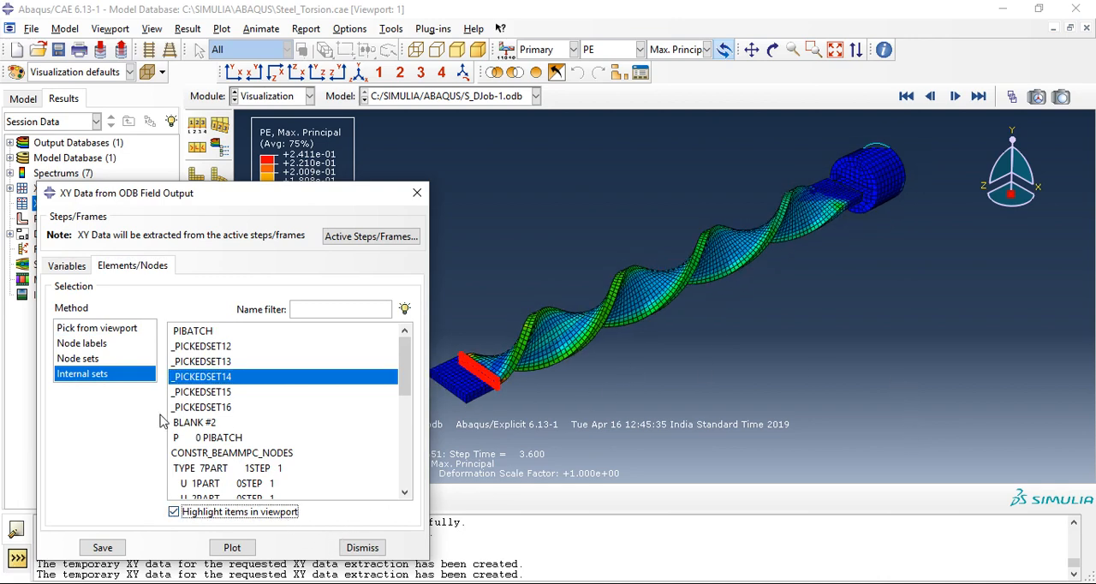
{"action": "left_click", "coordinate": [201, 391]}
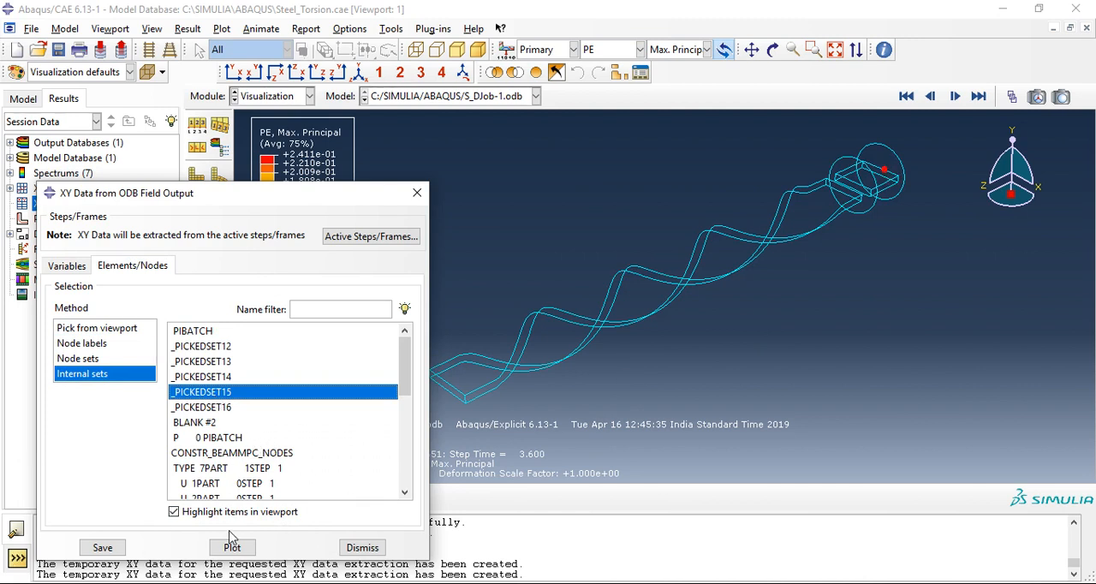
{"action": "left_click", "coordinate": [231, 548]}
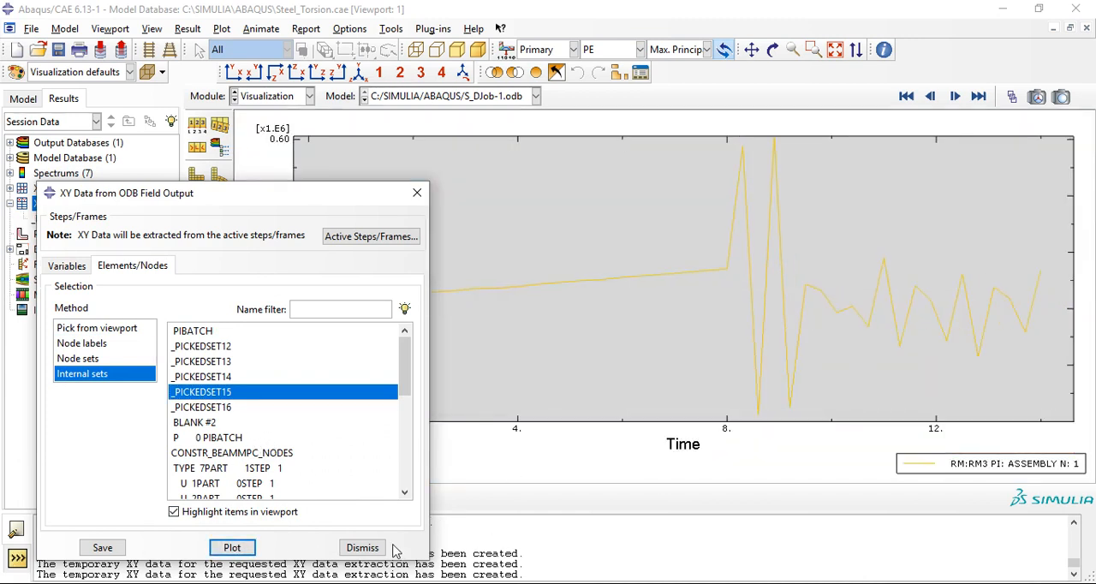
{"action": "left_click", "coordinate": [232, 548]}
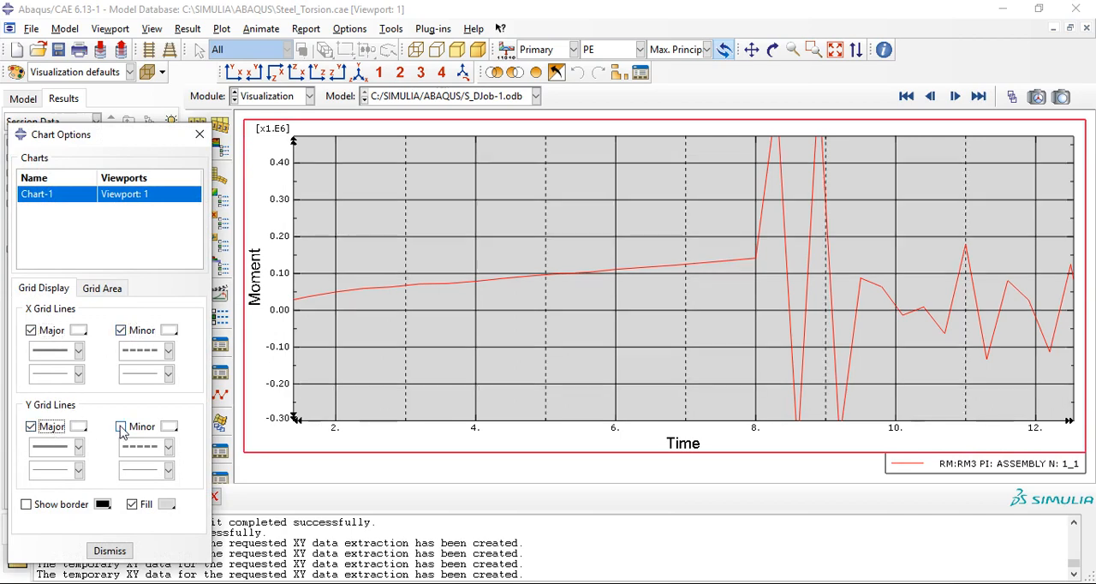
Add minor grid lines along the moment axis of the RM3-versus-time chart.
{"action": "left_click", "coordinate": [109, 552]}
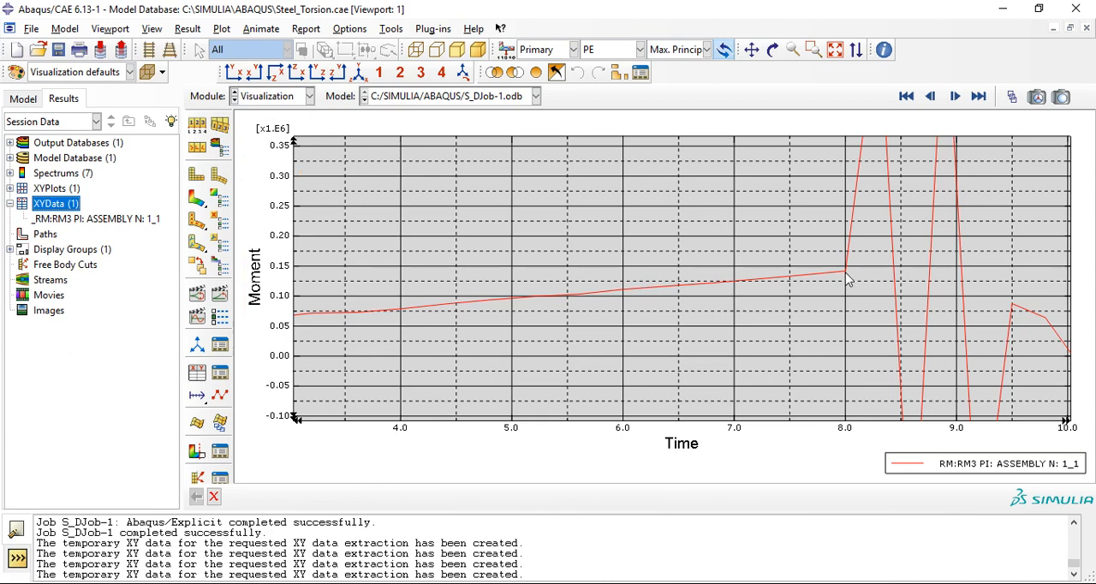
{"action": "mouse_move", "coordinate": [829, 291]}
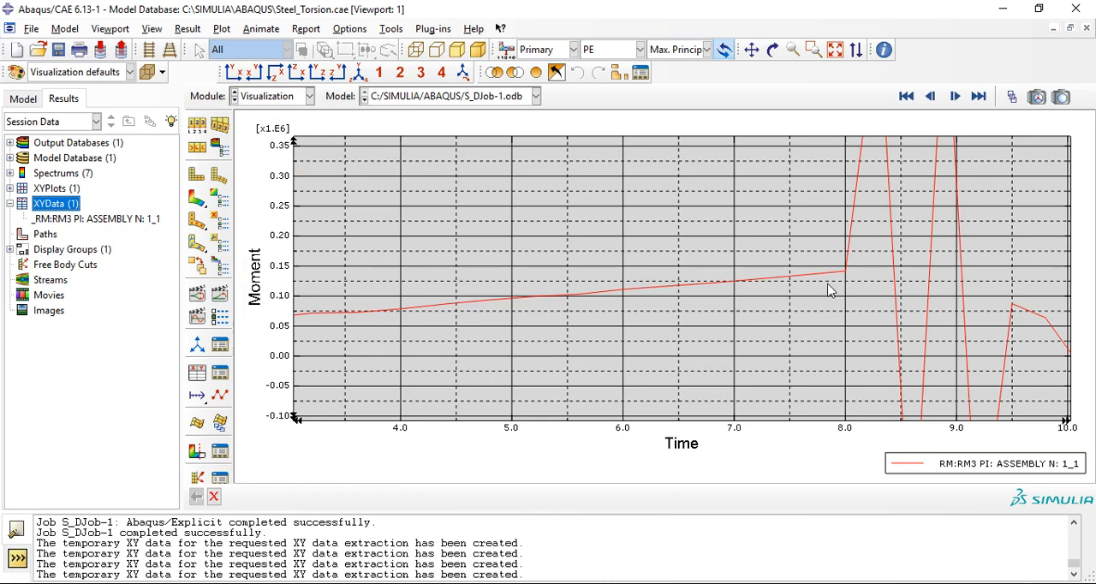
{"action": "mouse_move", "coordinate": [787, 315]}
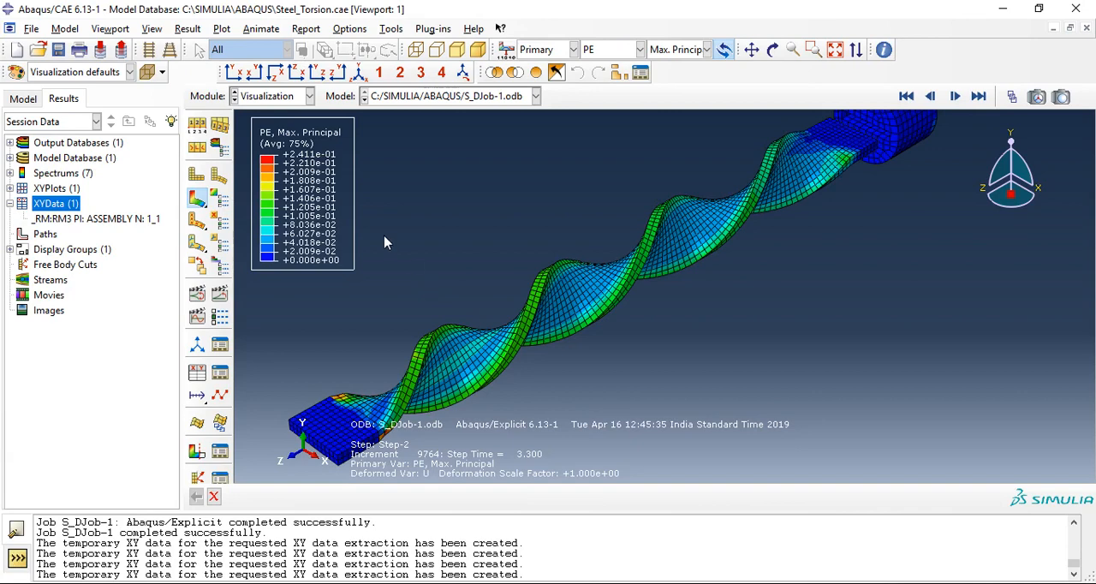
Replay the PE torsion animation from the top view, stepping through frames before stopping it.
{"action": "left_click", "coordinate": [955, 95]}
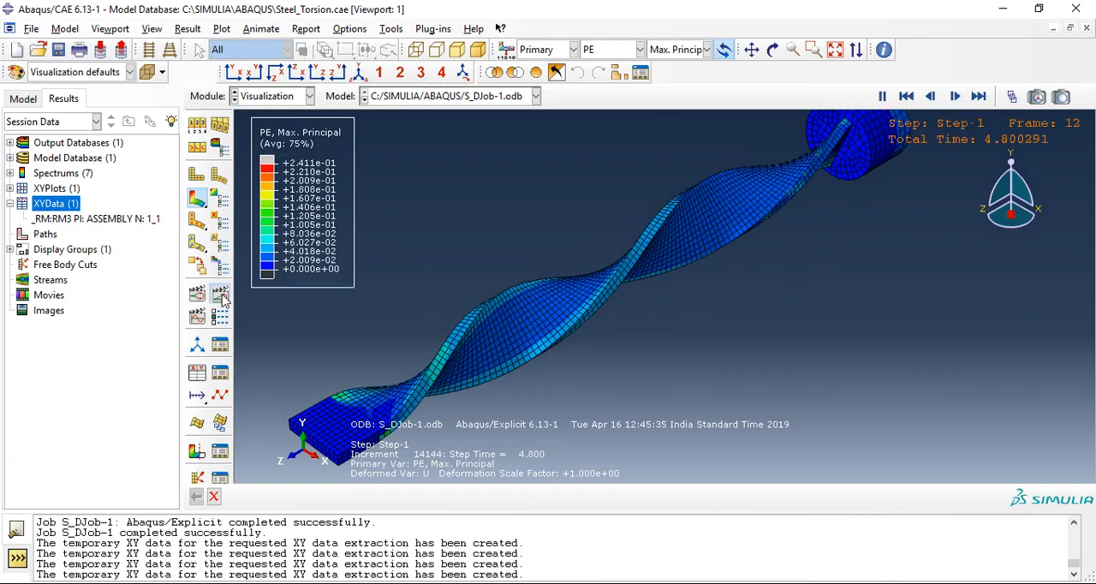
{"action": "left_click", "coordinate": [955, 96]}
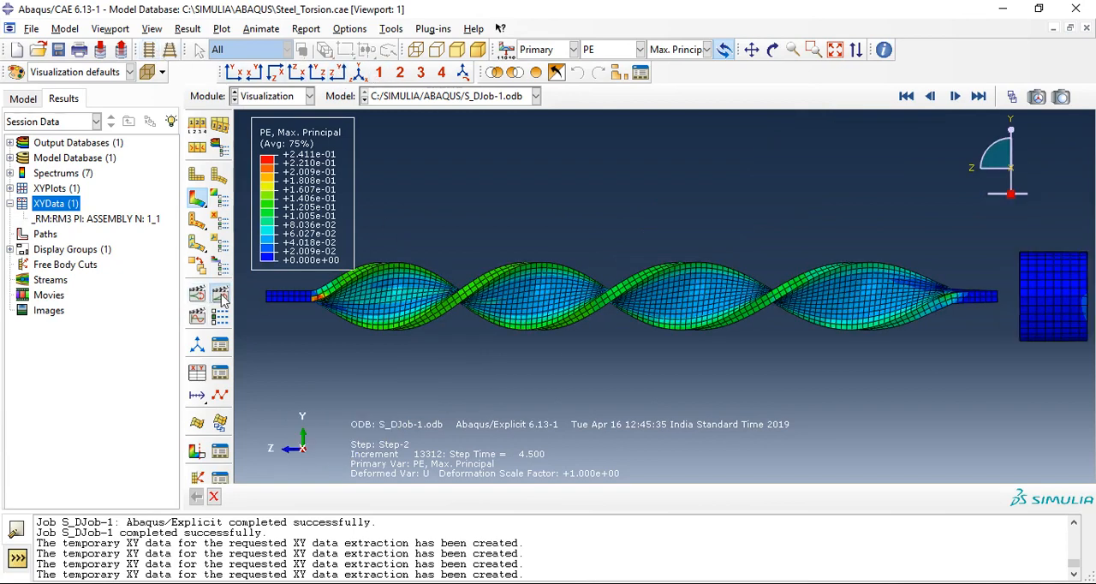
{"action": "left_click", "coordinate": [953, 96]}
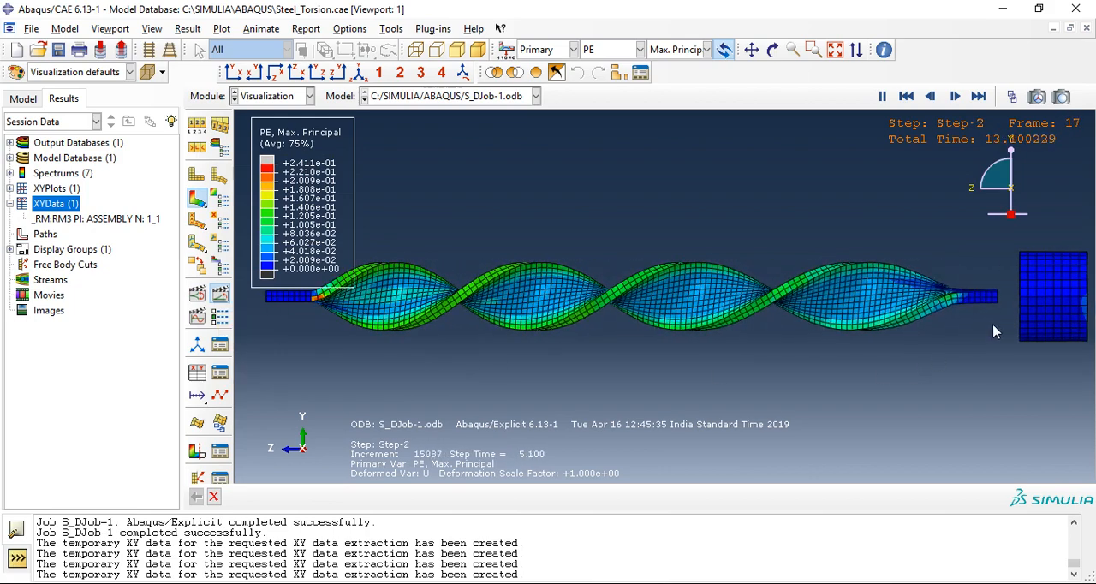
{"action": "left_click", "coordinate": [930, 96]}
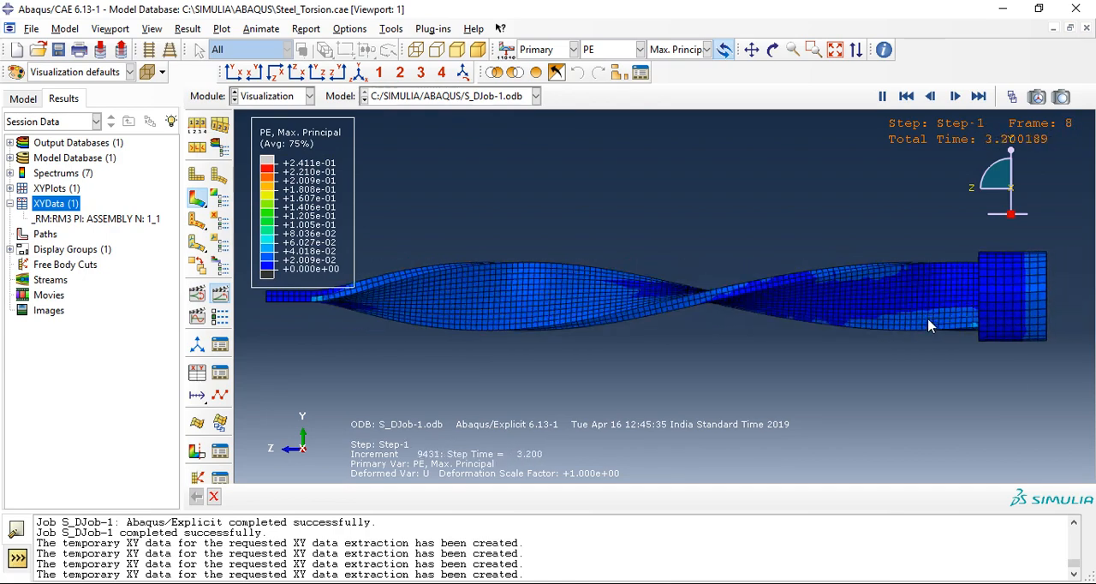
{"action": "left_click", "coordinate": [979, 96]}
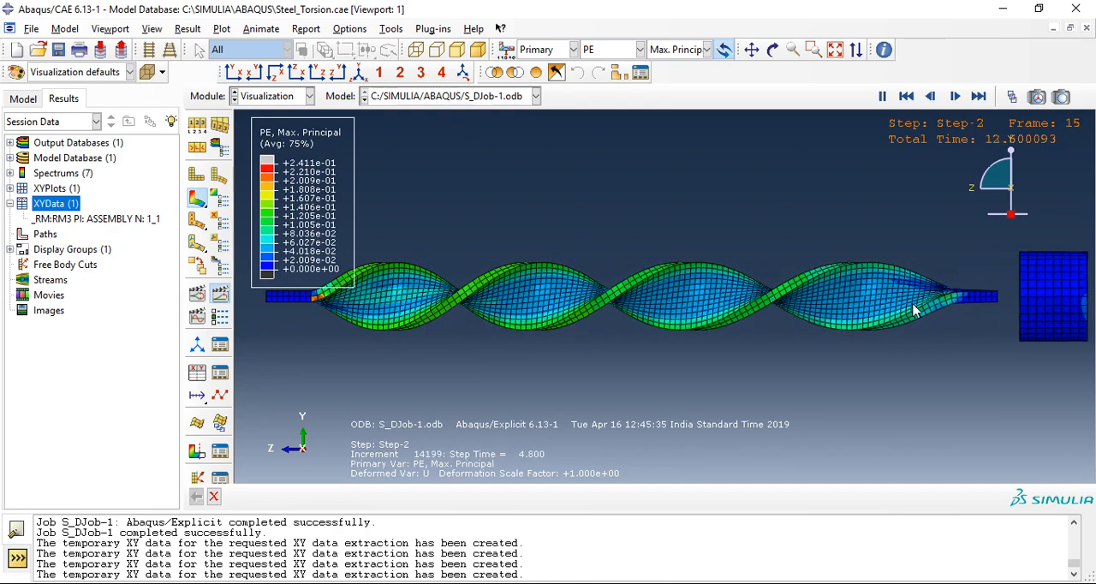
{"action": "left_click", "coordinate": [906, 96]}
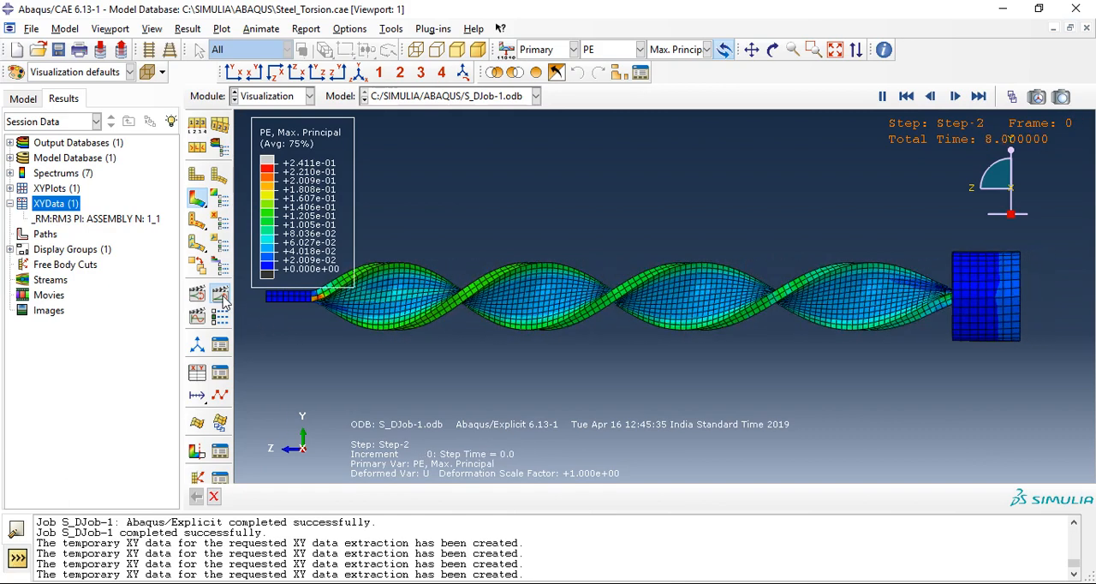
{"action": "left_click", "coordinate": [955, 96]}
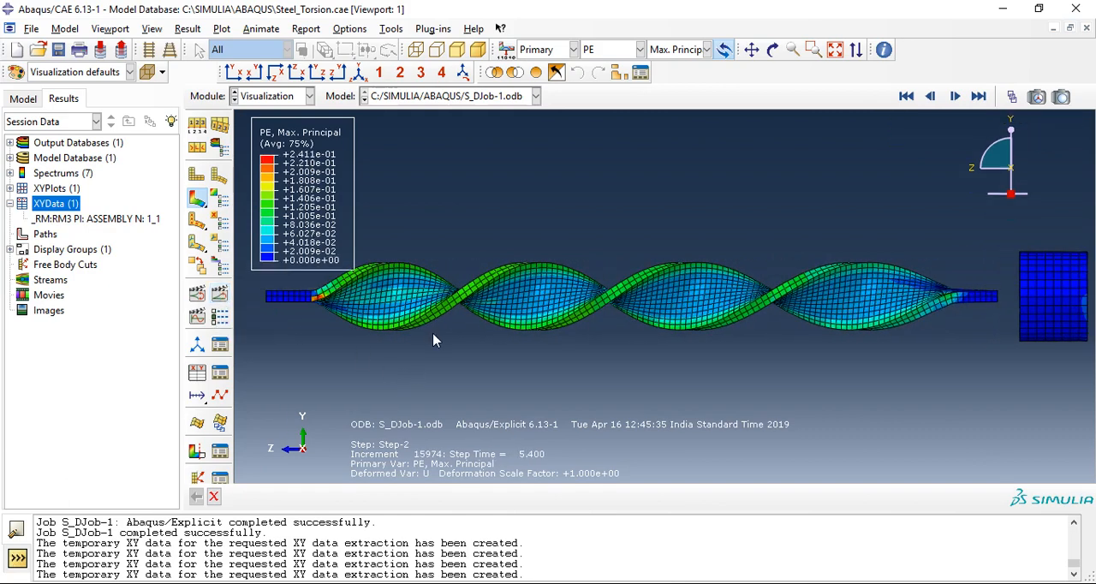